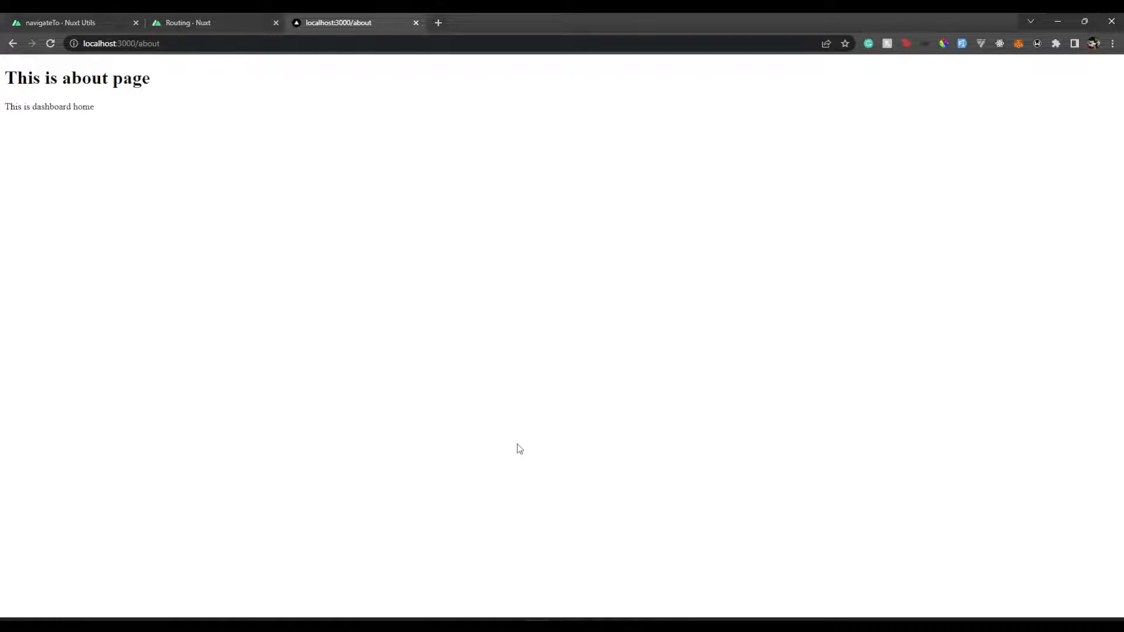
pyautogui.moveTo(164, 80)
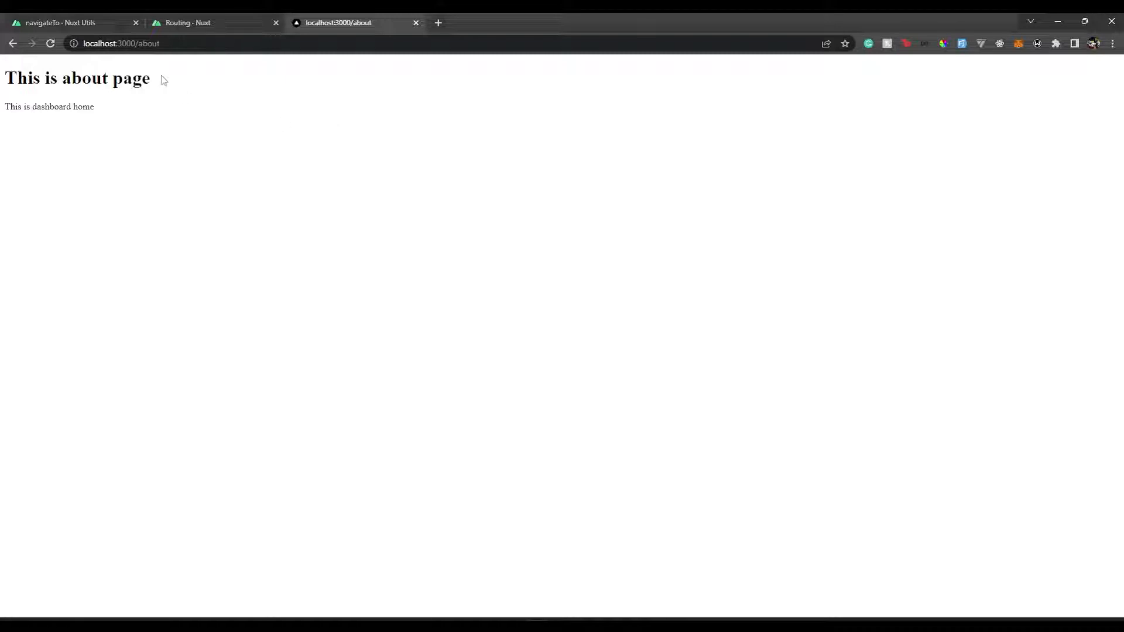
pyautogui.moveTo(266, 141)
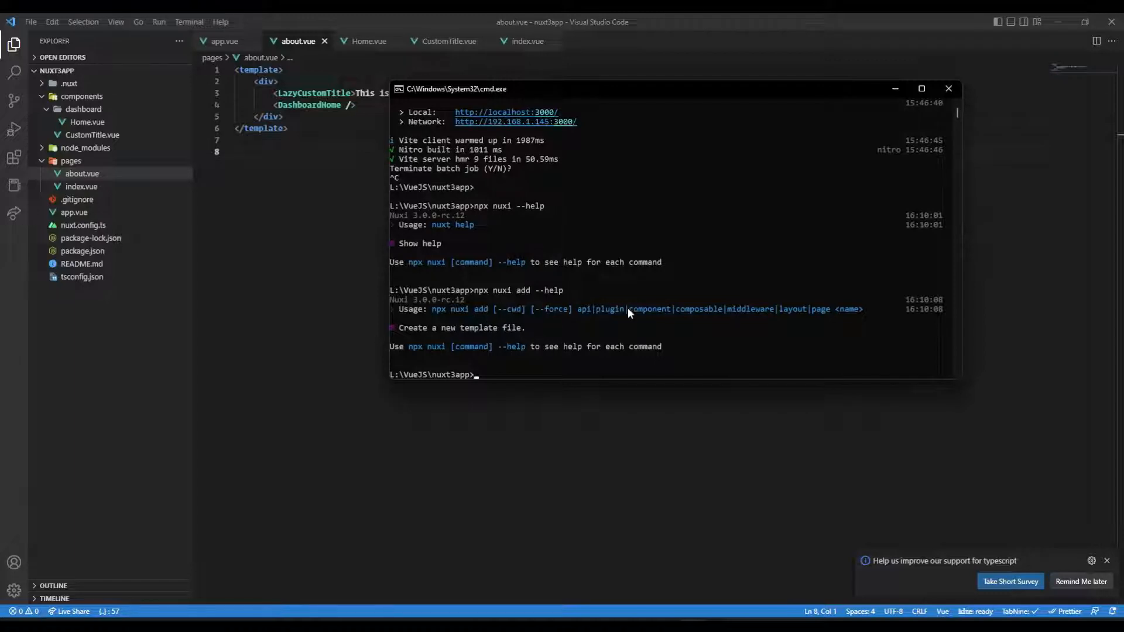
pyautogui.moveTo(643, 330)
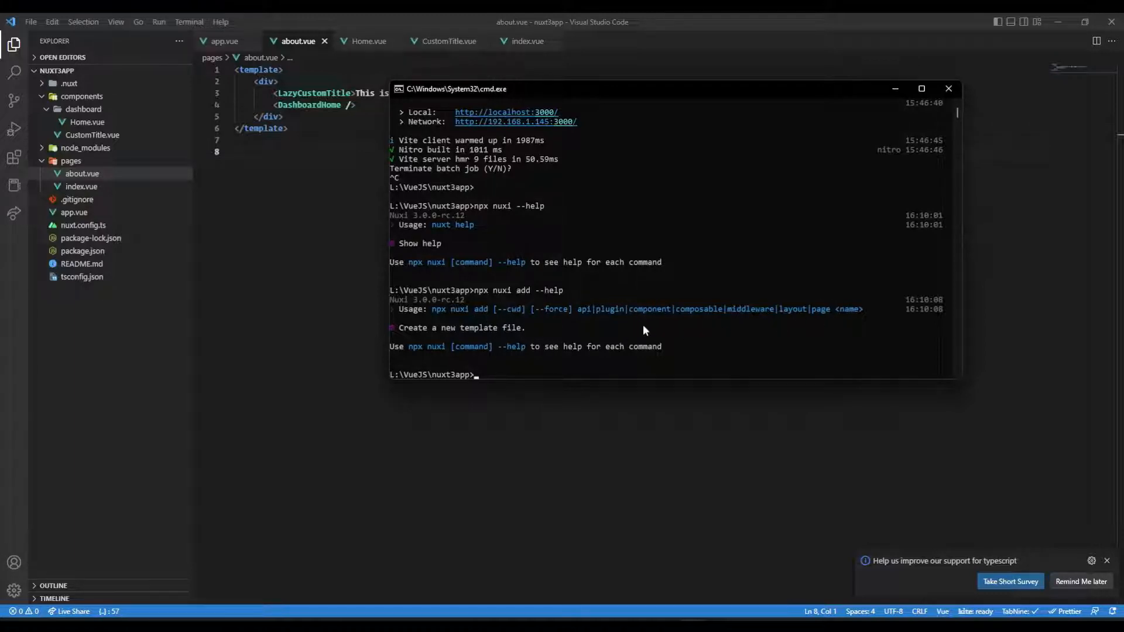
pyautogui.moveTo(854, 319)
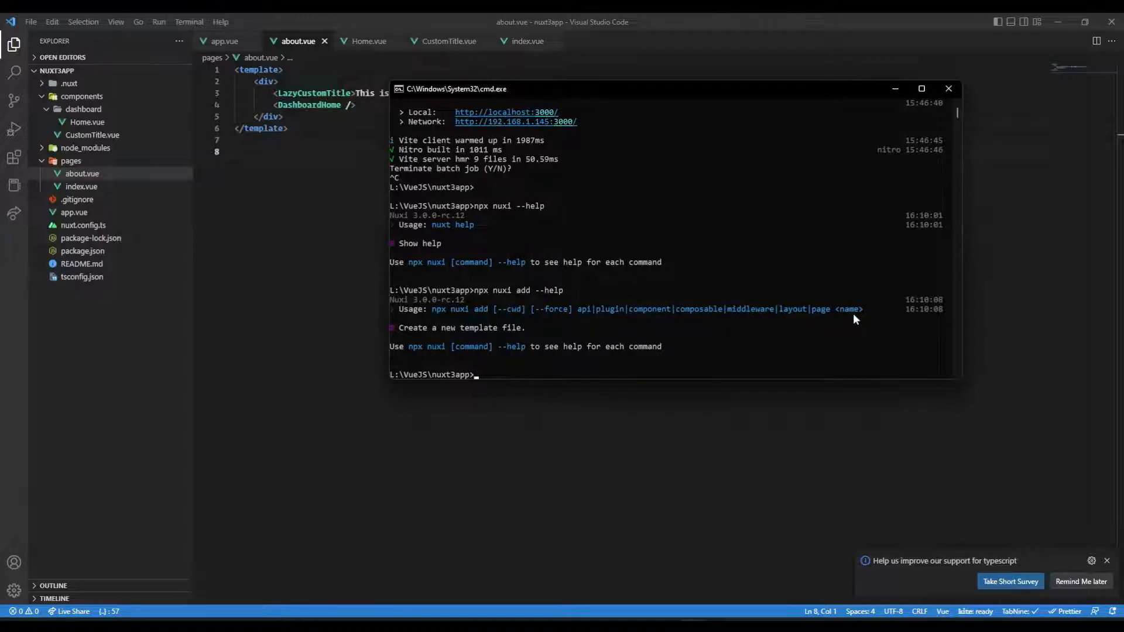
# Run npx nuxi add component Header and bring up the generated components/Header.vue
pyautogui.write('npx nuxi add')
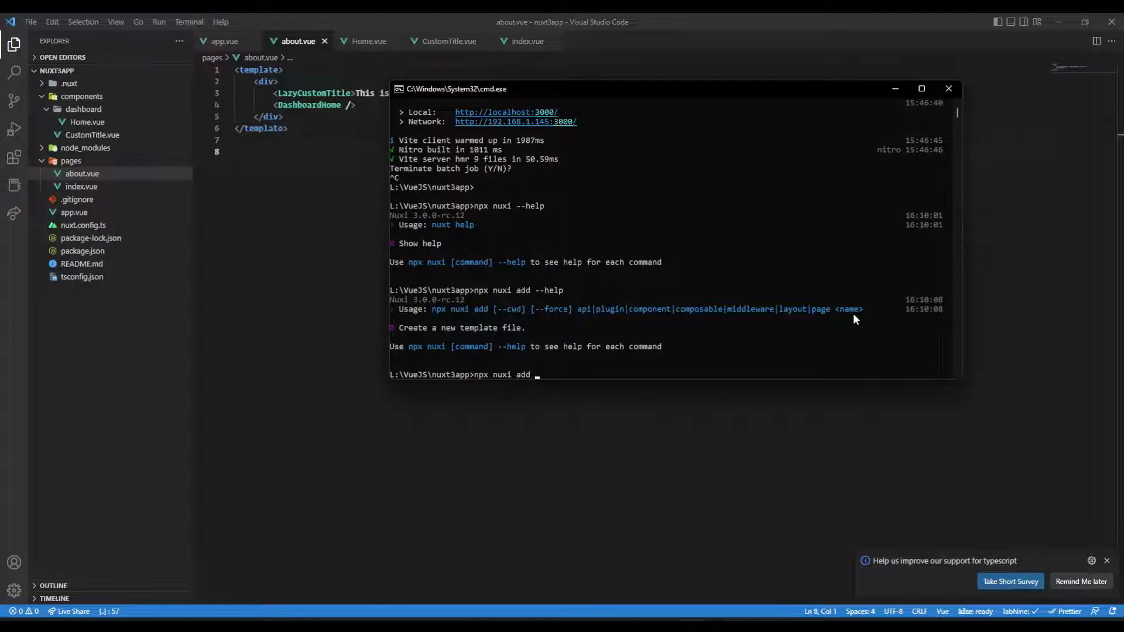
pyautogui.write('component')
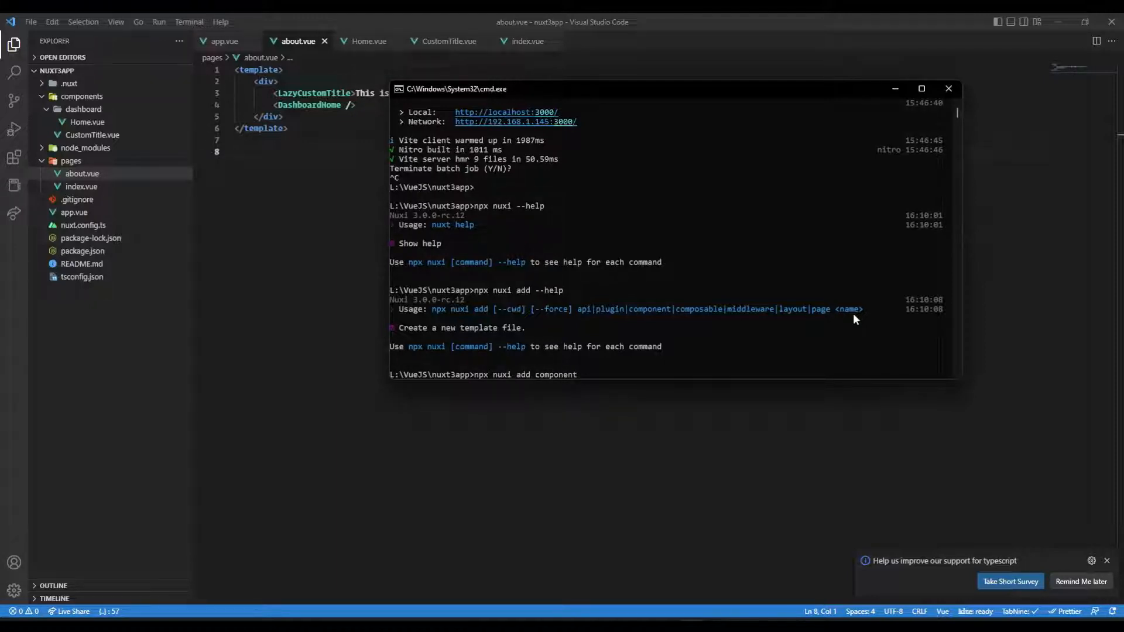
pyautogui.write('Header')
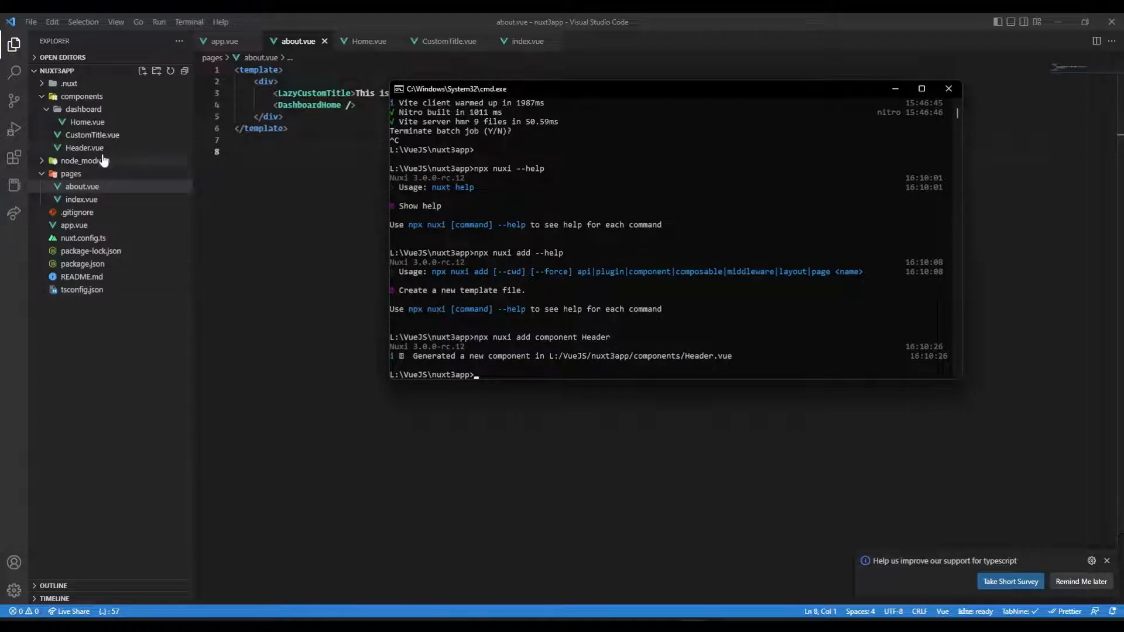
pyautogui.click(84, 148)
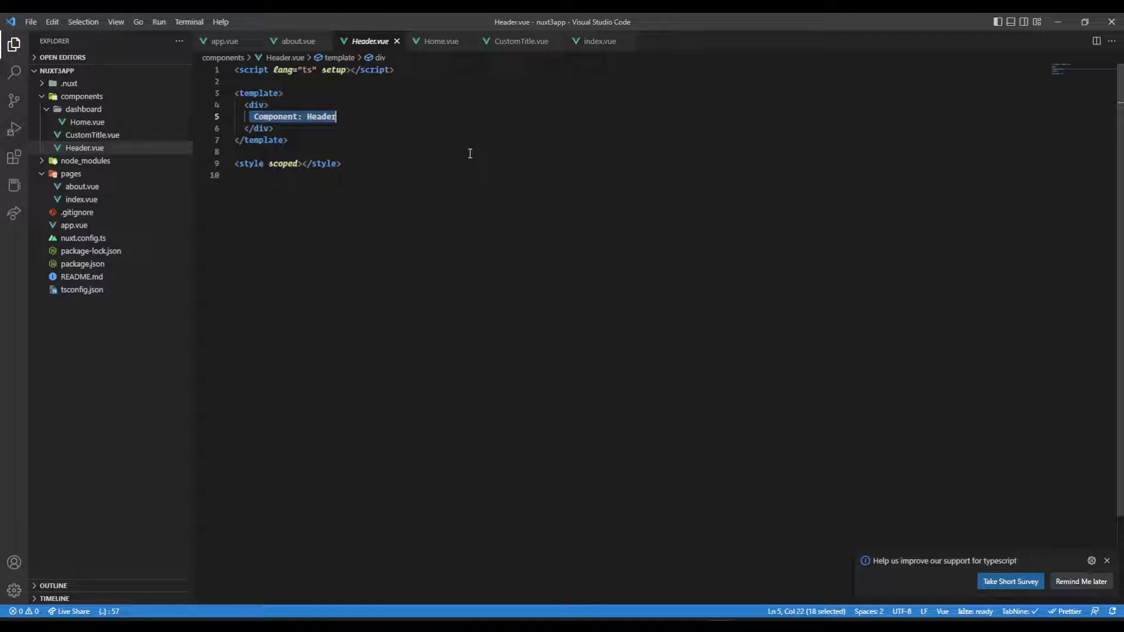
# Add a NuxtLink reading Home, then duplicate it as a second NuxtLink reading About
pyautogui.write('<')
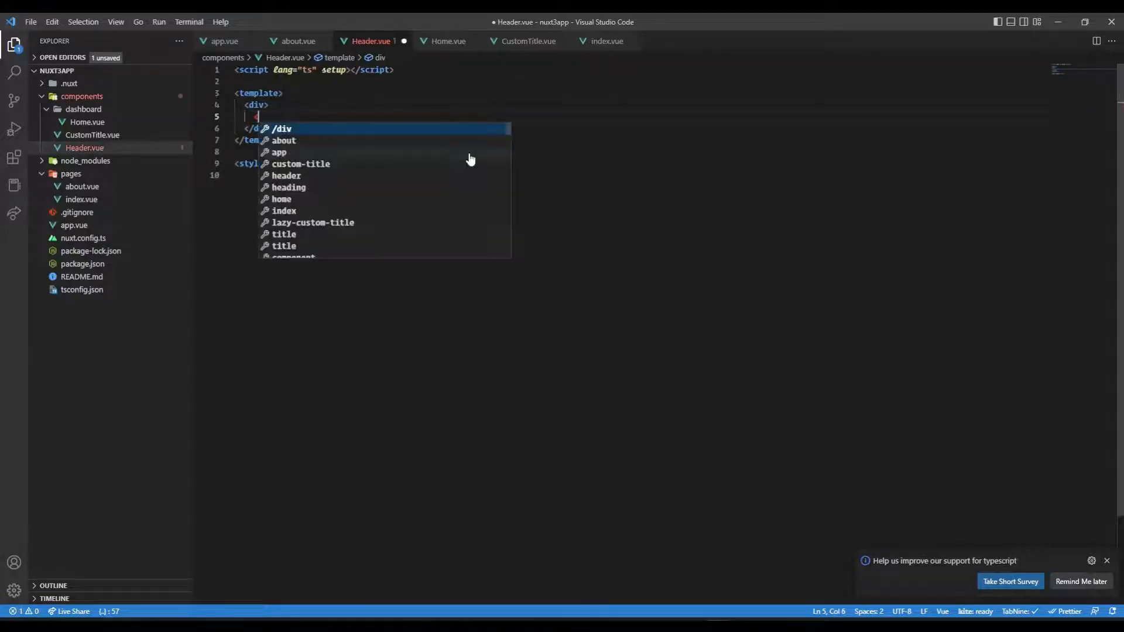
pyautogui.write('Nuxt')
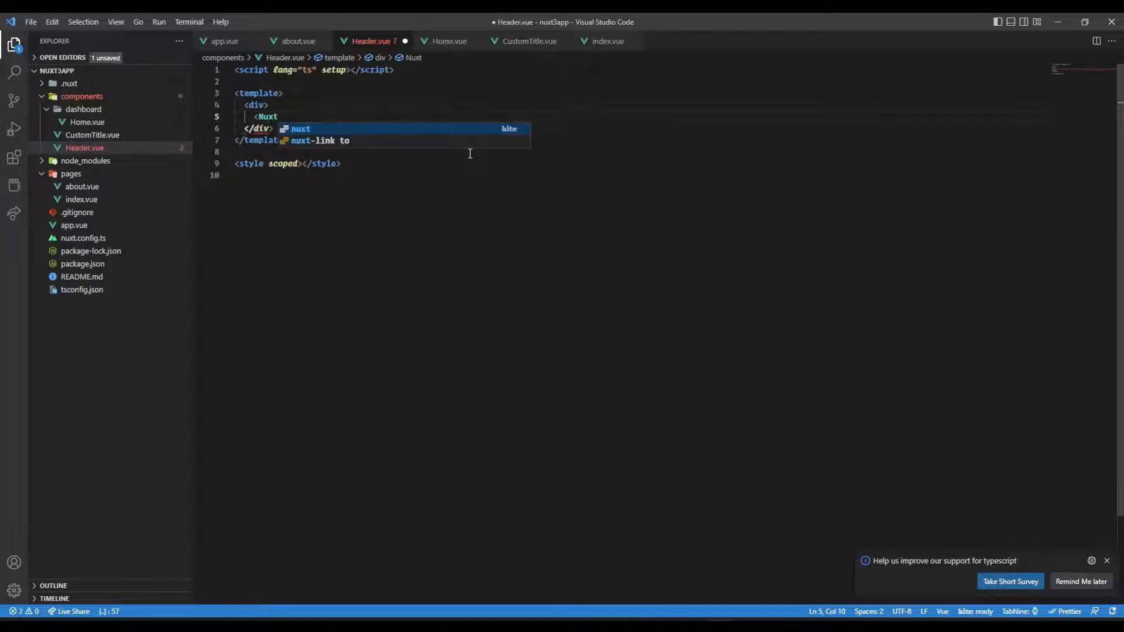
pyautogui.write('Link>')
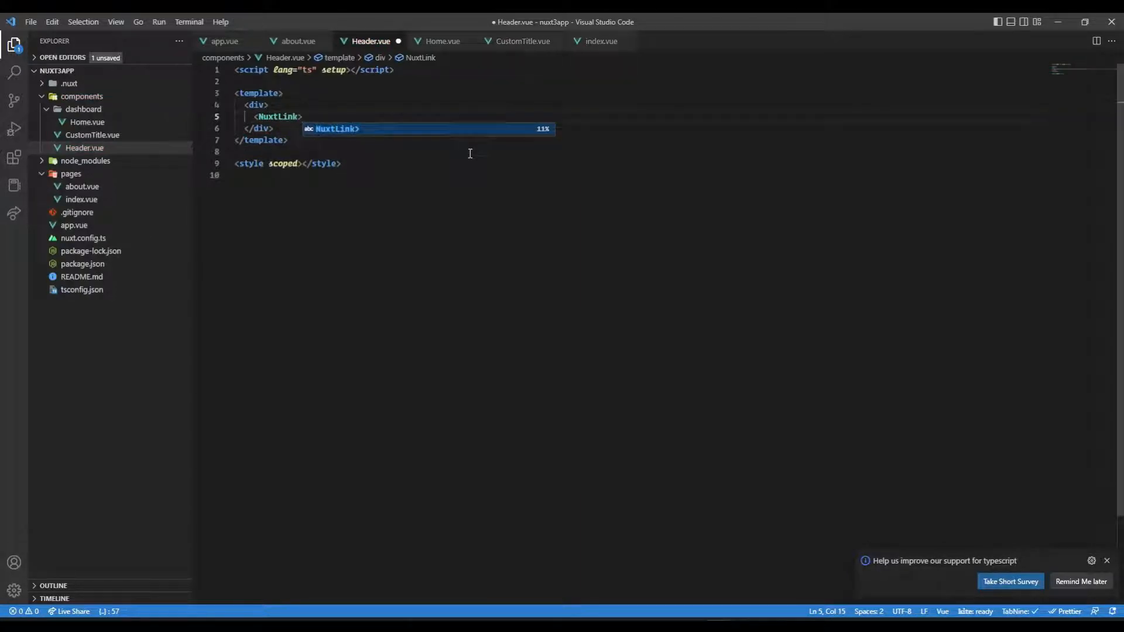
pyautogui.press('Tab')
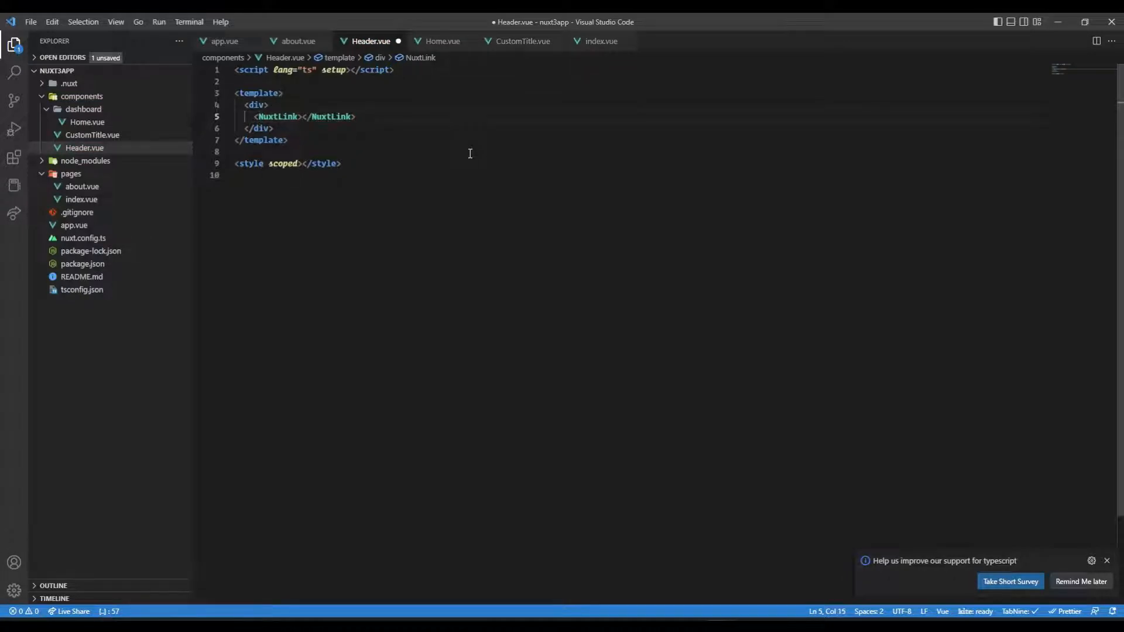
pyautogui.write('Home')
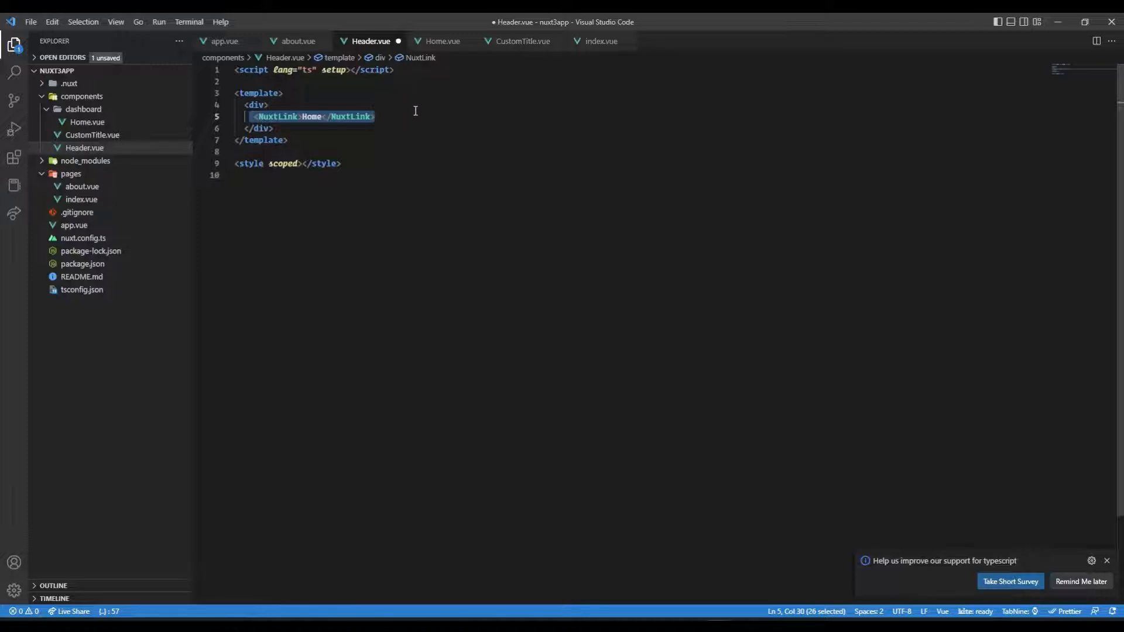
pyautogui.click(373, 116)
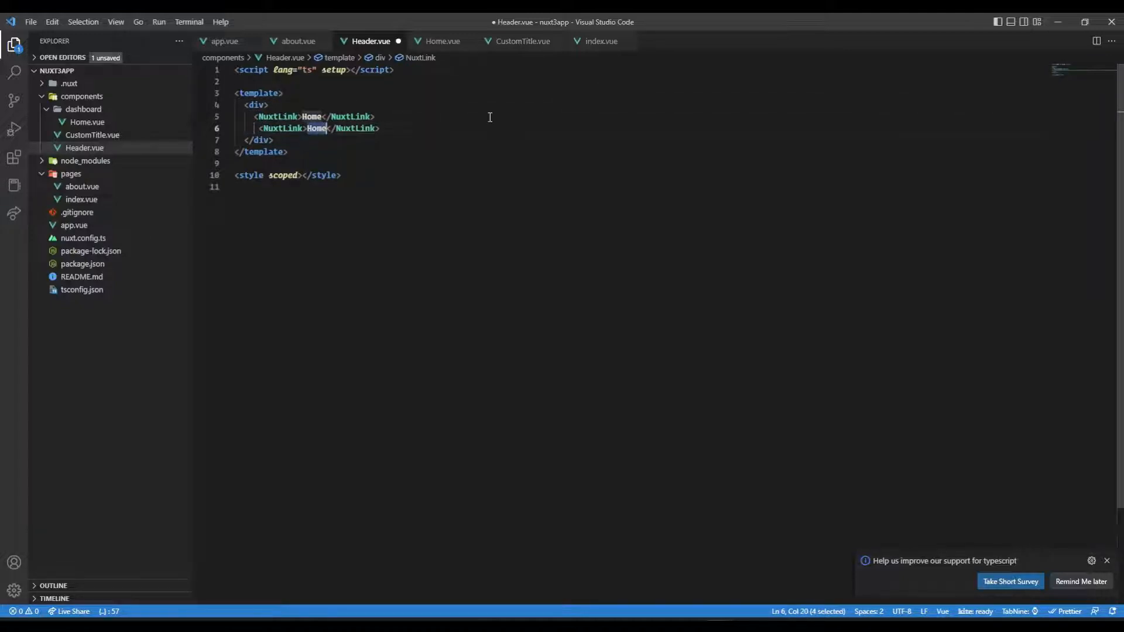
pyautogui.write('About')
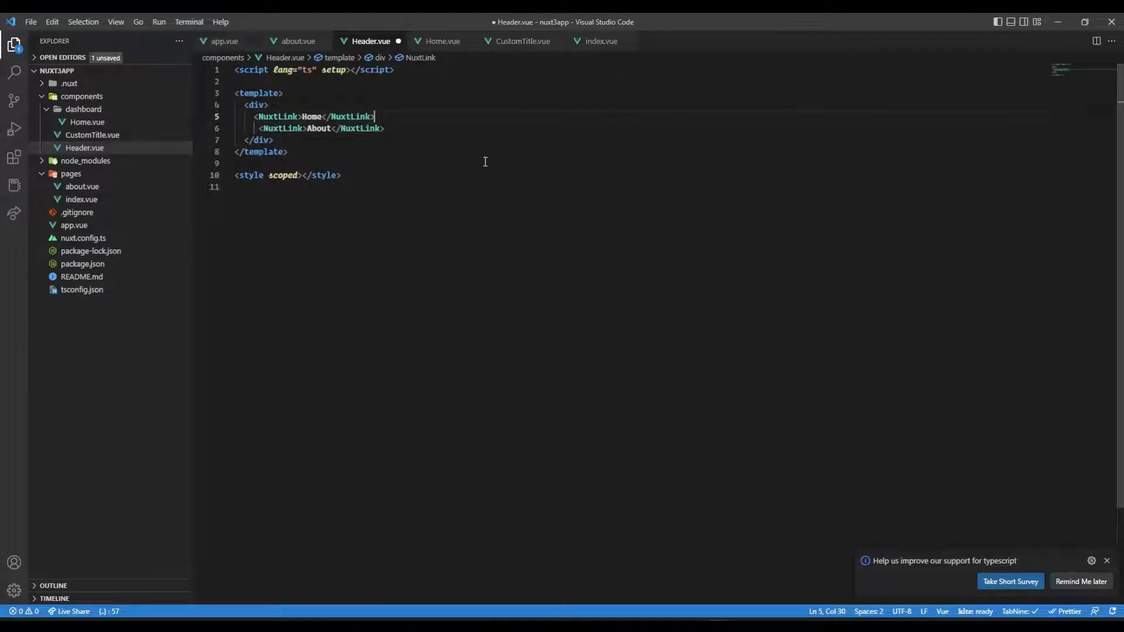
pyautogui.moveTo(494, 177)
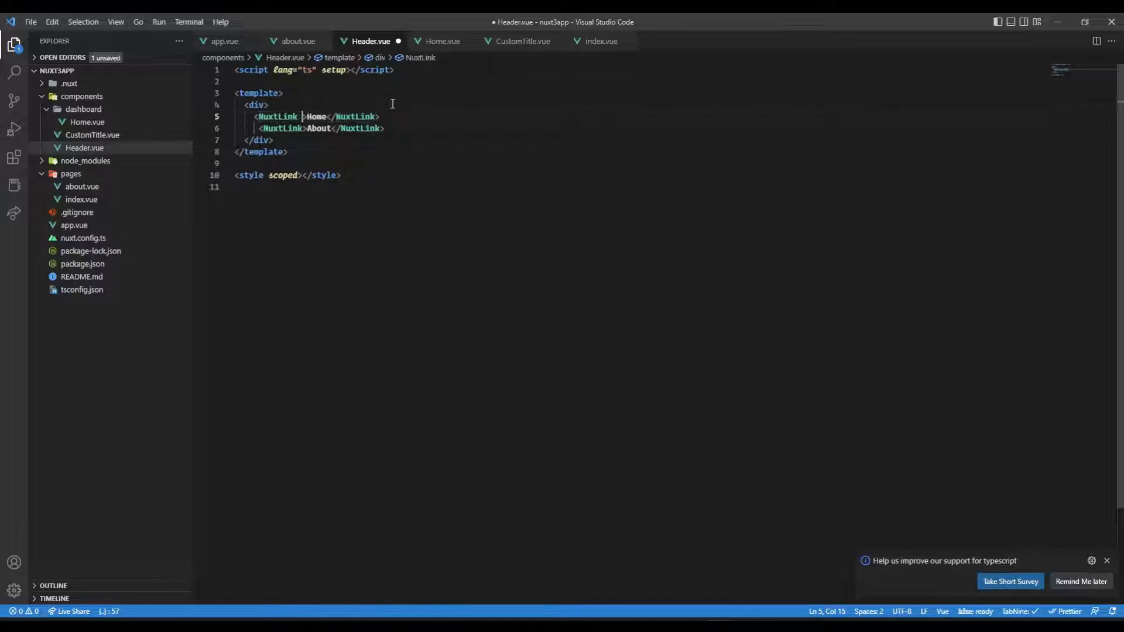
# Point Home to "/" and About to "/about", wrap them in a header element, and save
pyautogui.write('to')
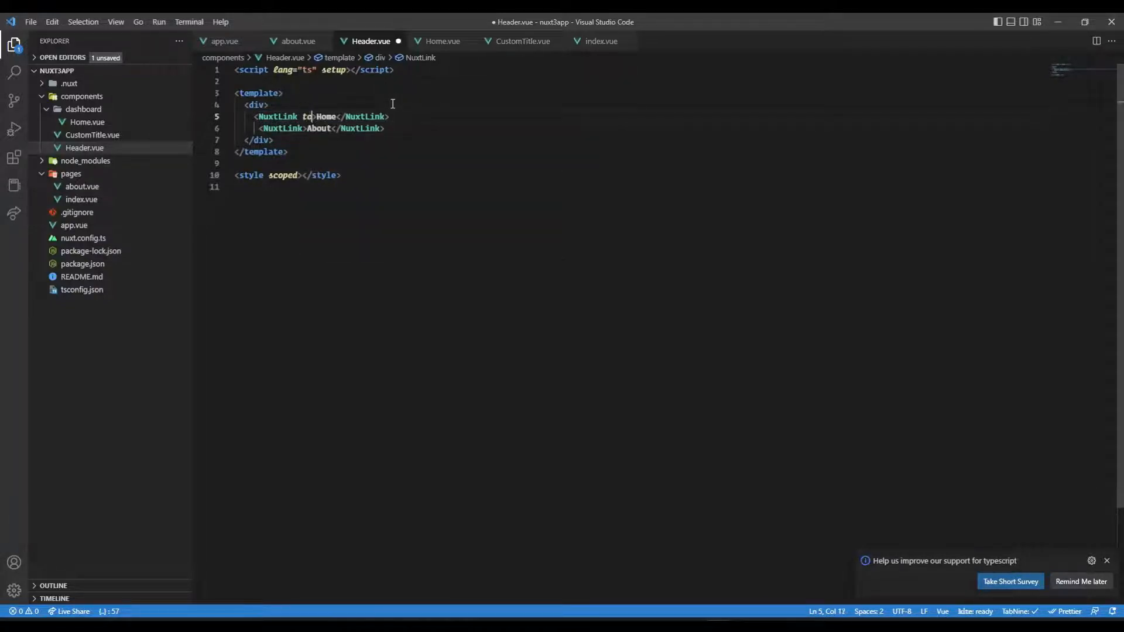
pyautogui.write('="')
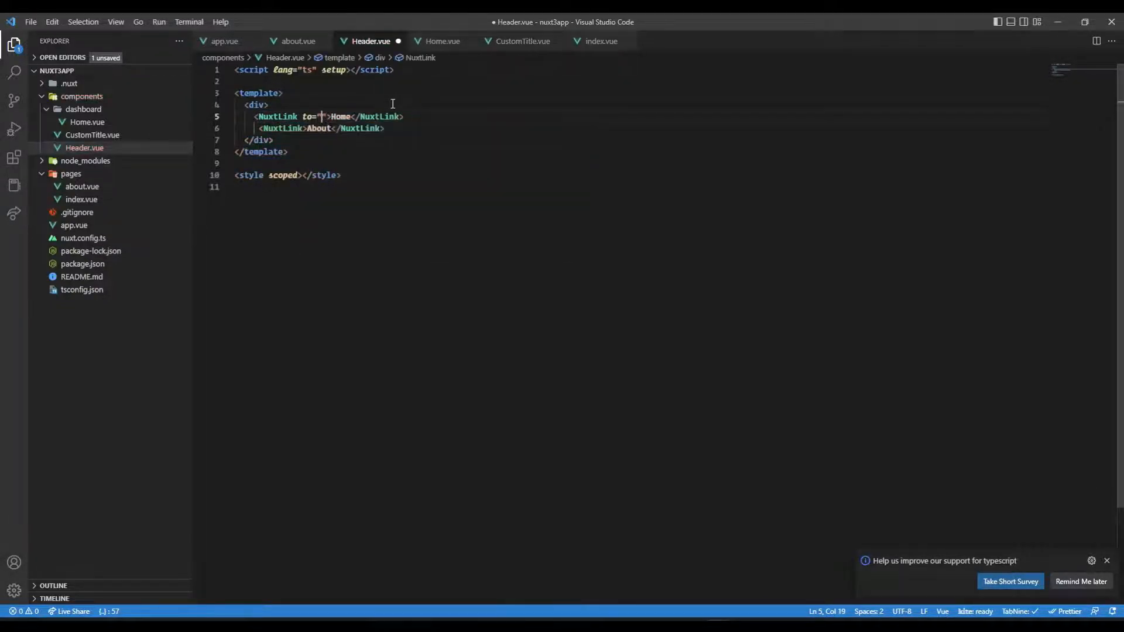
pyautogui.write('/')
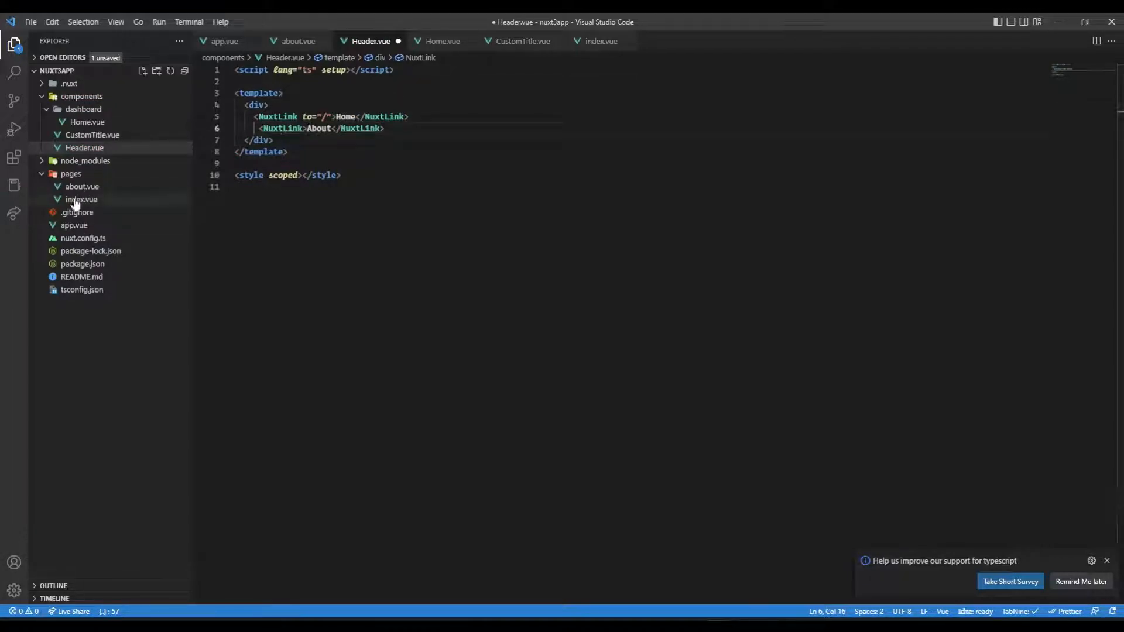
pyautogui.write('to=""')
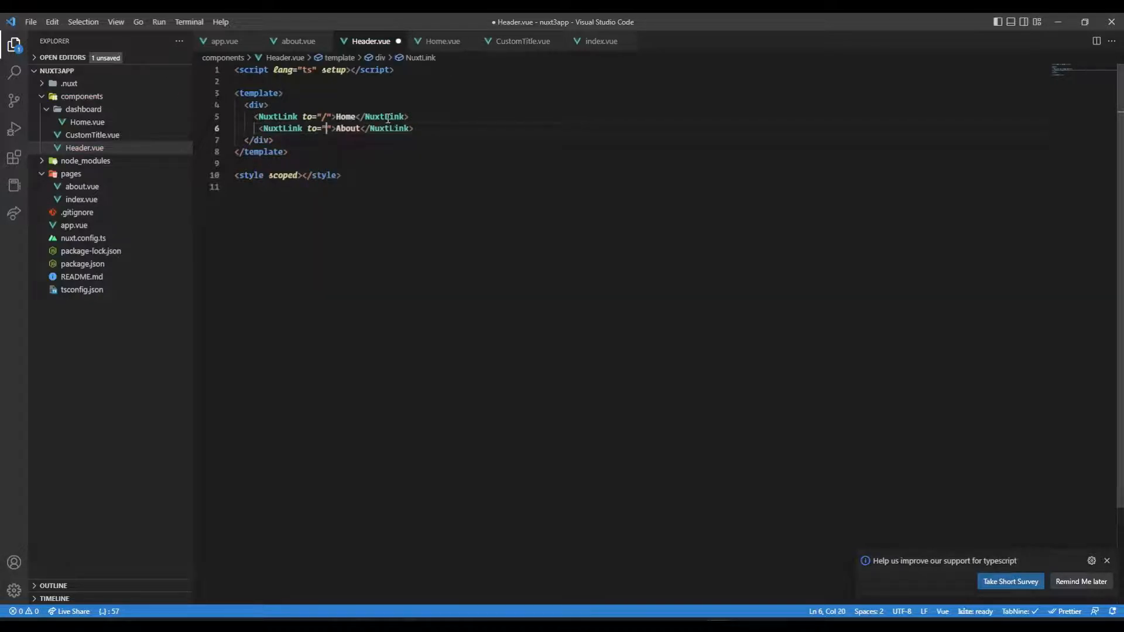
pyautogui.write('/about')
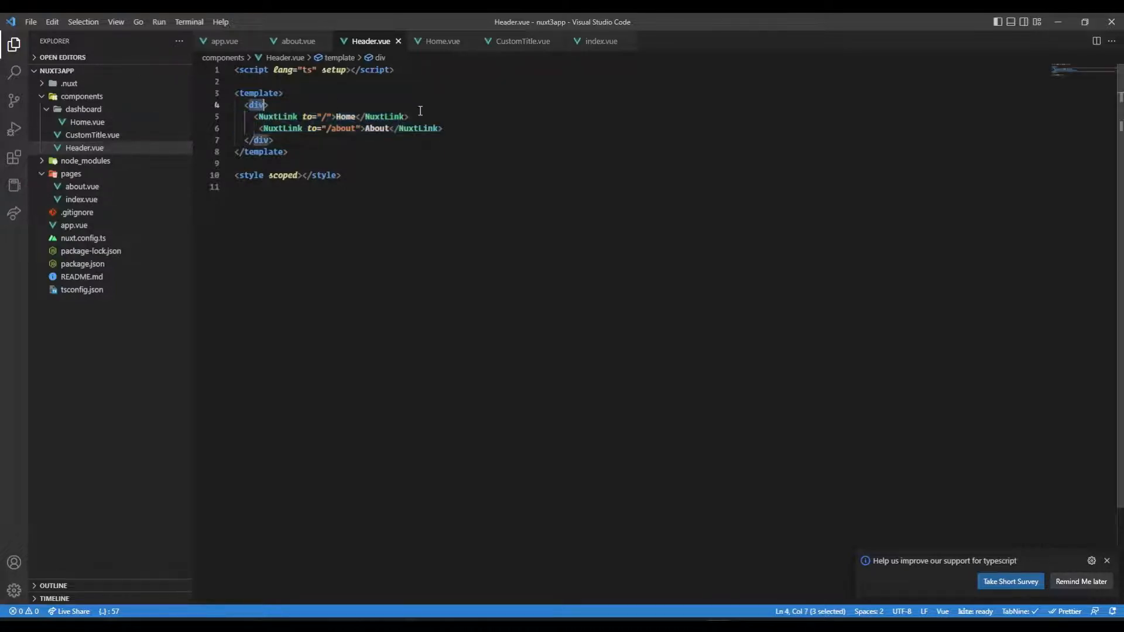
pyautogui.write('header')
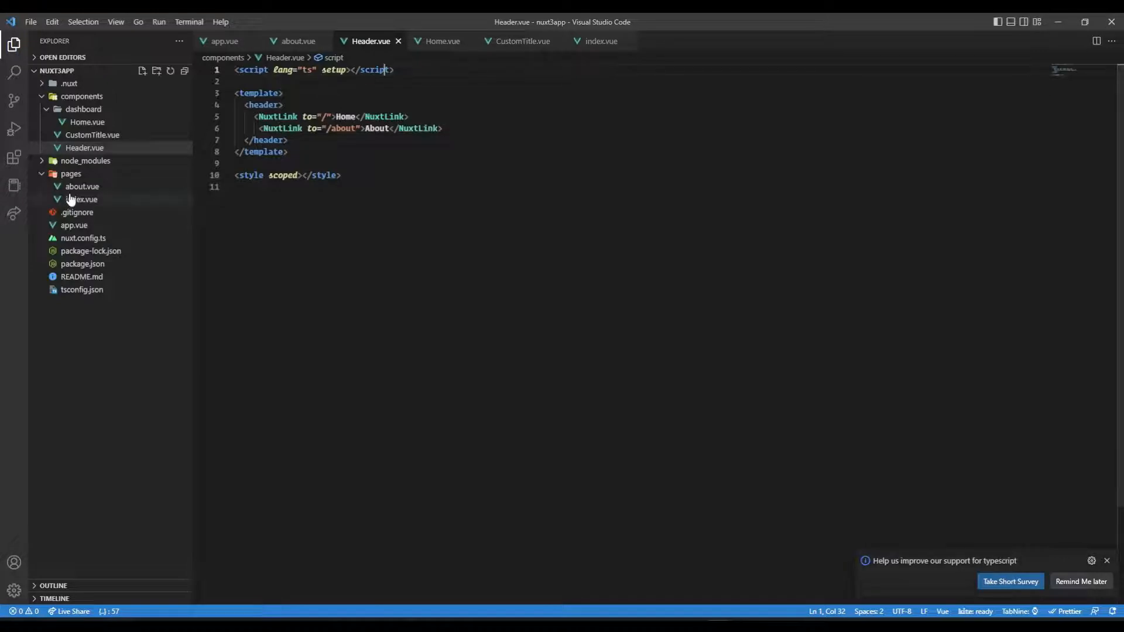
# Review pages/index.vue, then pages/about.vue with its LazyCustomTitle and DashboardHome template
pyautogui.click(82, 199)
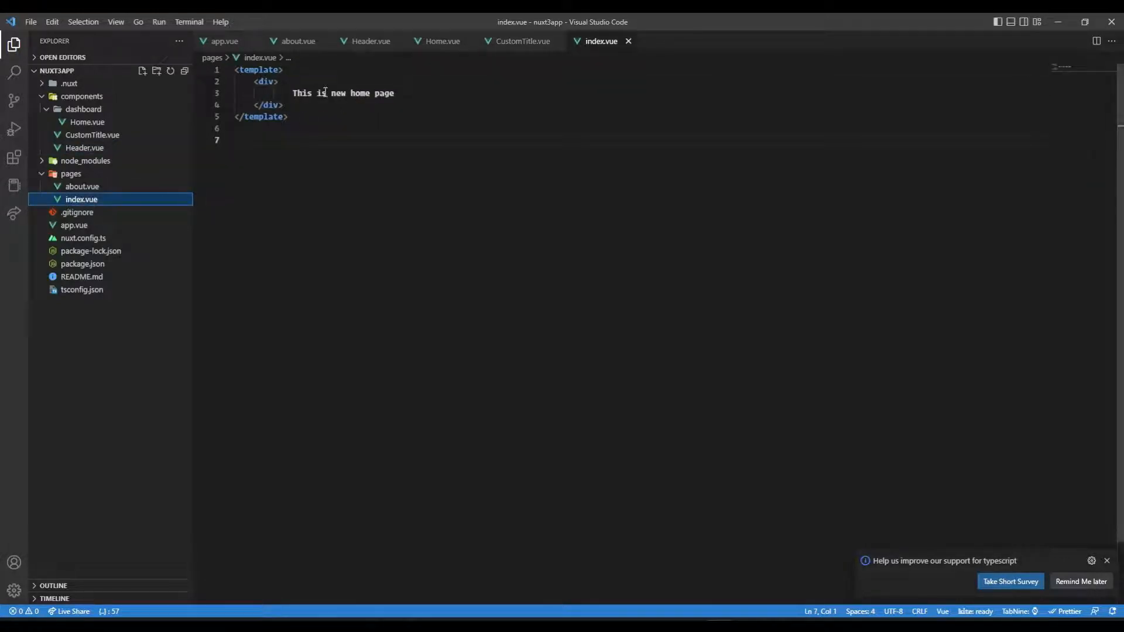
pyautogui.click(82, 186)
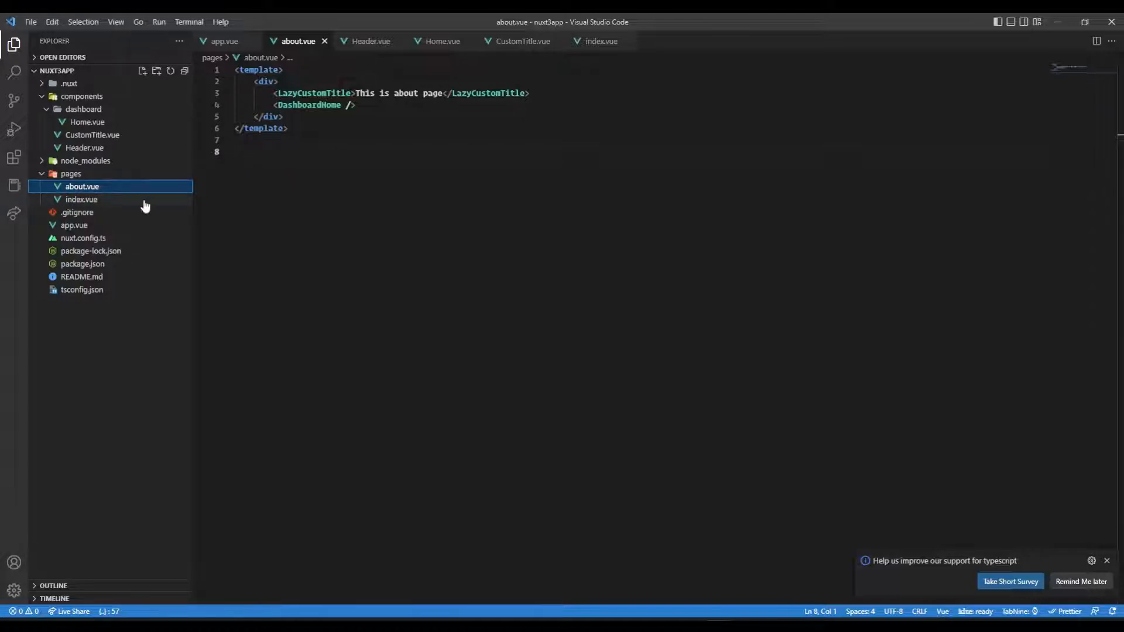
pyautogui.moveTo(71, 352)
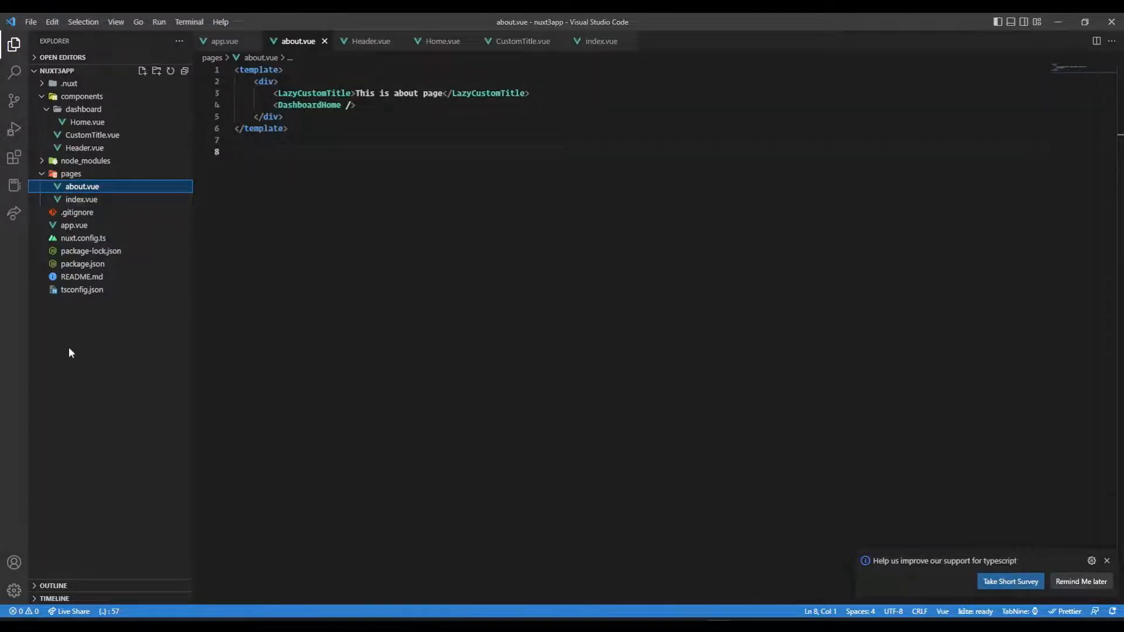
# Create a new guestlayout.vue file inside the layouts folder
pyautogui.rightClick(70, 351)
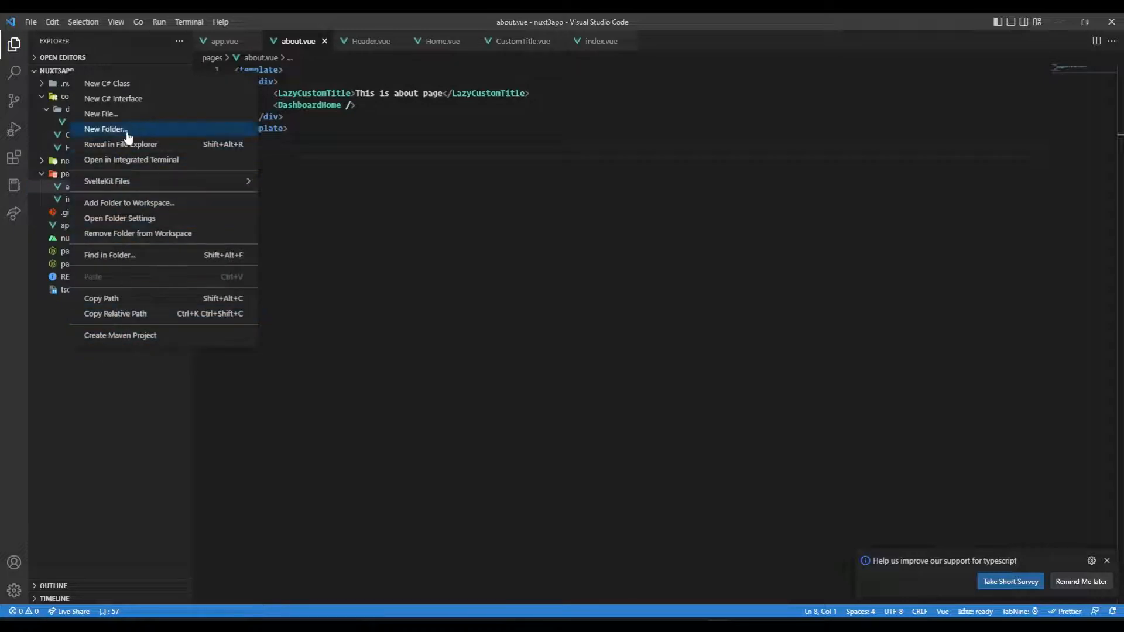
pyautogui.click(104, 129)
pyautogui.write('layouts')
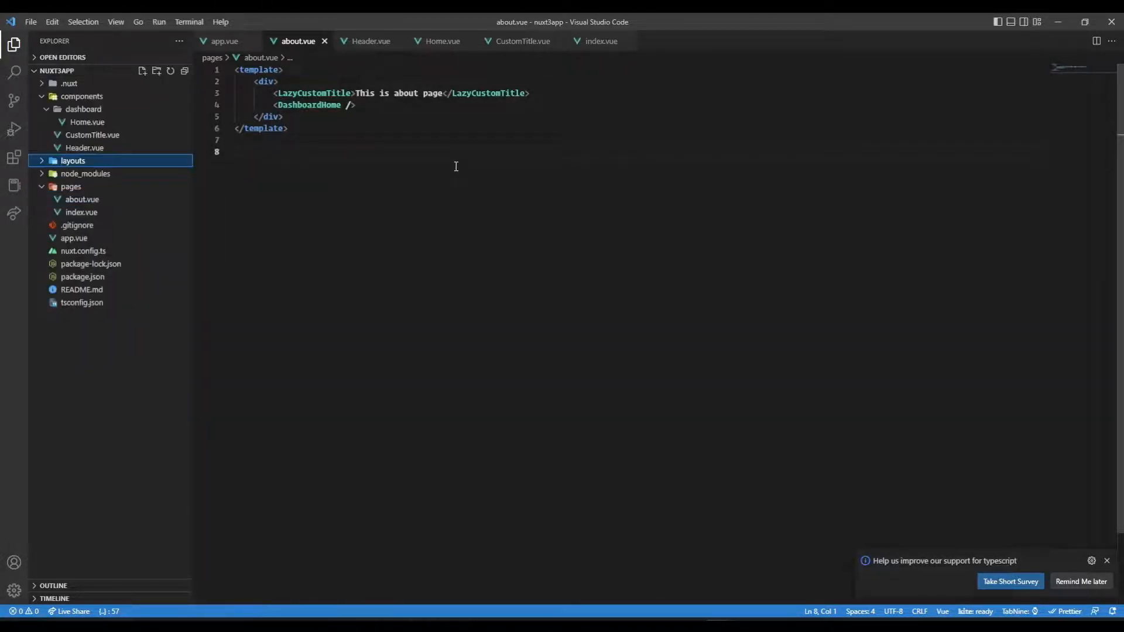
pyautogui.rightClick(73, 160)
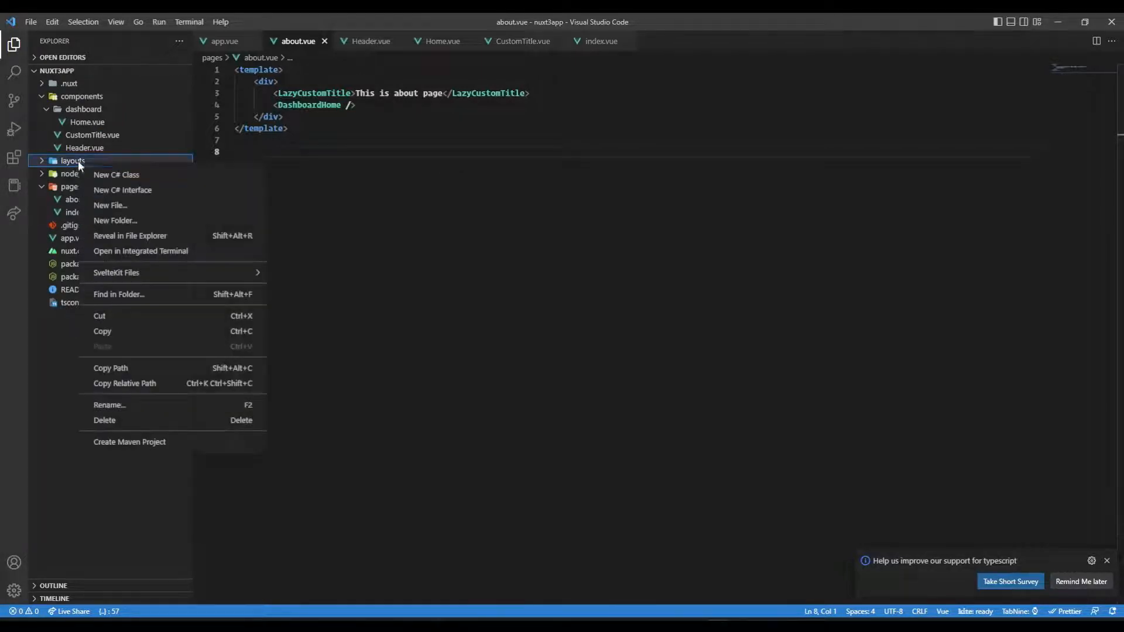
pyautogui.click(110, 205)
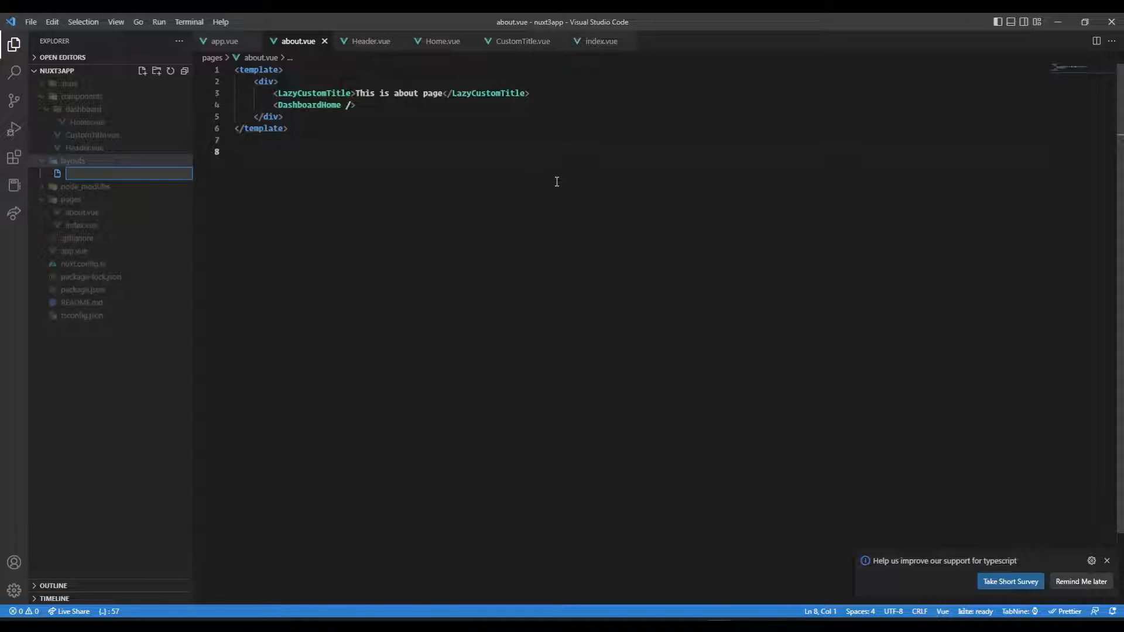
pyautogui.write('Gues')
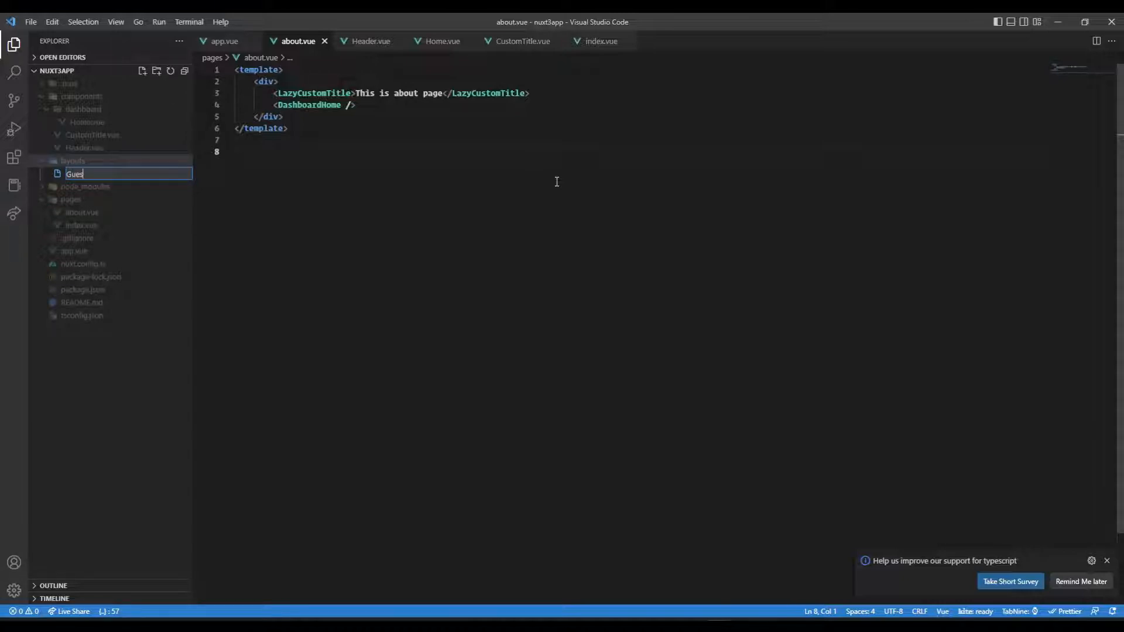
pyautogui.write('t')
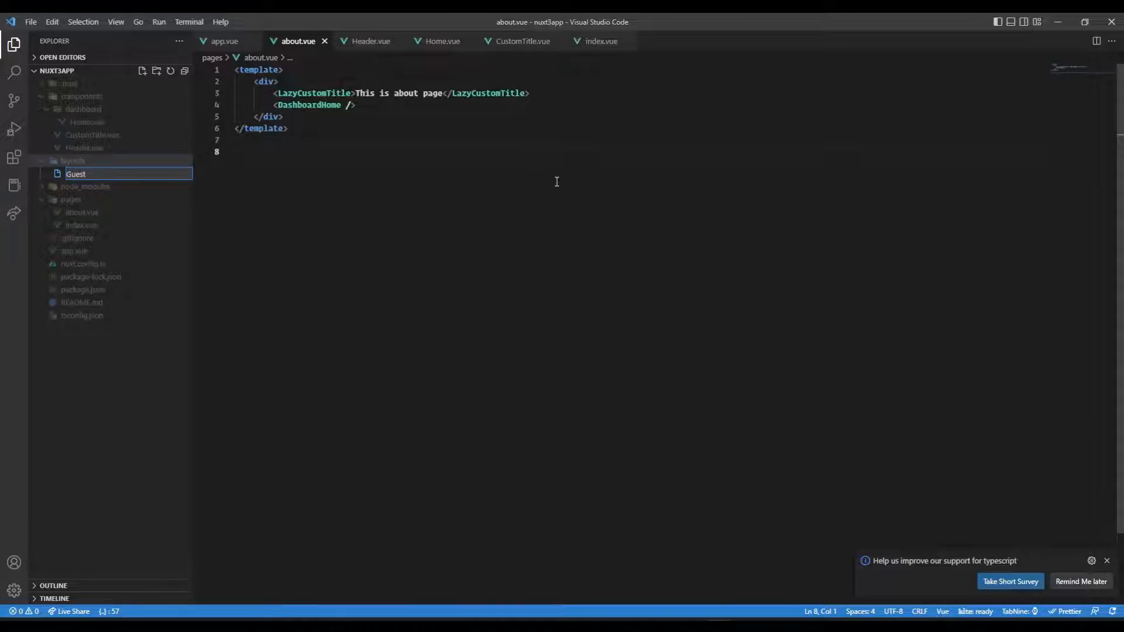
pyautogui.write('i')
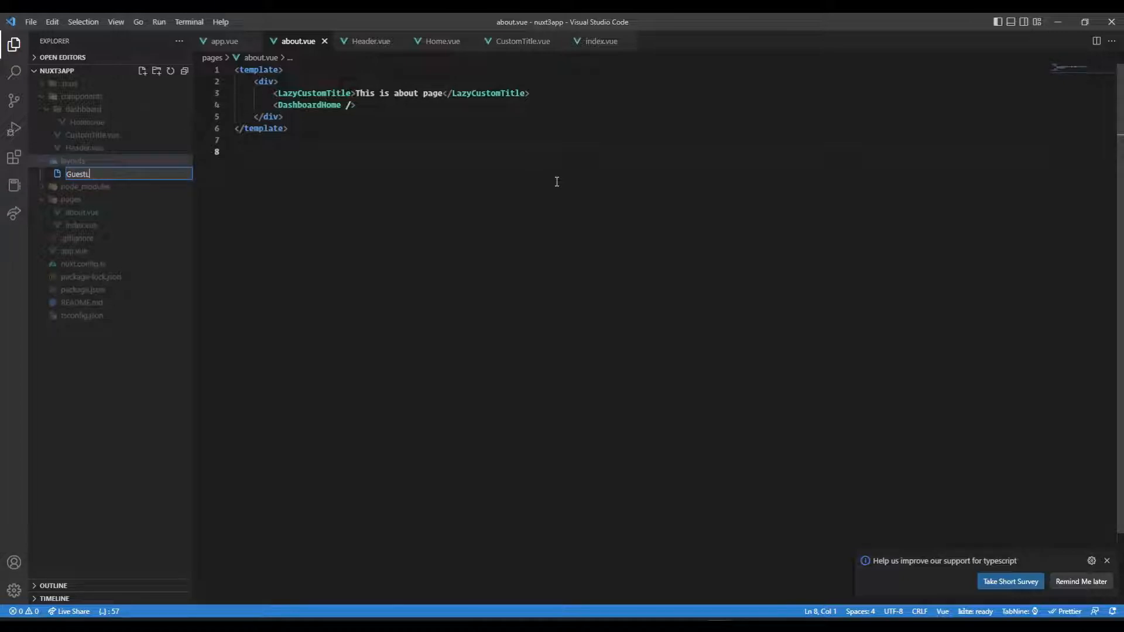
pyautogui.write('Layout.vue')
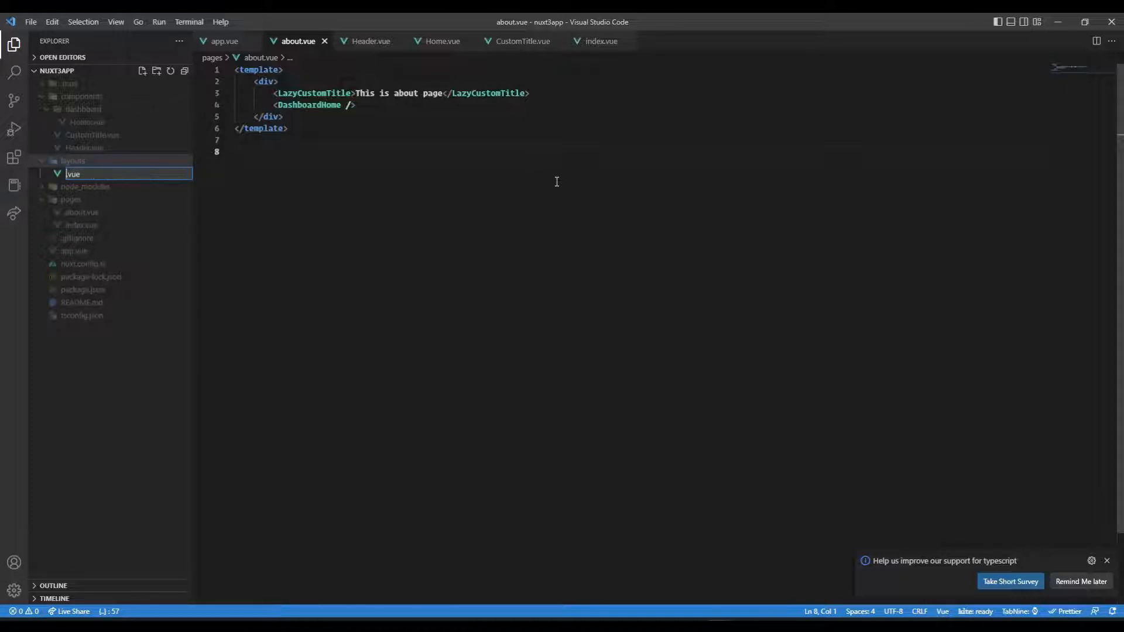
pyautogui.write('guest')
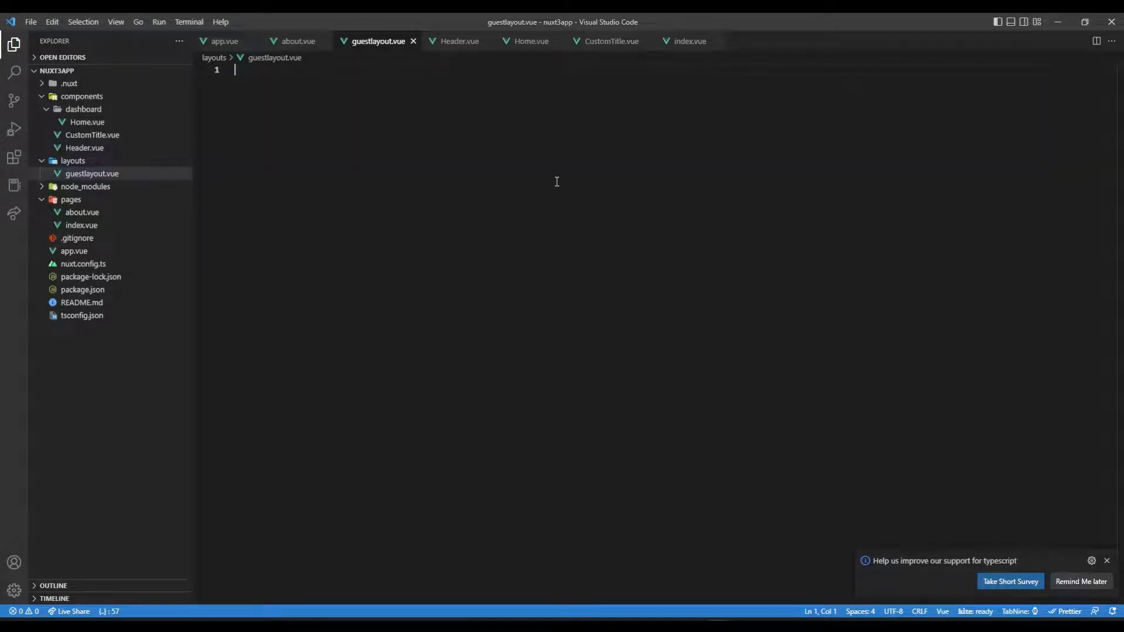
# Scaffold a template whose div holds <Header /> followed by <slot />, and save guestlayout.vue
pyautogui.write('vbas')
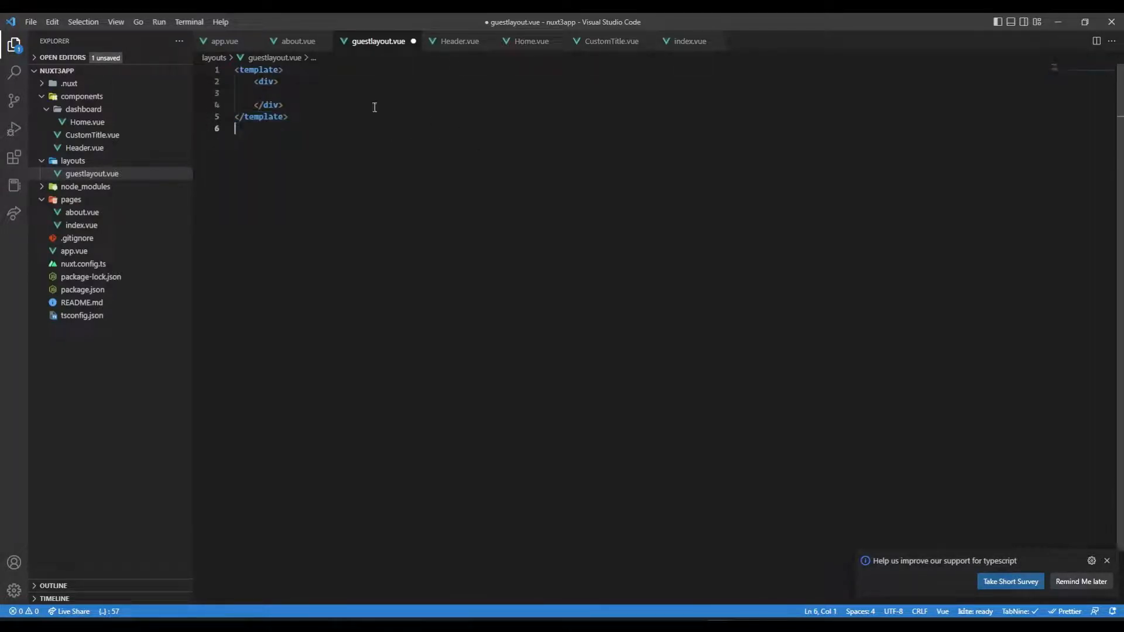
pyautogui.write('<Header />')
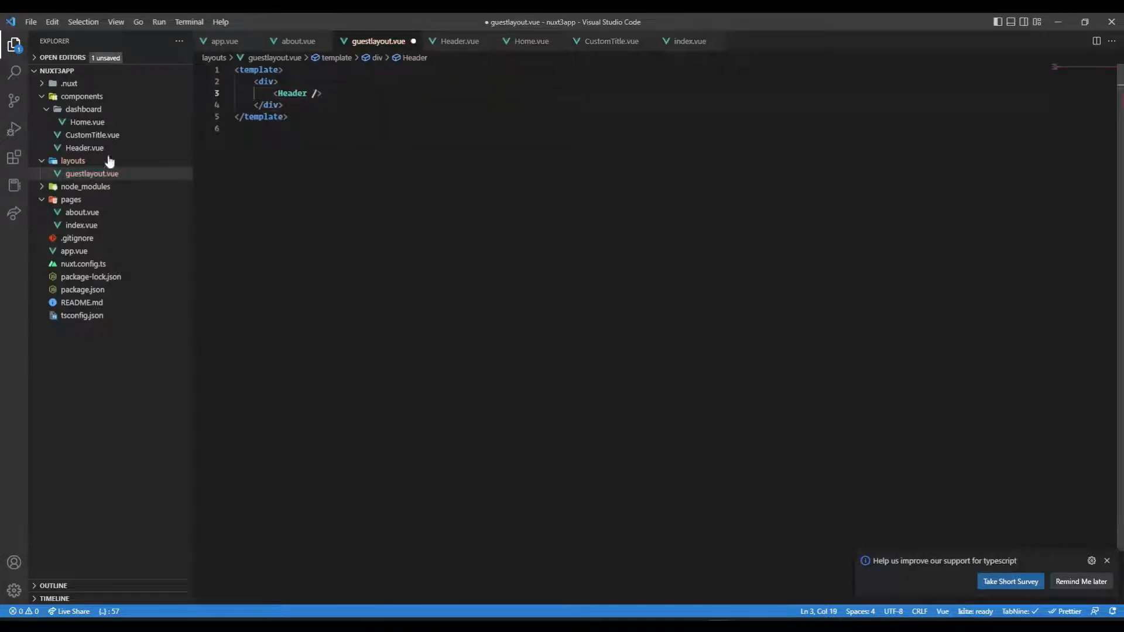
pyautogui.press('enter')
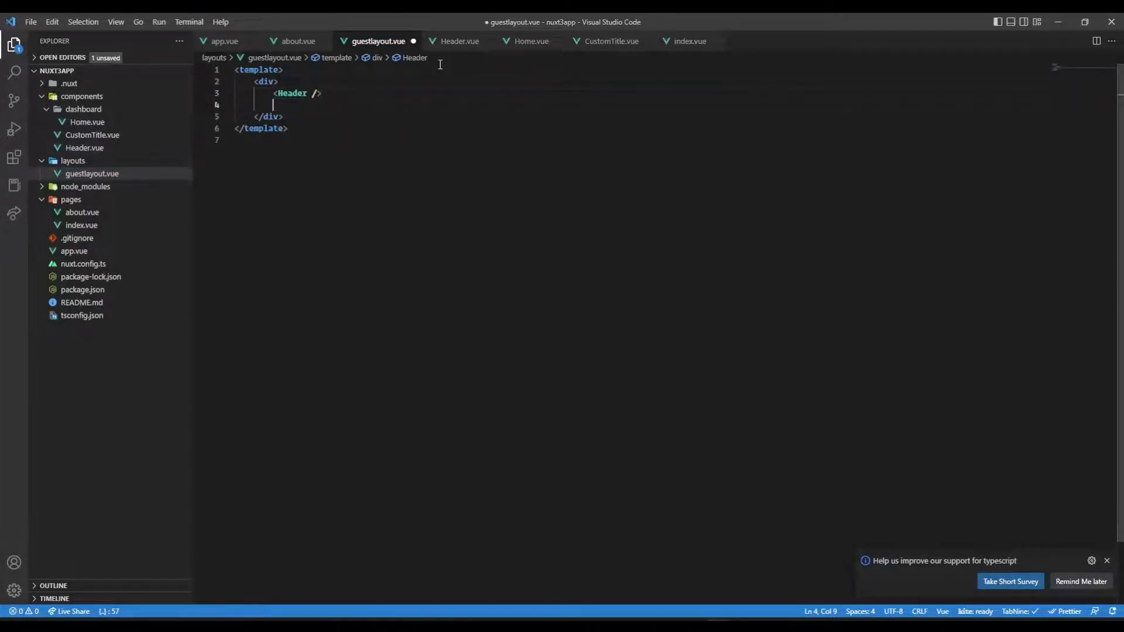
pyautogui.write('<slot />')
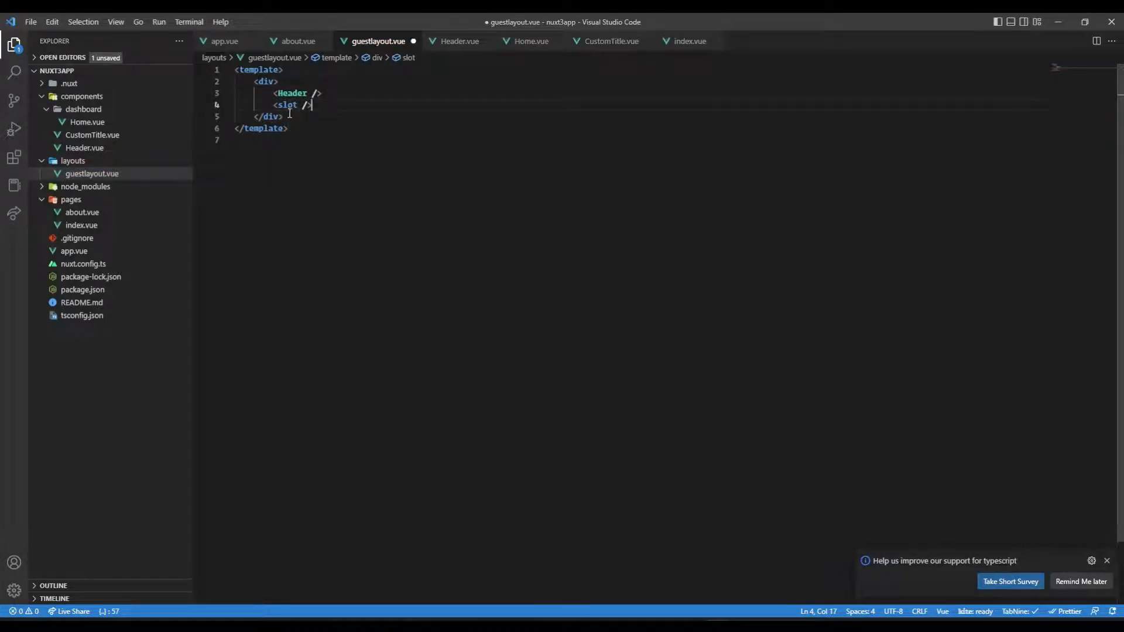
pyautogui.press('ctrl+s')
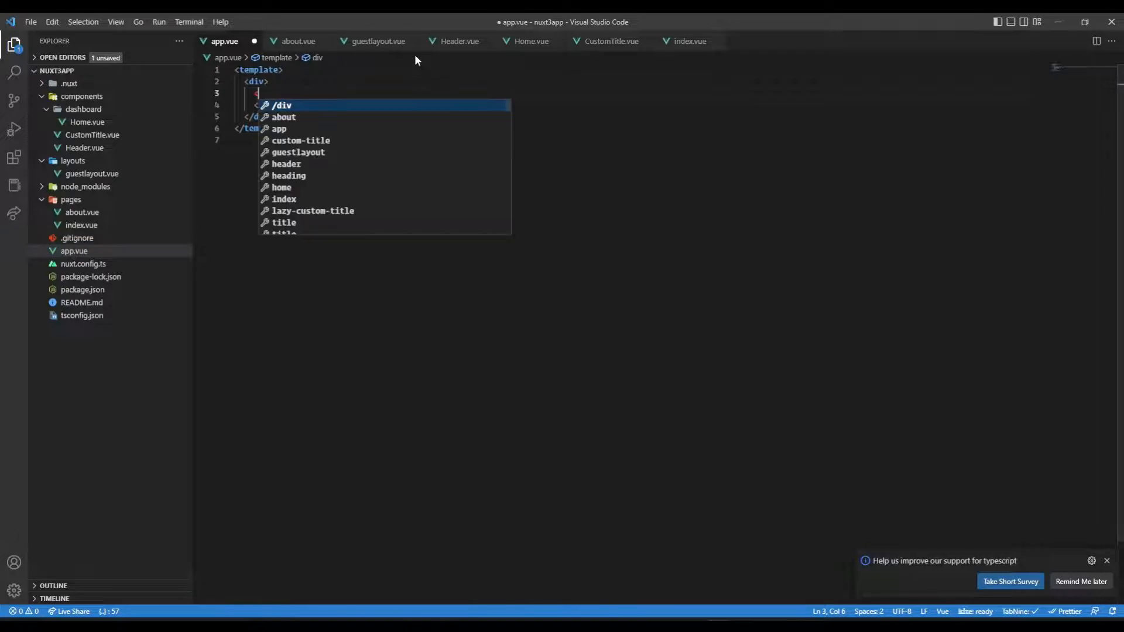
# Add a NuxtLayout element in app.vue and move <NuxtPage /> inside it
pyautogui.write('NUxt')
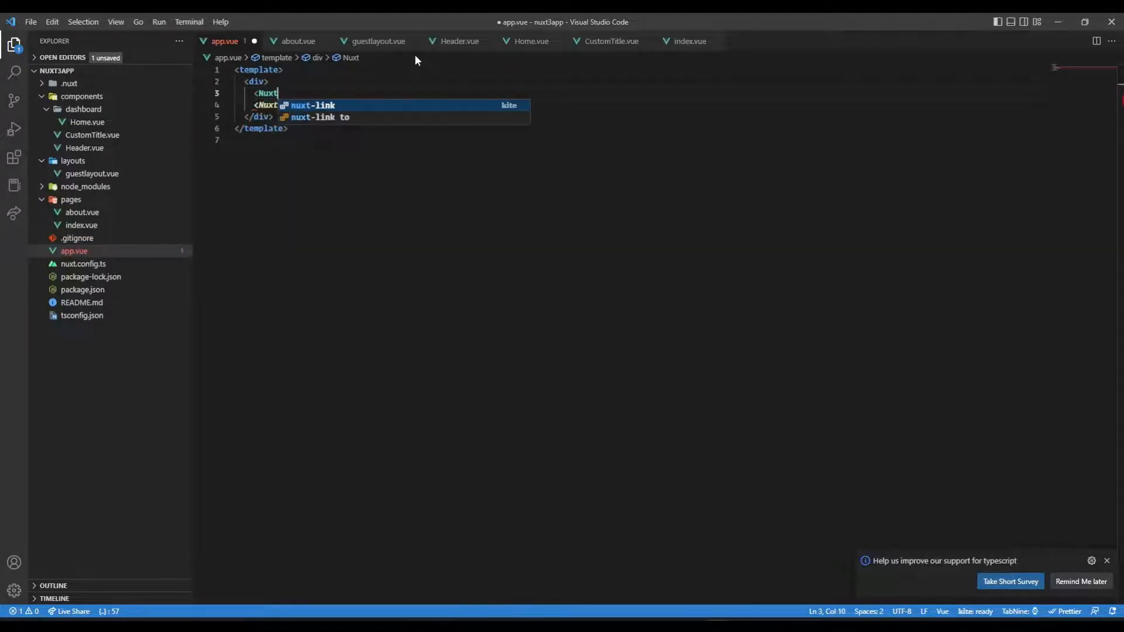
pyautogui.write('La')
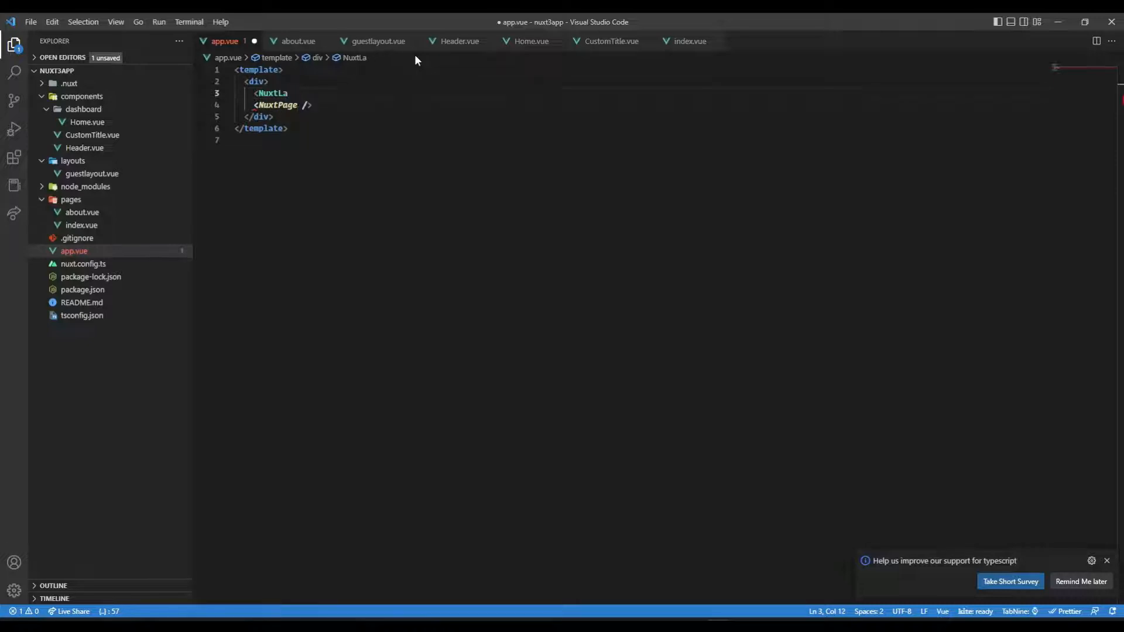
pyautogui.write('yout></>')
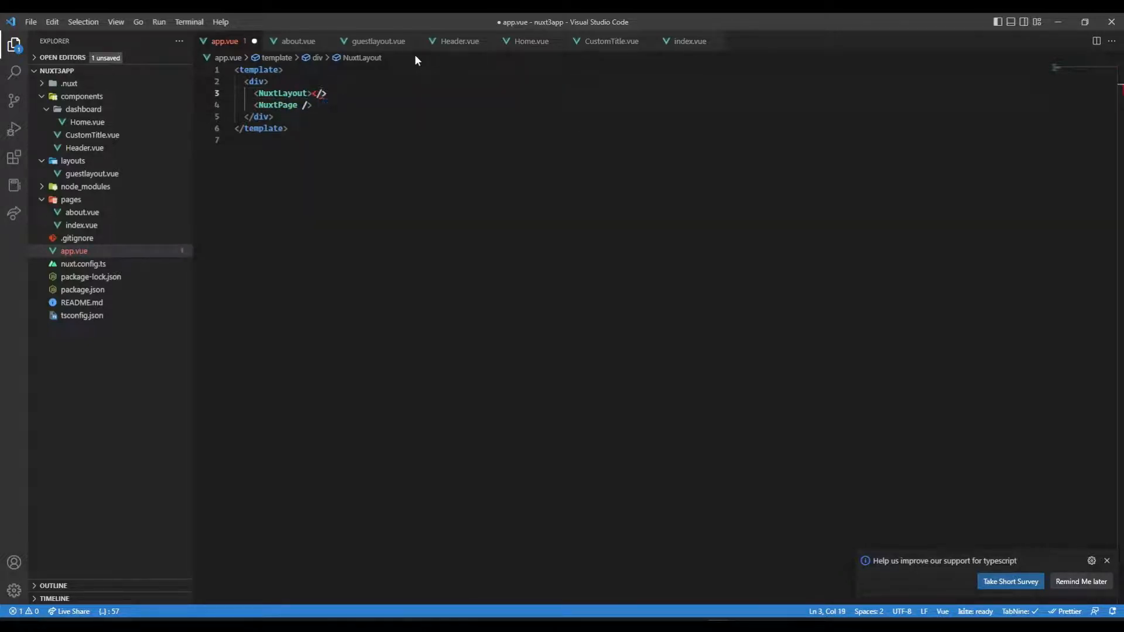
pyautogui.write('Nuxt')
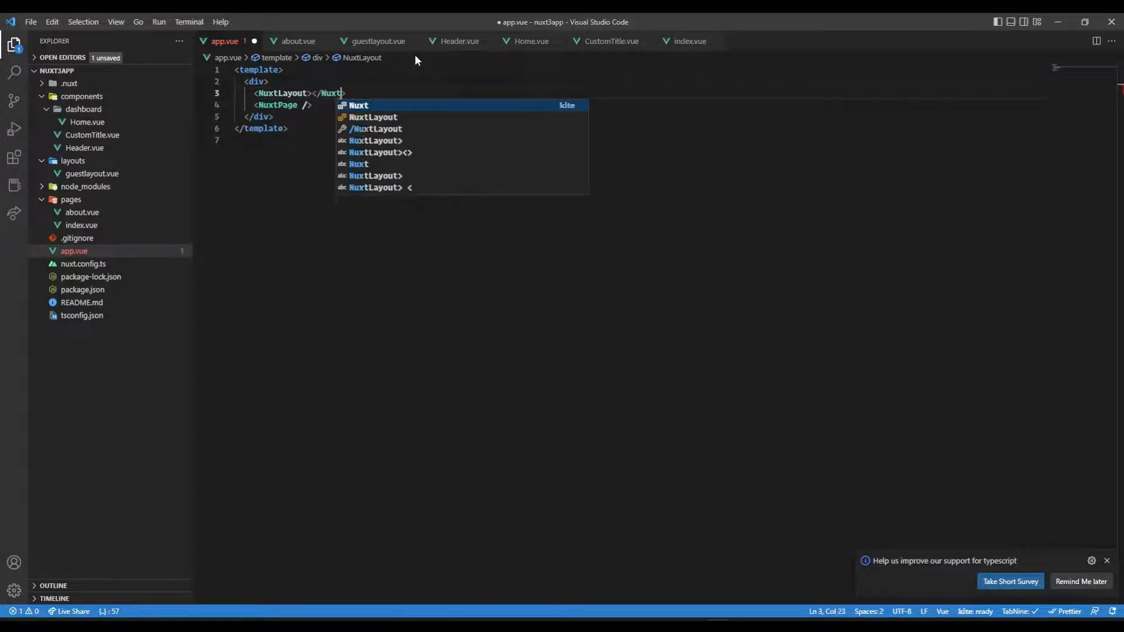
pyautogui.press('Tab')
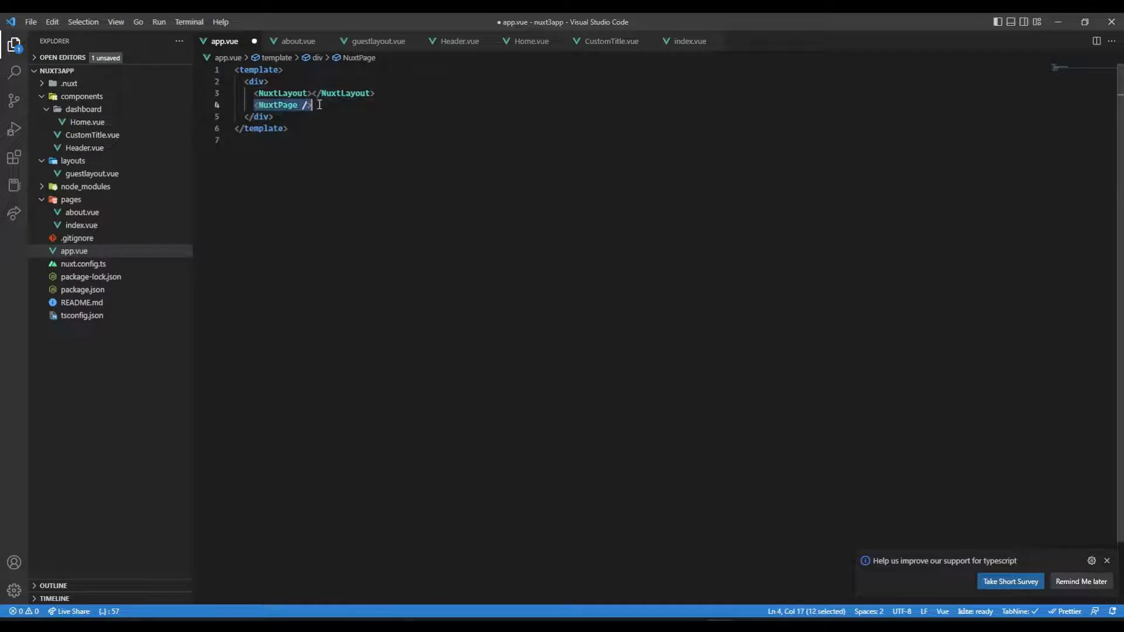
pyautogui.press('Delete')
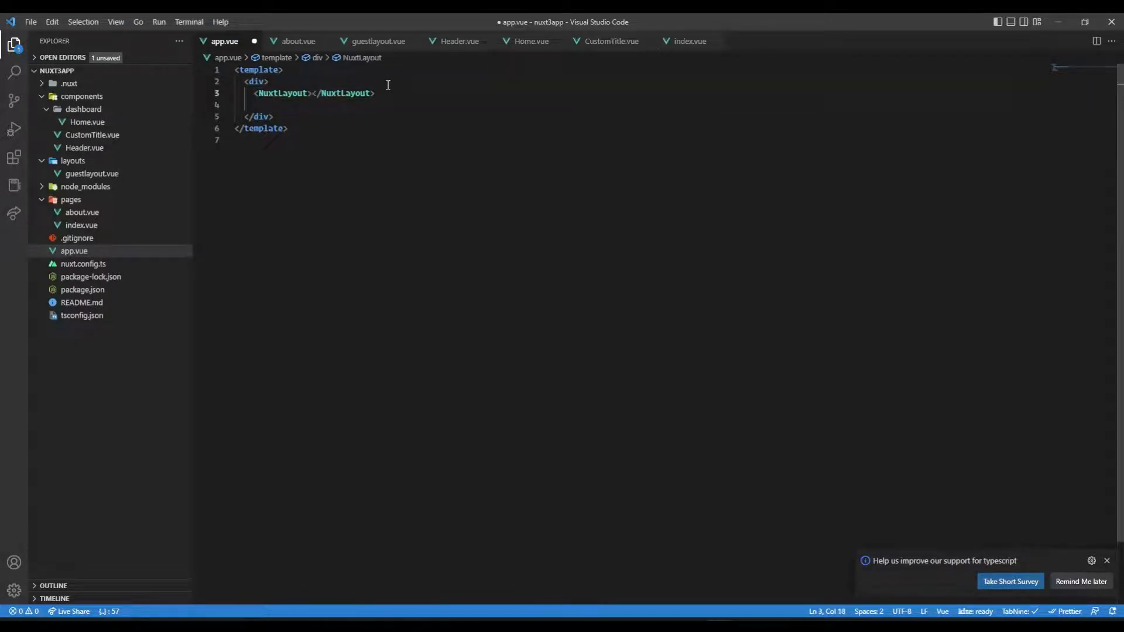
pyautogui.write('<NuxtPage />')
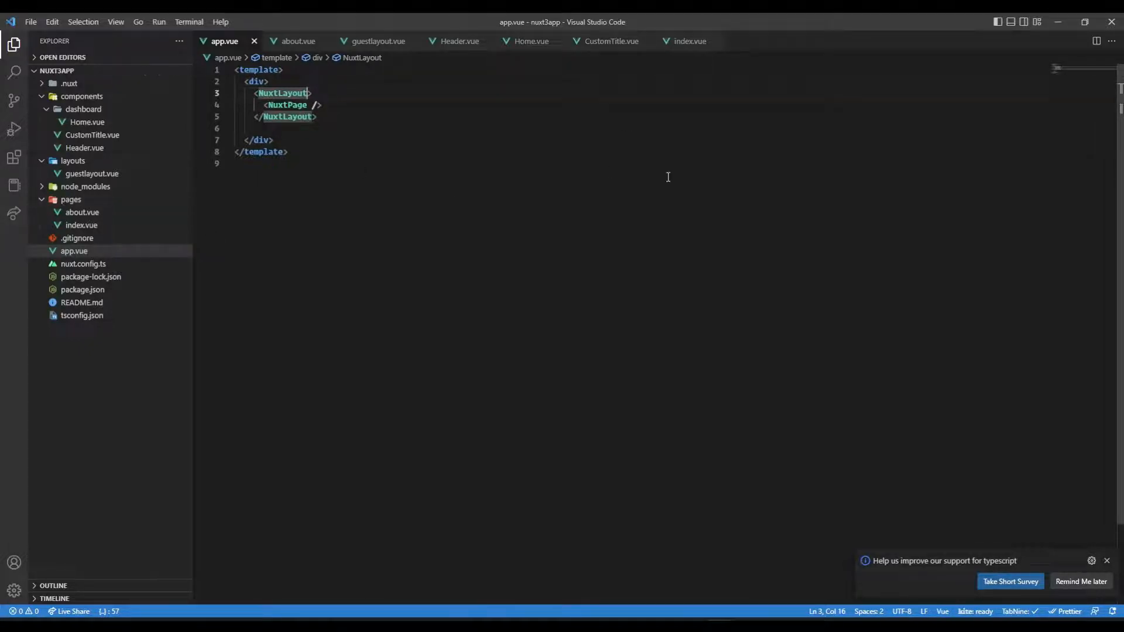
# Set the NuxtLayout's name to "guestlayout" and save app.vue
pyautogui.write('name="')
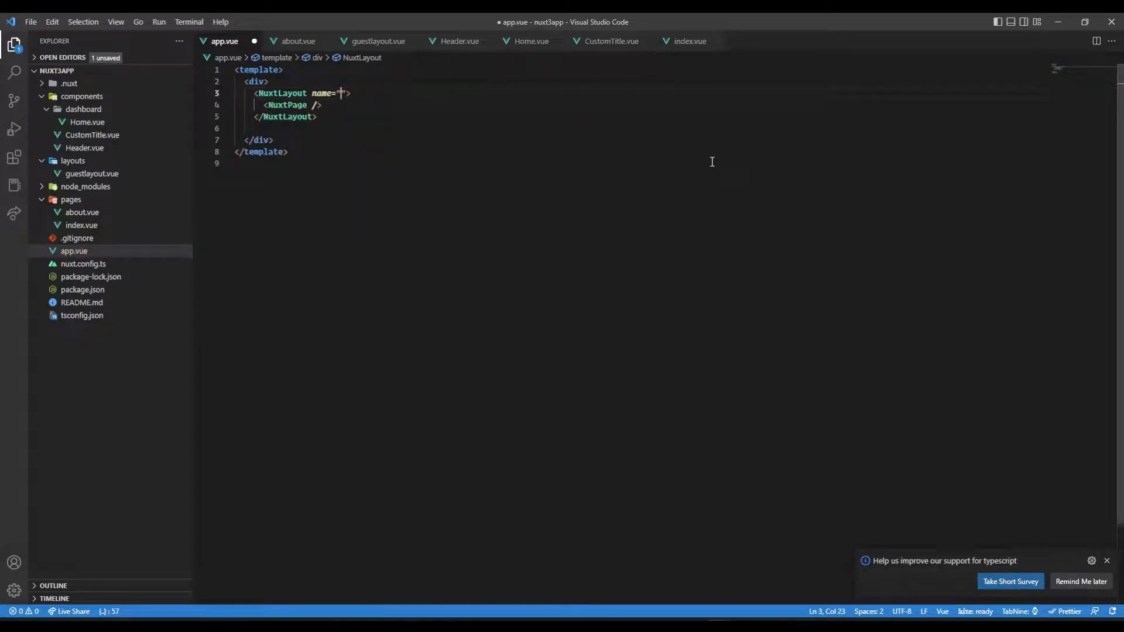
pyautogui.write('guestlayout')
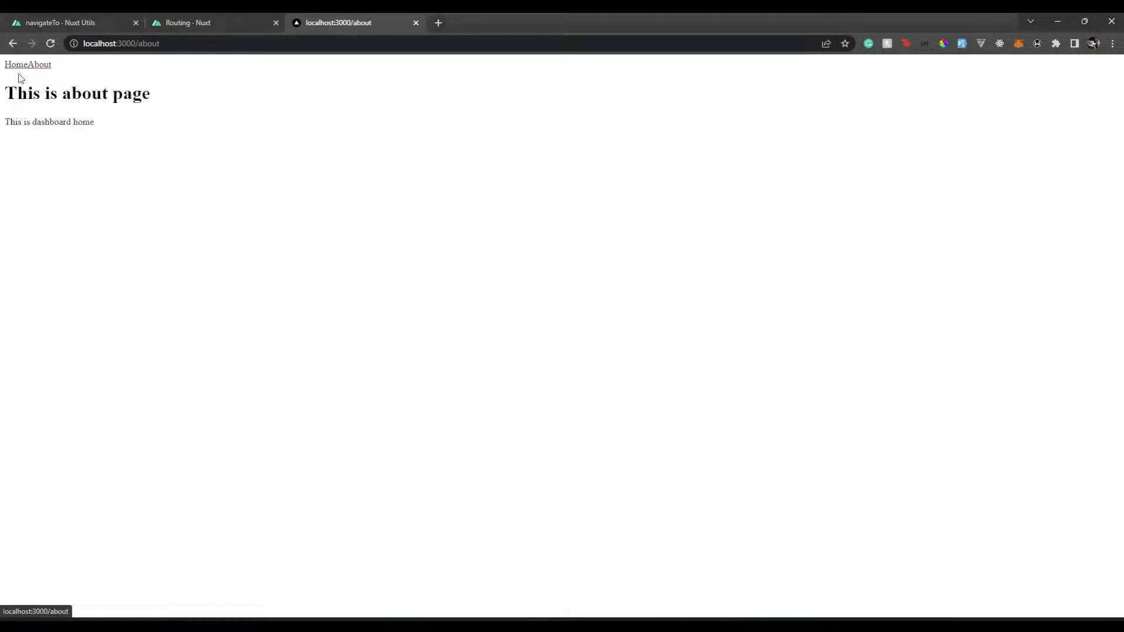
pyautogui.click(15, 64)
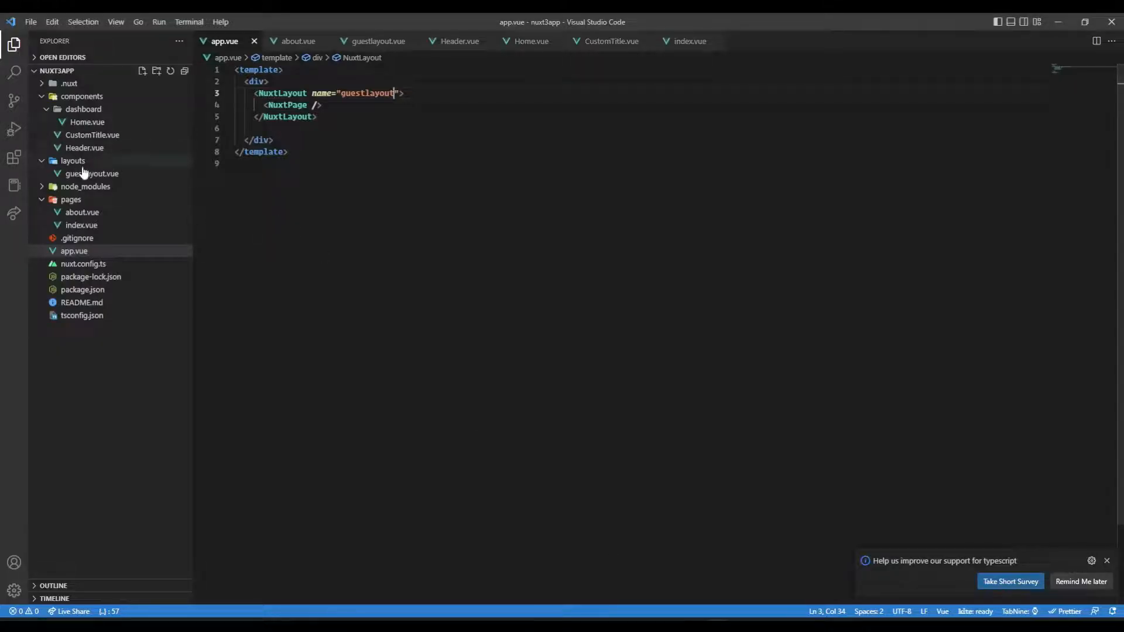
# Review Header.vue's Home and About NuxtLinks pointing to / and /about
pyautogui.click(84, 148)
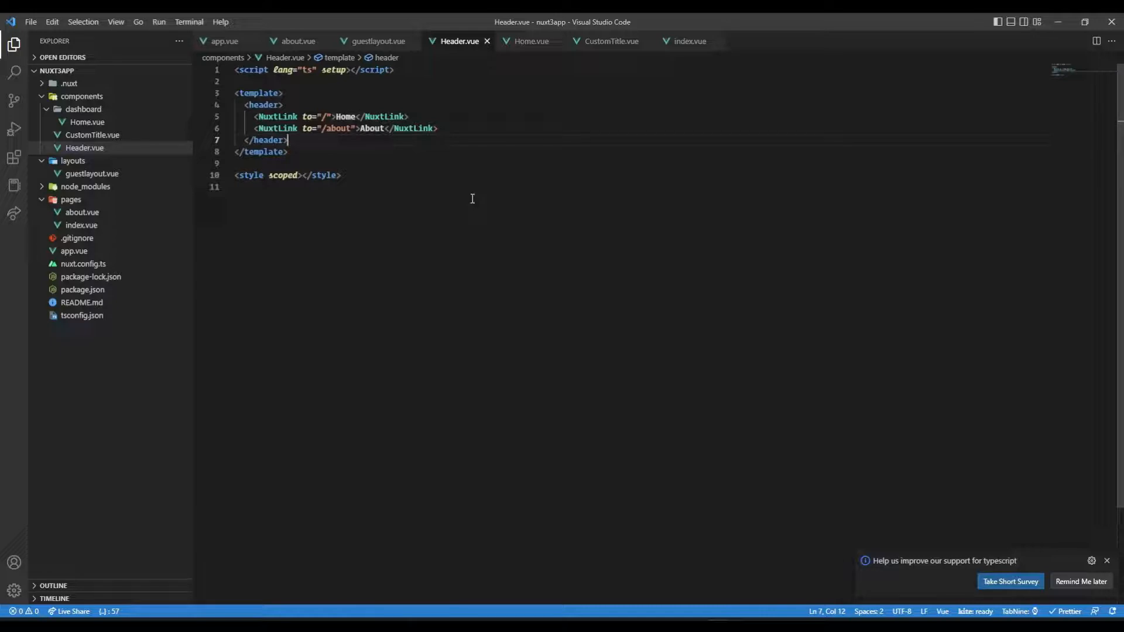
pyautogui.moveTo(542, 315)
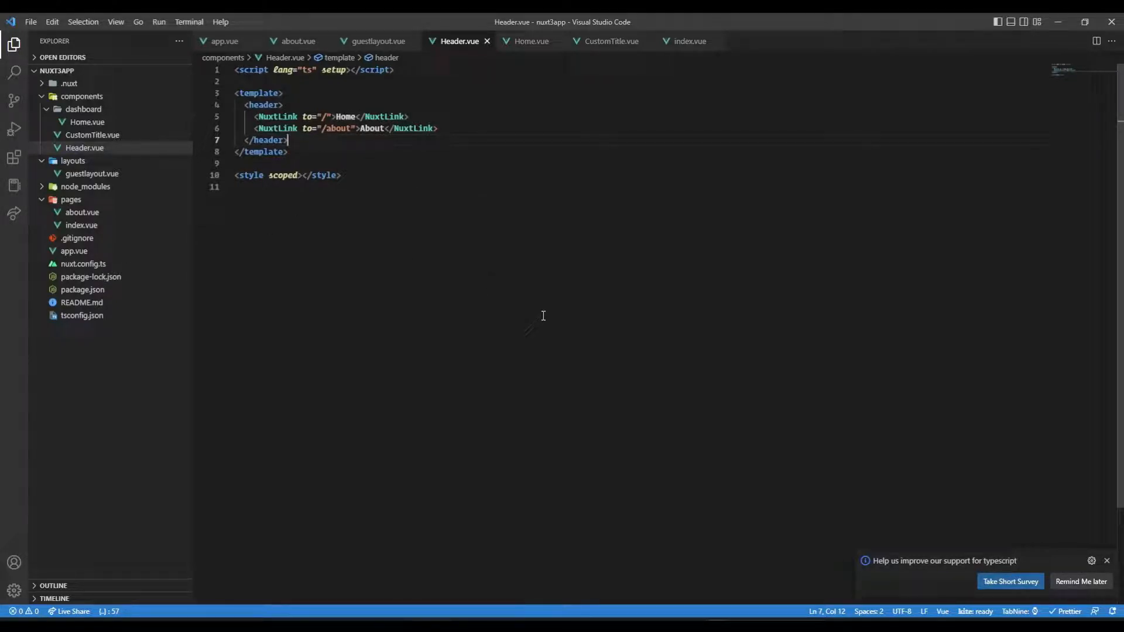
pyautogui.moveTo(241, 116); pyautogui.dragTo(437, 129)
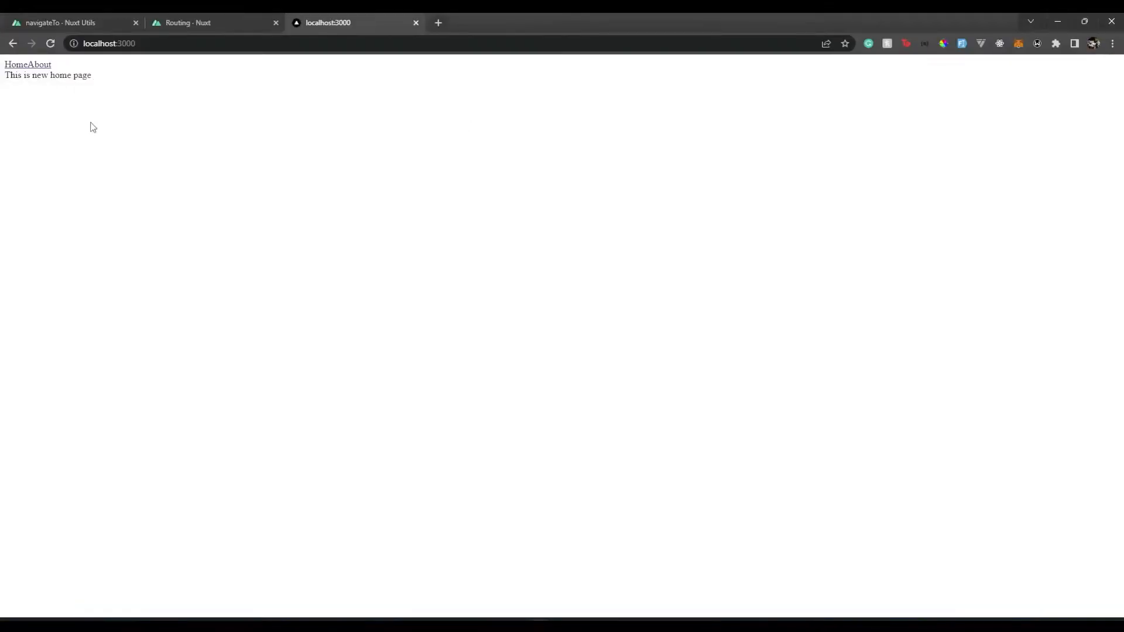
# Inspect the Home link in DevTools, showing its router-link-active anchor markup
pyautogui.rightClick(14, 63)
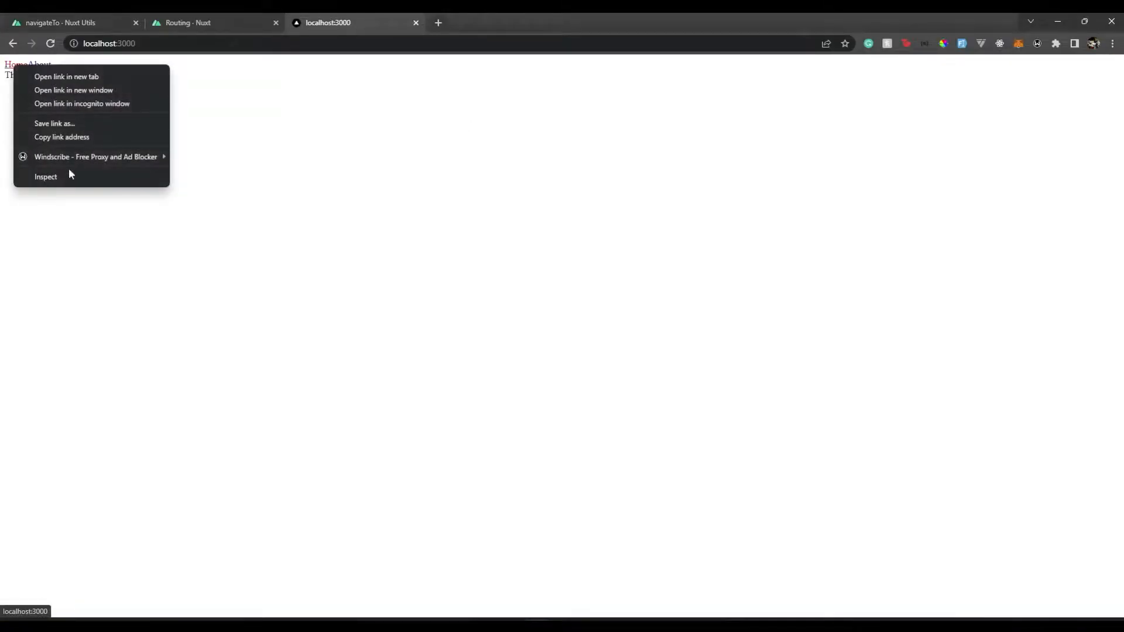
pyautogui.click(45, 177)
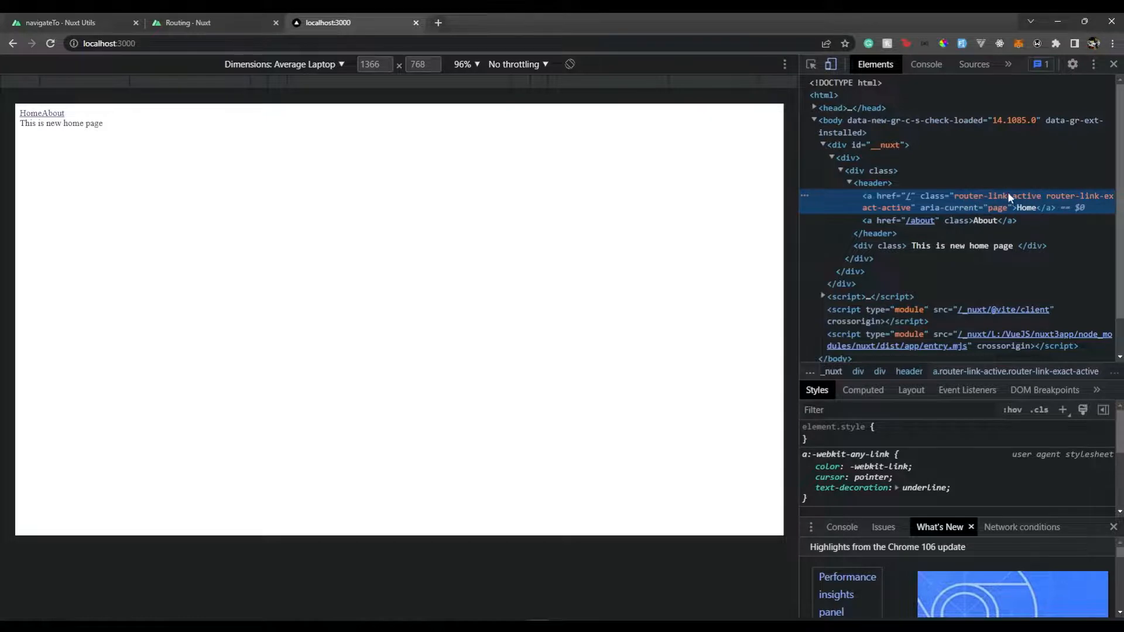
pyautogui.moveTo(1026, 207)
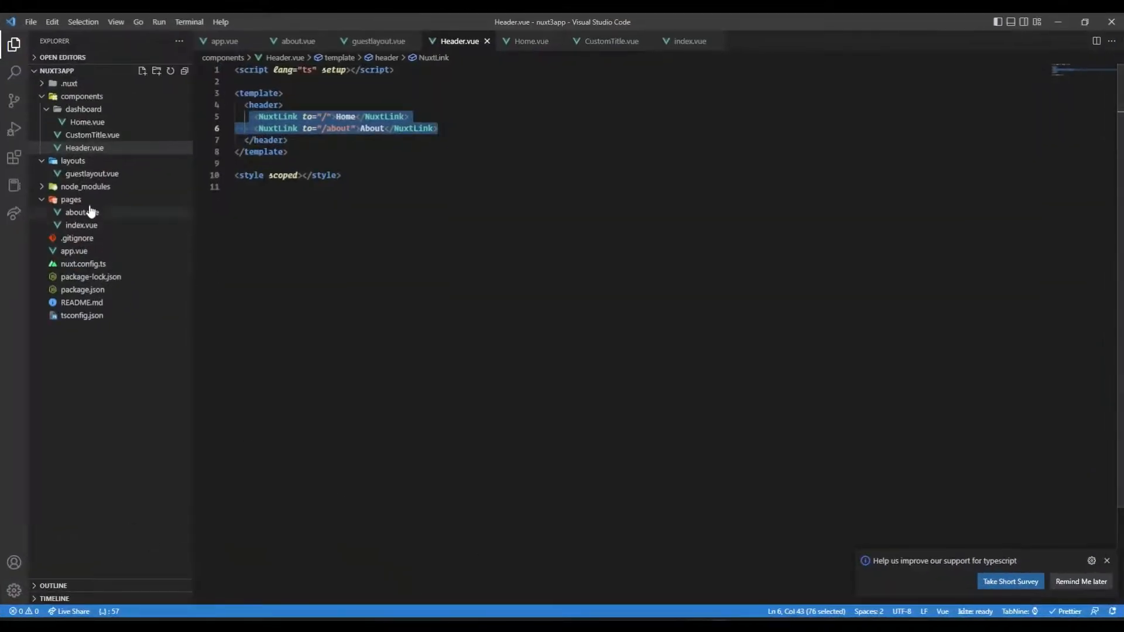
# Add a script setup to pages/index.vue with a 5000 ms setTimeout arrow function, placed below the template
pyautogui.click(82, 225)
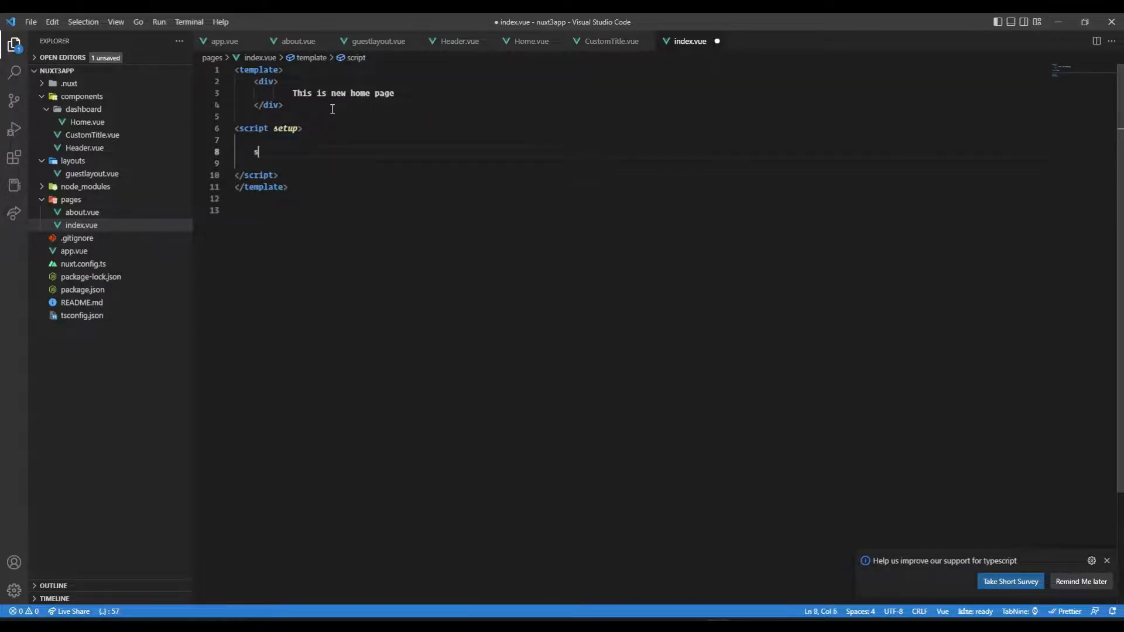
pyautogui.write('setTimeout(f')
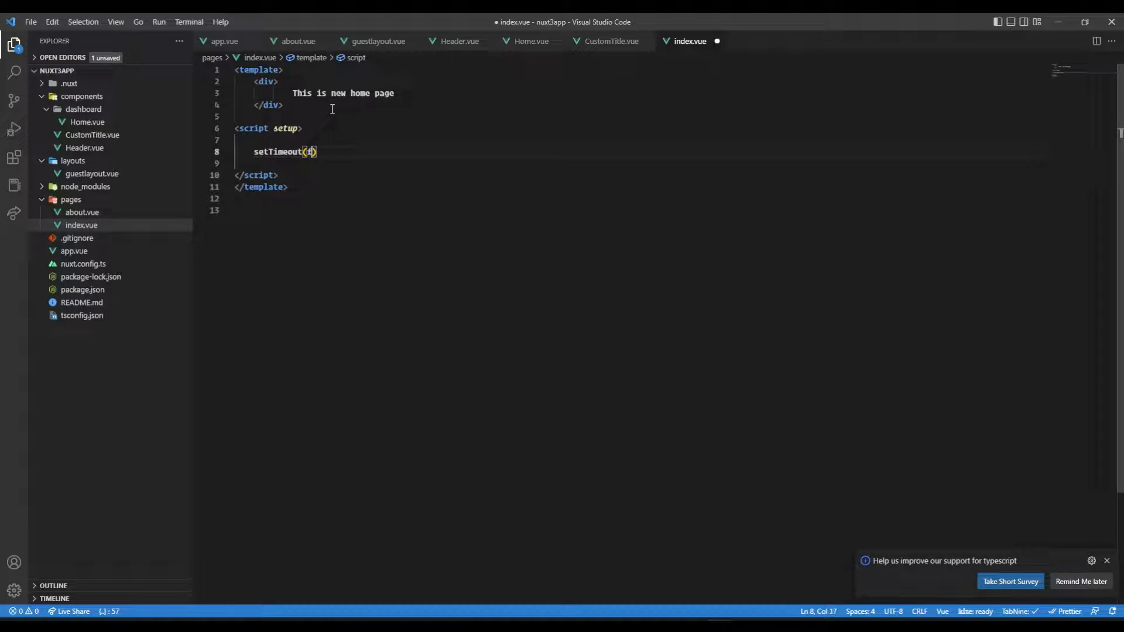
pyautogui.press('Backspace')
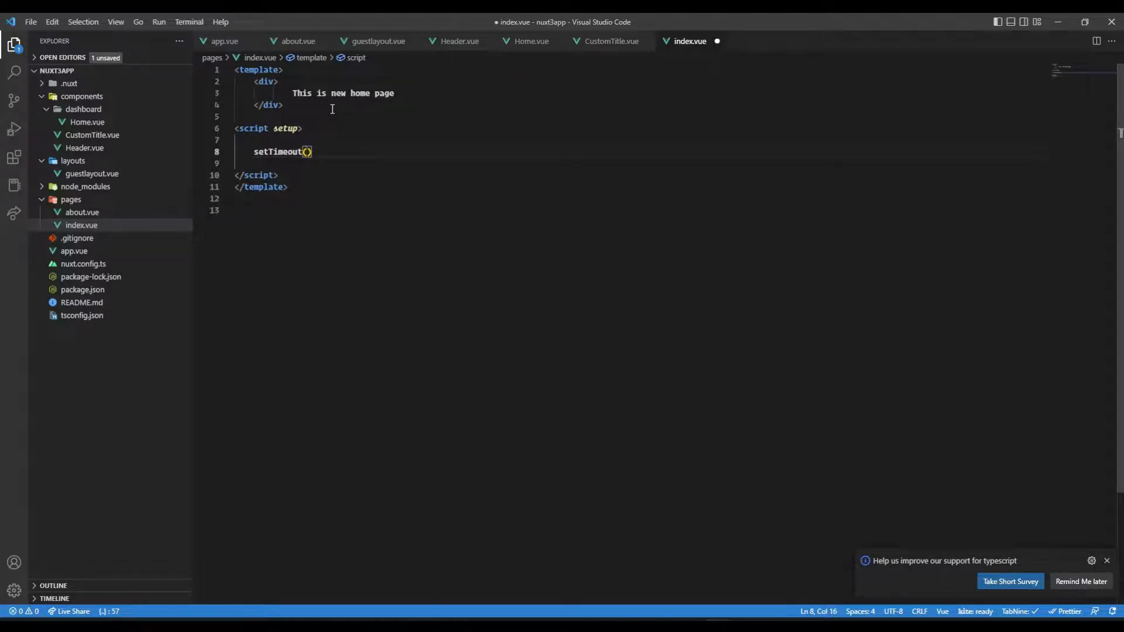
pyautogui.write('()=>{')
pyautogui.write('}, )')
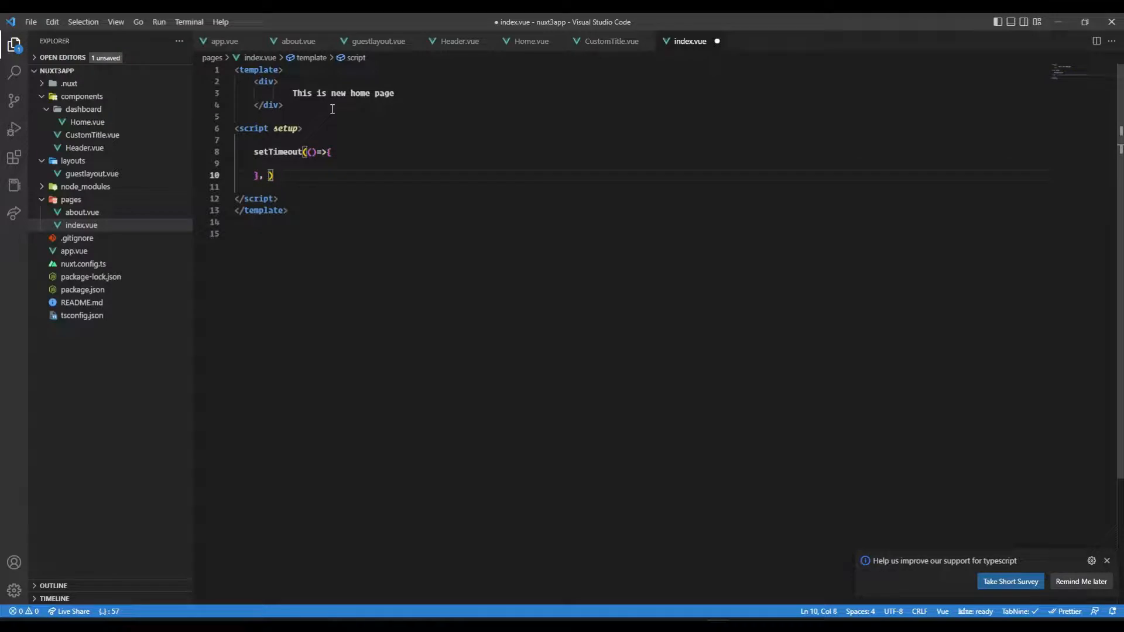
pyautogui.write('1000')
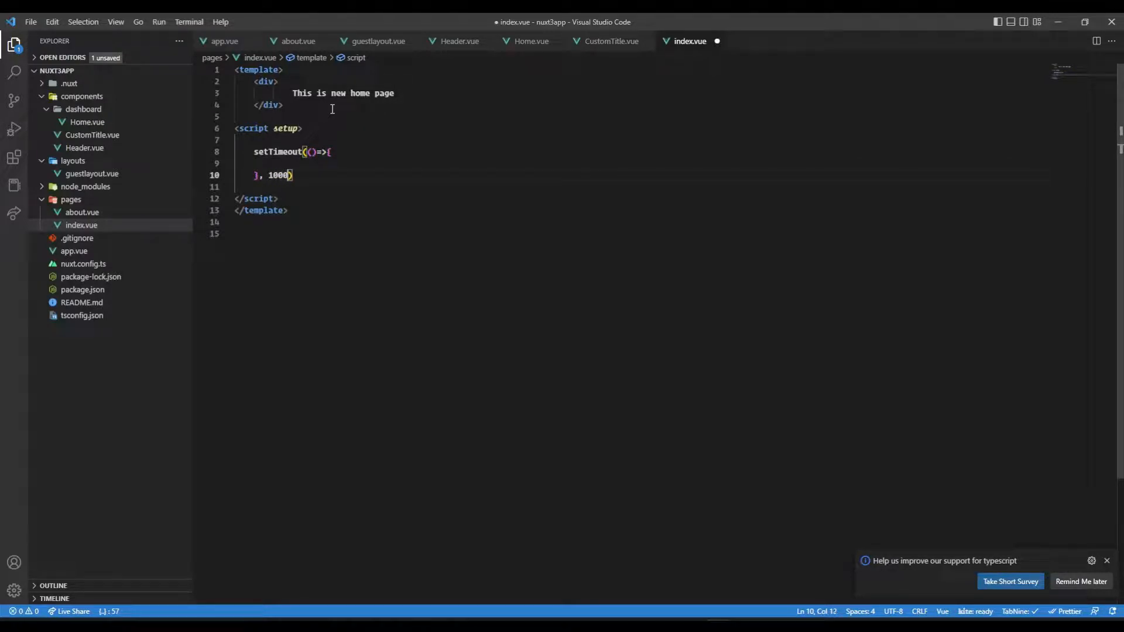
pyautogui.write('5000')
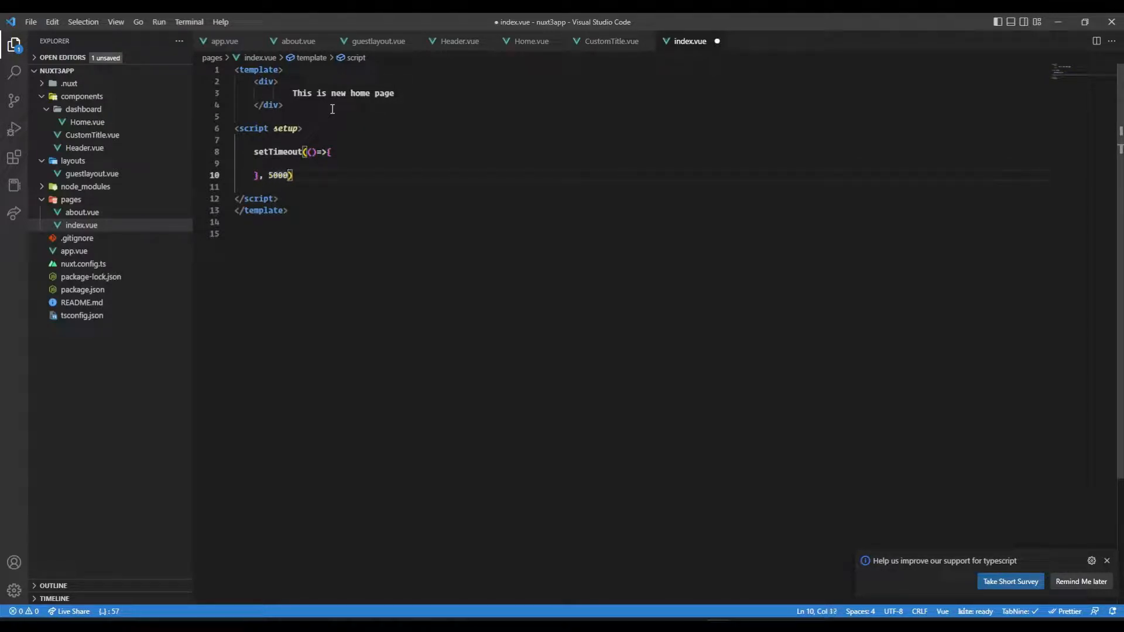
pyautogui.moveTo(235, 128); pyautogui.dragTo(280, 199)
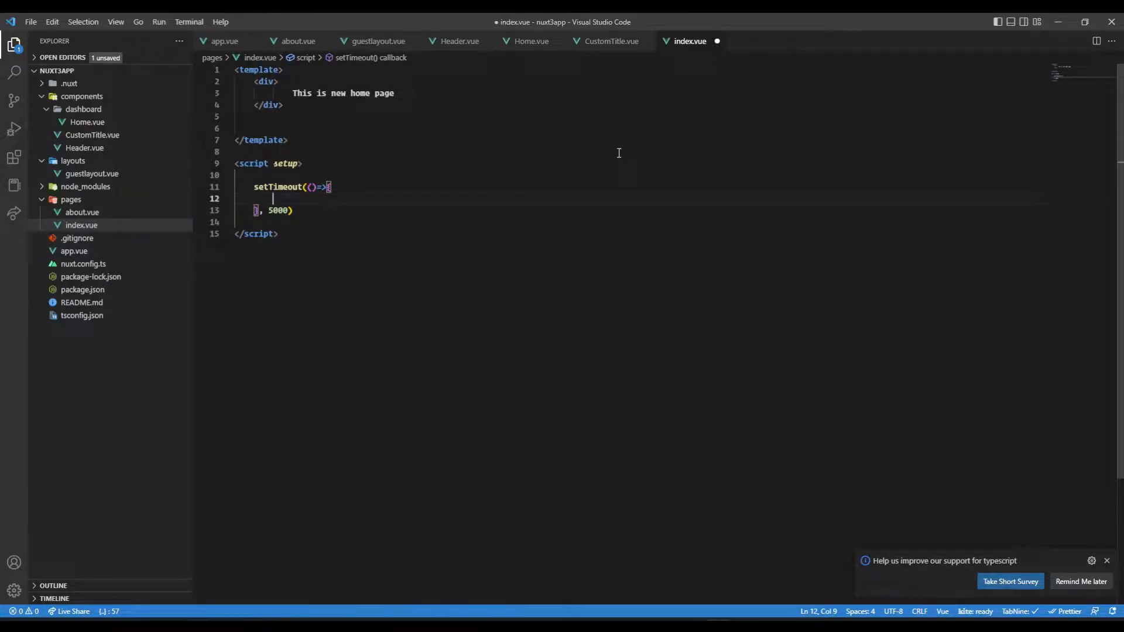
# Have the timeout call navigateTo('/about')
pyautogui.write("navigateTo('")
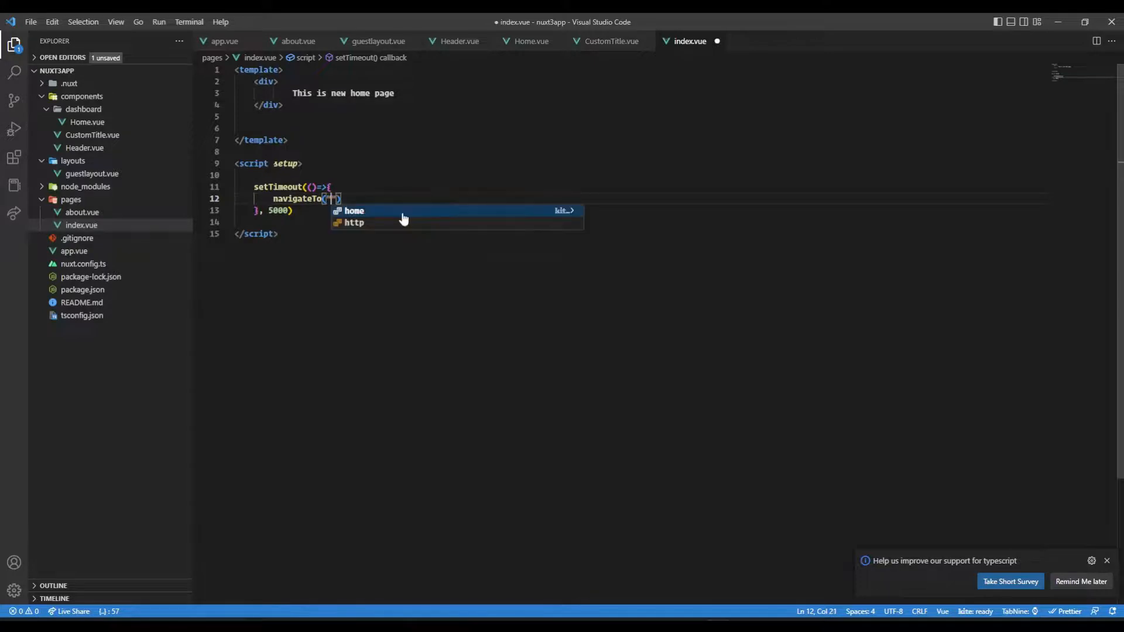
pyautogui.write('/about')
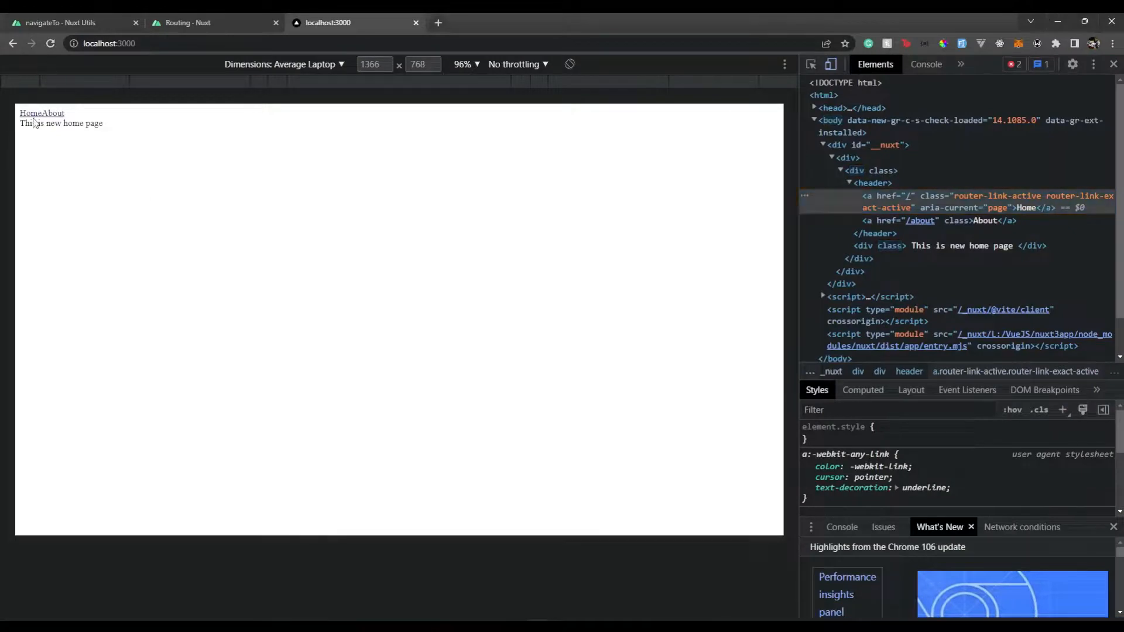
pyautogui.click(51, 114)
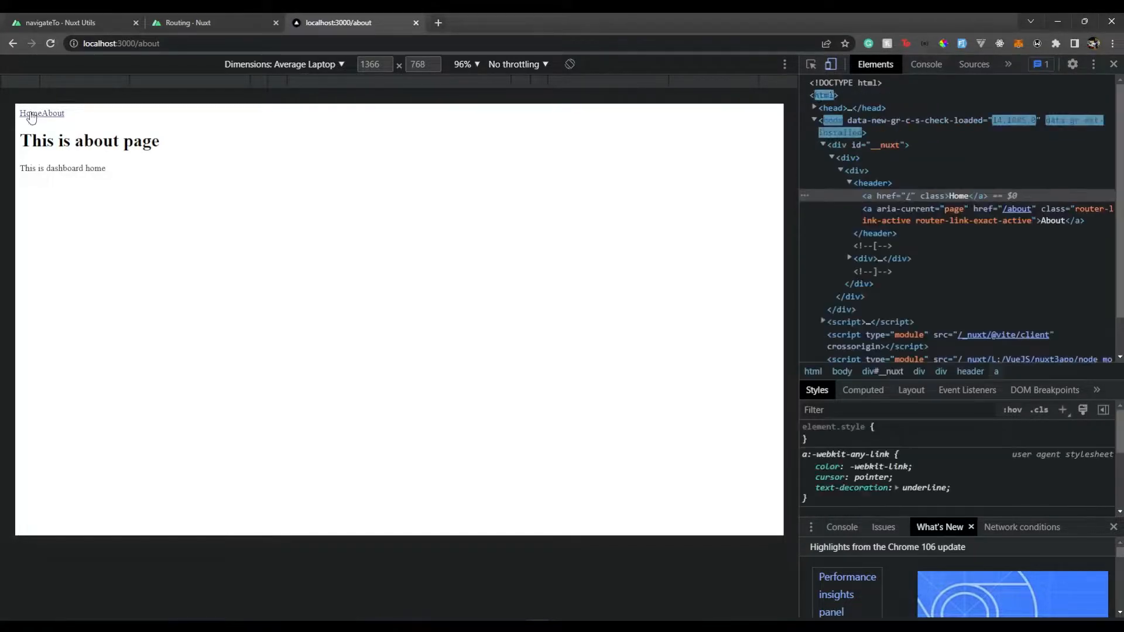
pyautogui.click(28, 114)
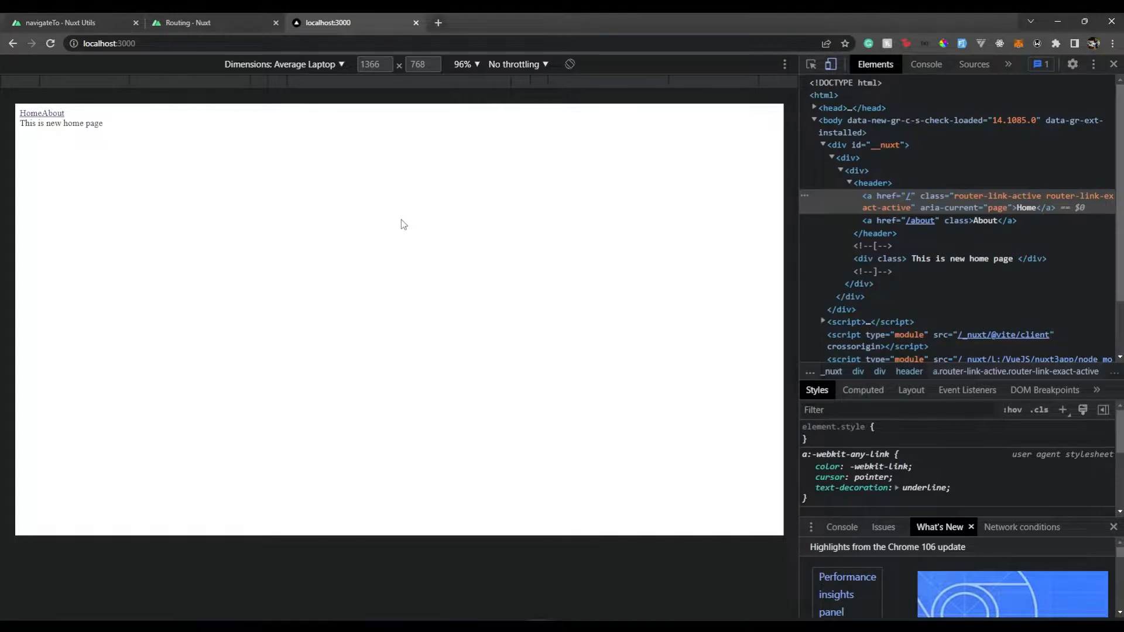
pyautogui.click(53, 114)
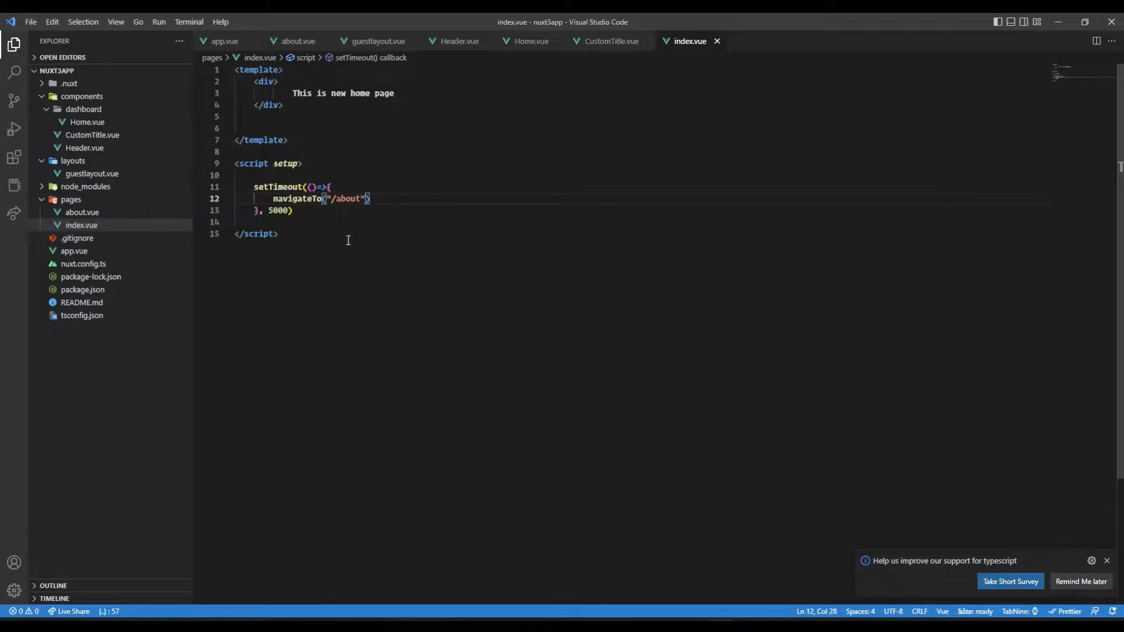
# Add { replace: true } as the second argument to navigateTo('/about') in index.vue
pyautogui.write(', {')
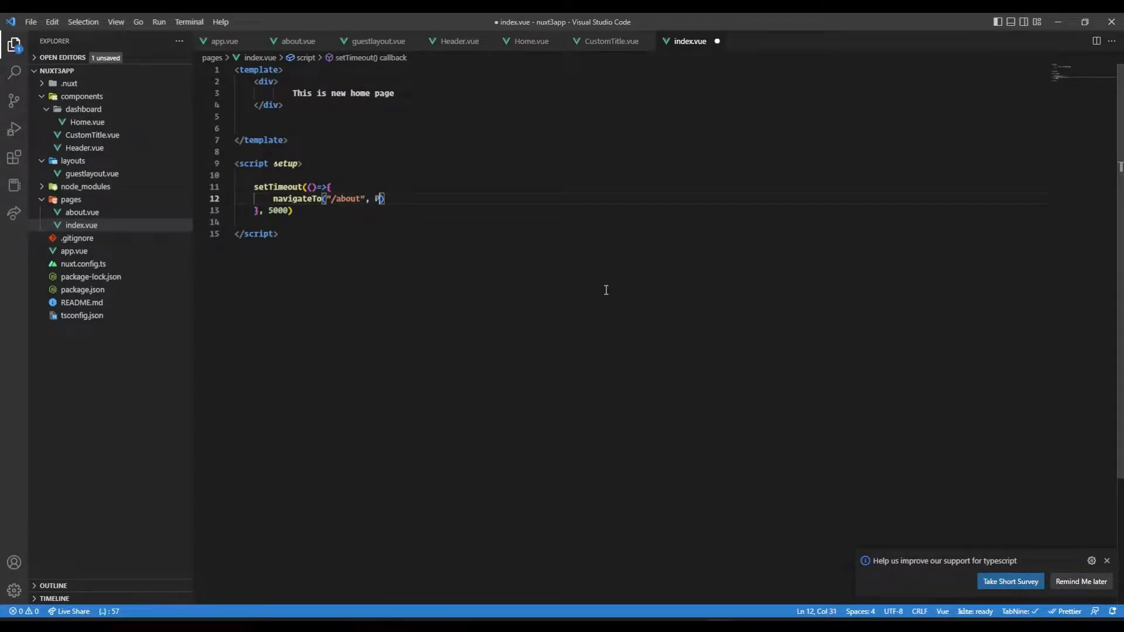
pyautogui.write('replace:')
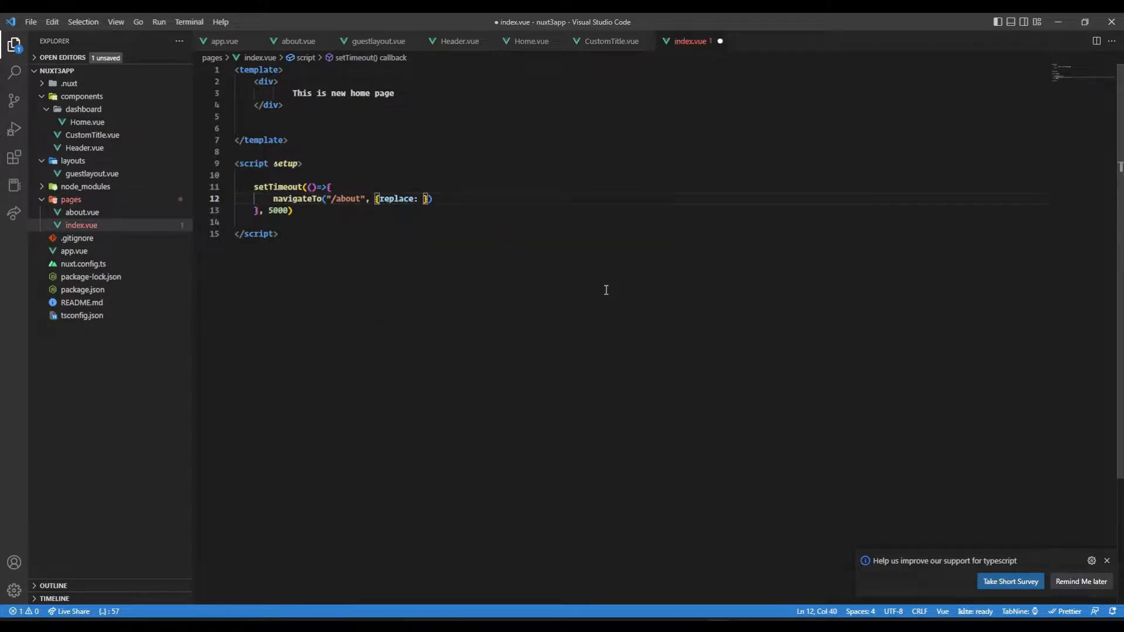
pyautogui.write('true')
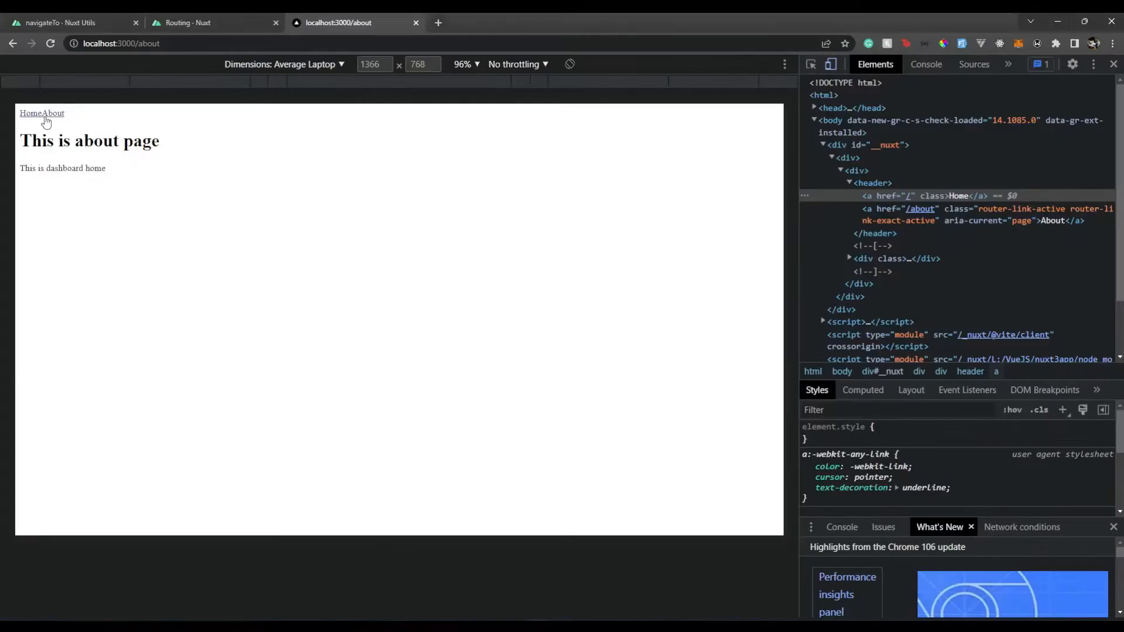
# Return to the home page at localhost:3000 via the Home link after the /about redirect
pyautogui.click(27, 114)
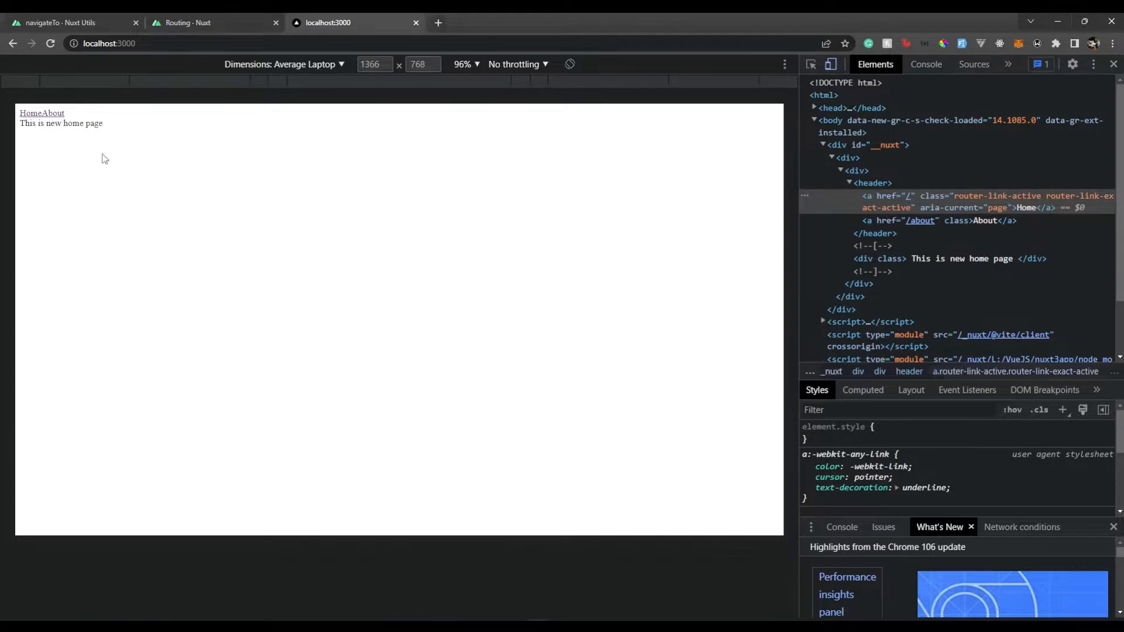
pyautogui.click(52, 114)
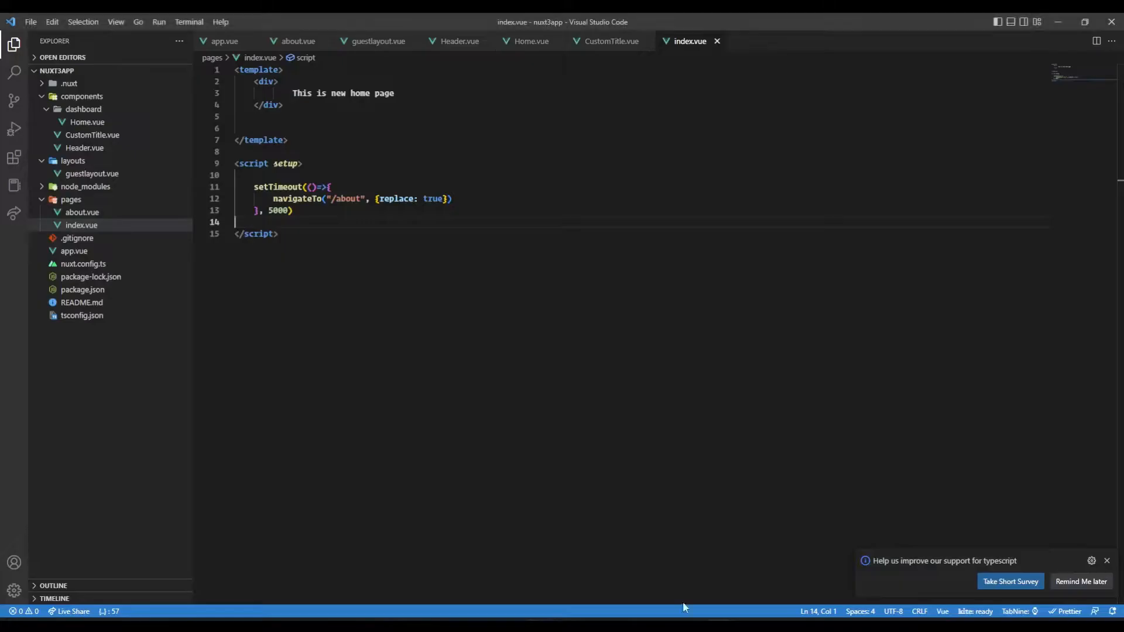
pyautogui.moveTo(374, 199); pyautogui.dragTo(445, 199)
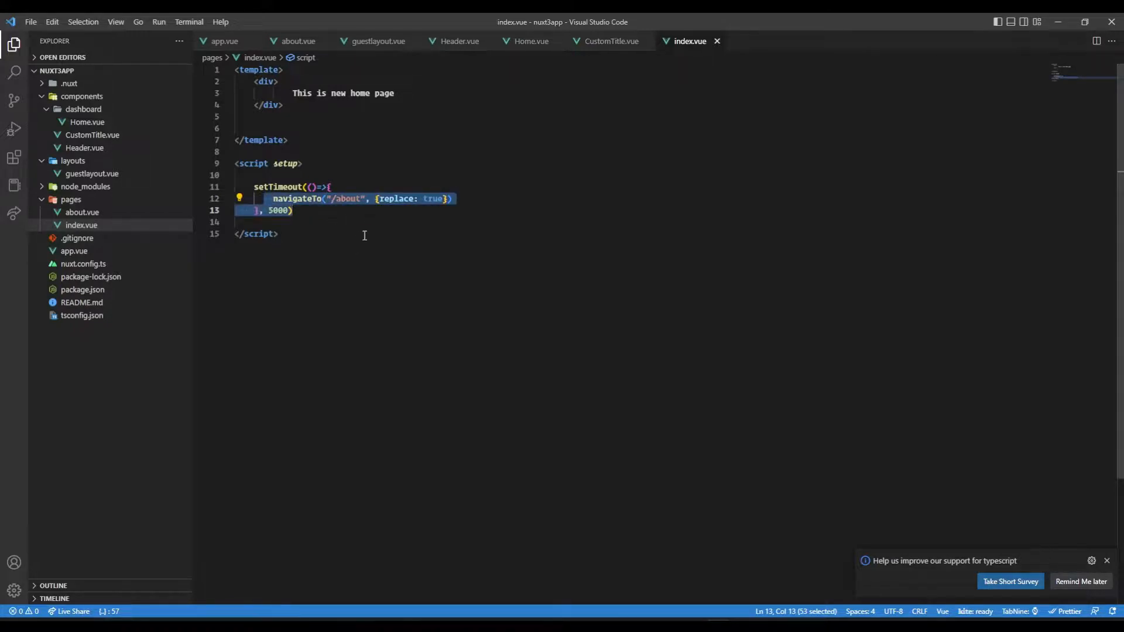
pyautogui.click(278, 234)
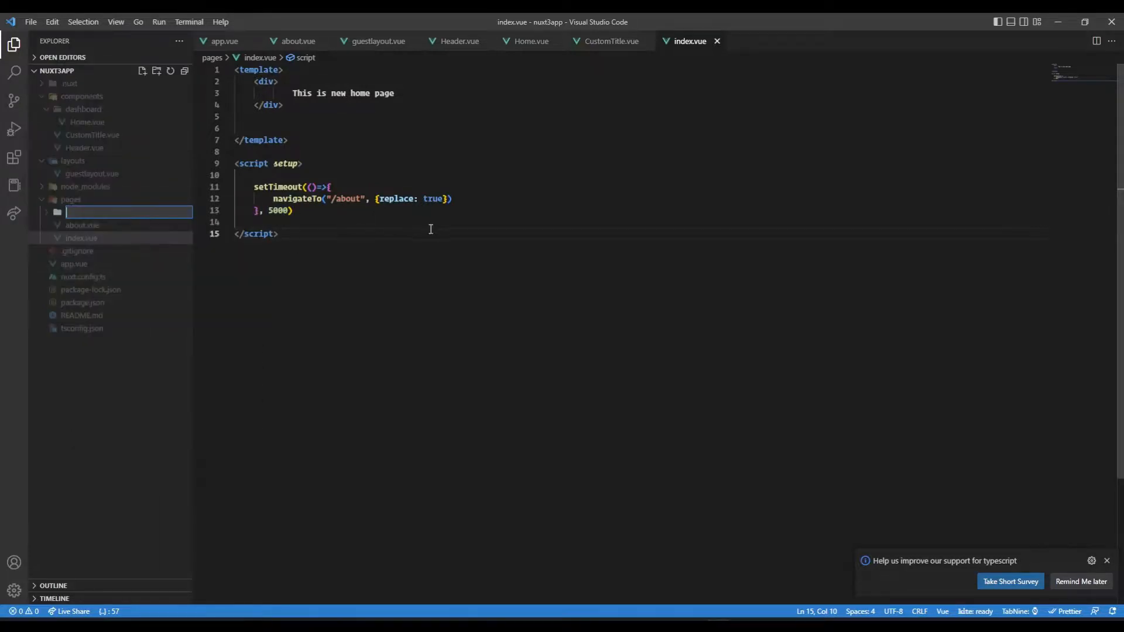
# Create an about folder under pages and a new index.vue file inside it
pyautogui.write('dashboard')
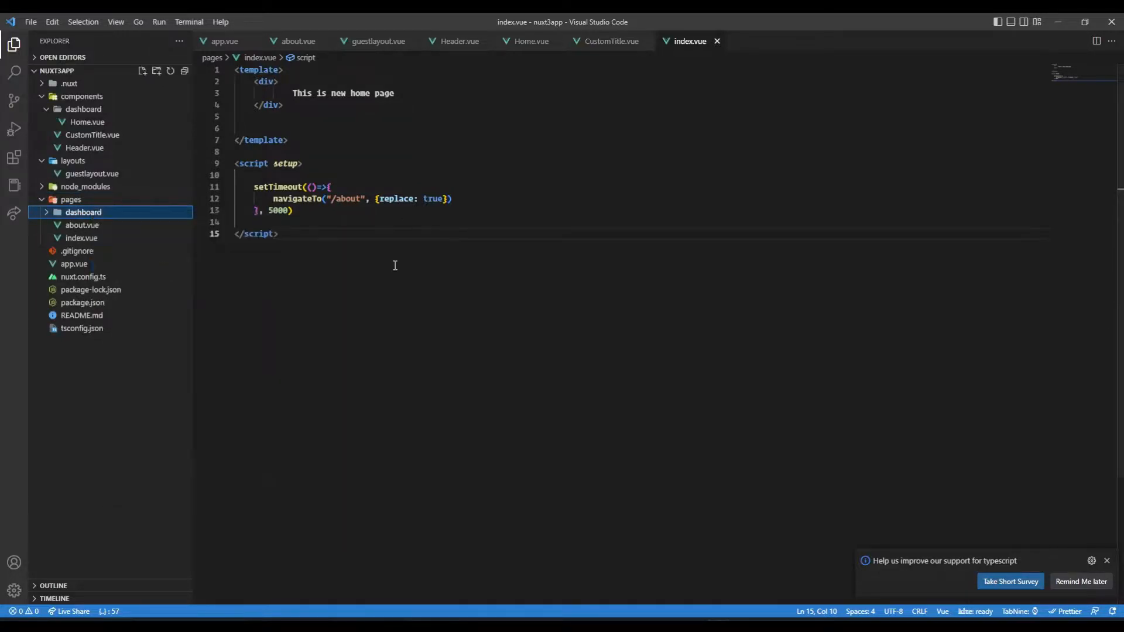
pyautogui.rightClick(83, 212)
pyautogui.write('abou')
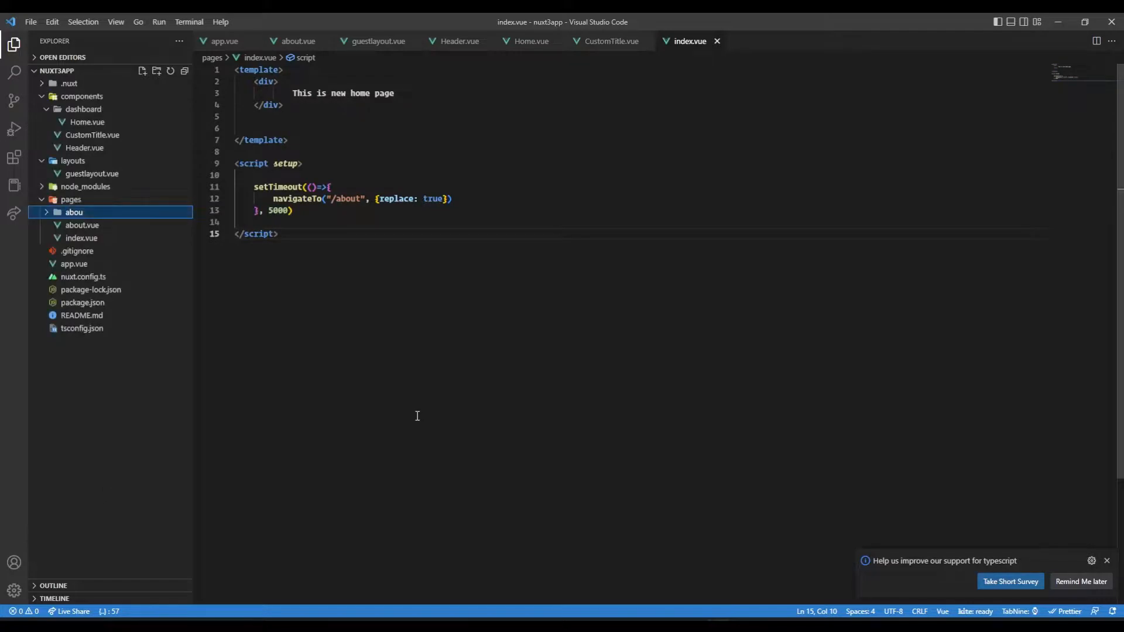
pyautogui.rightClick(73, 212)
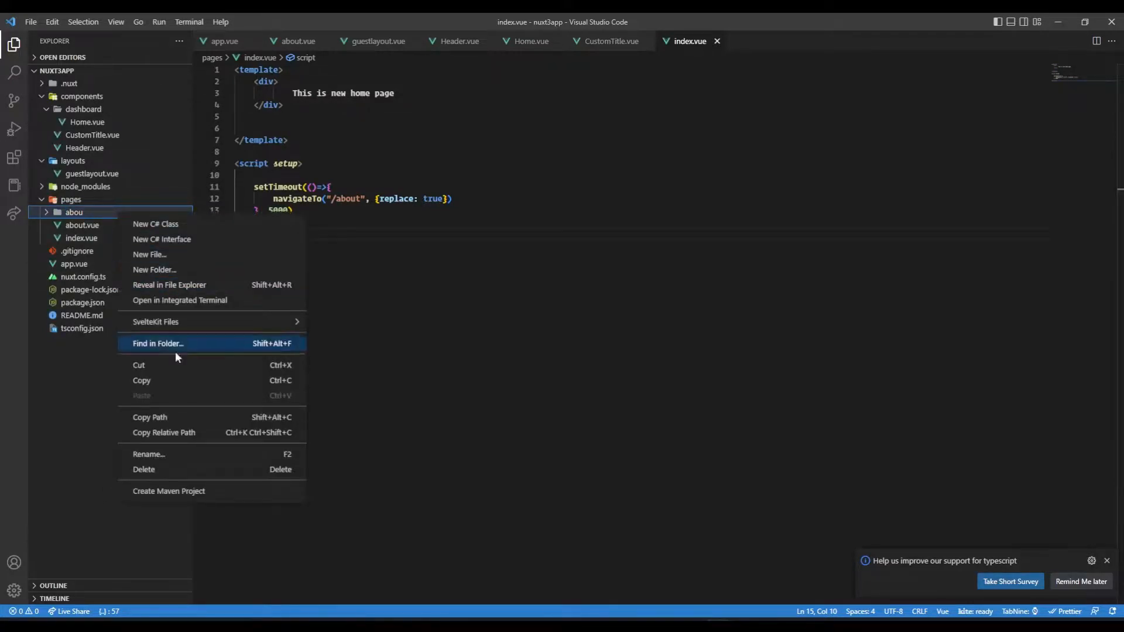
pyautogui.click(362, 375)
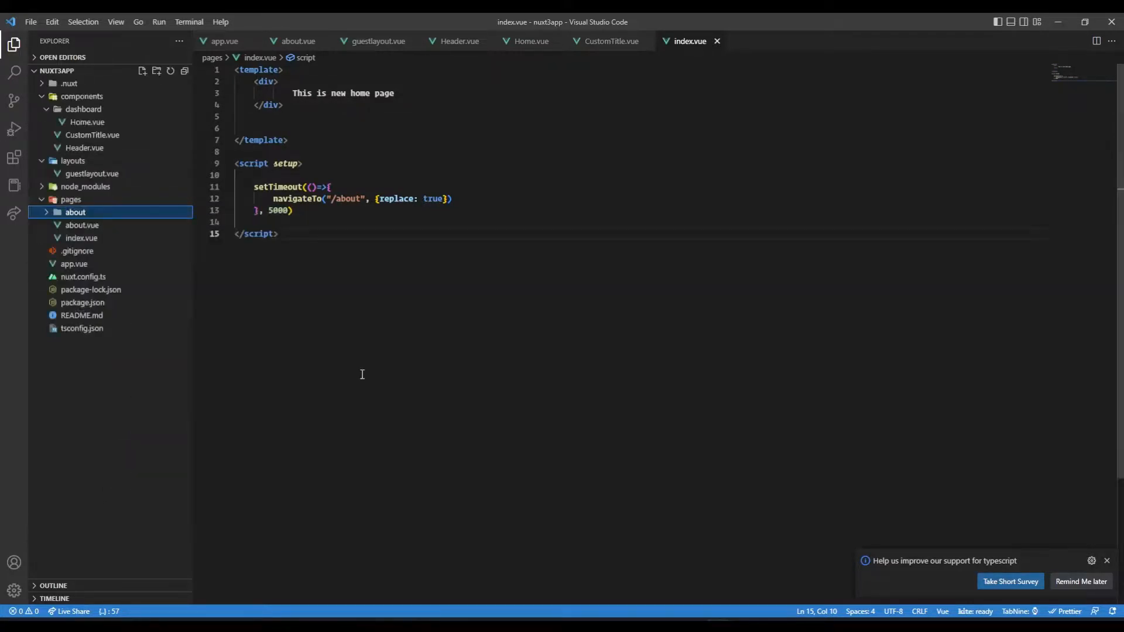
pyautogui.rightClick(75, 212)
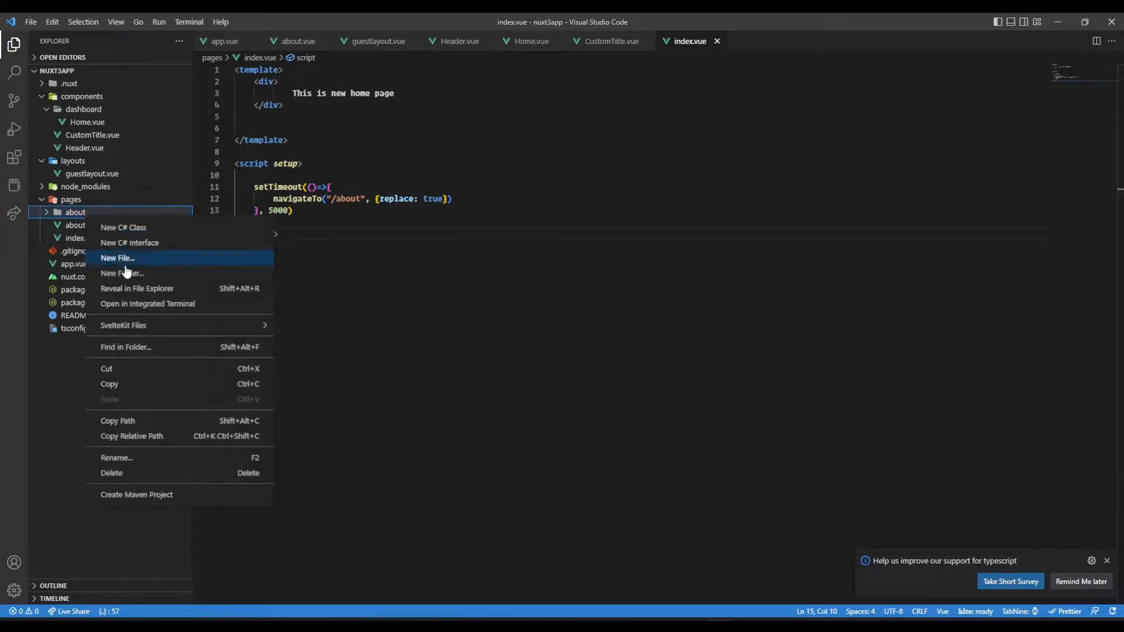
pyautogui.click(117, 258)
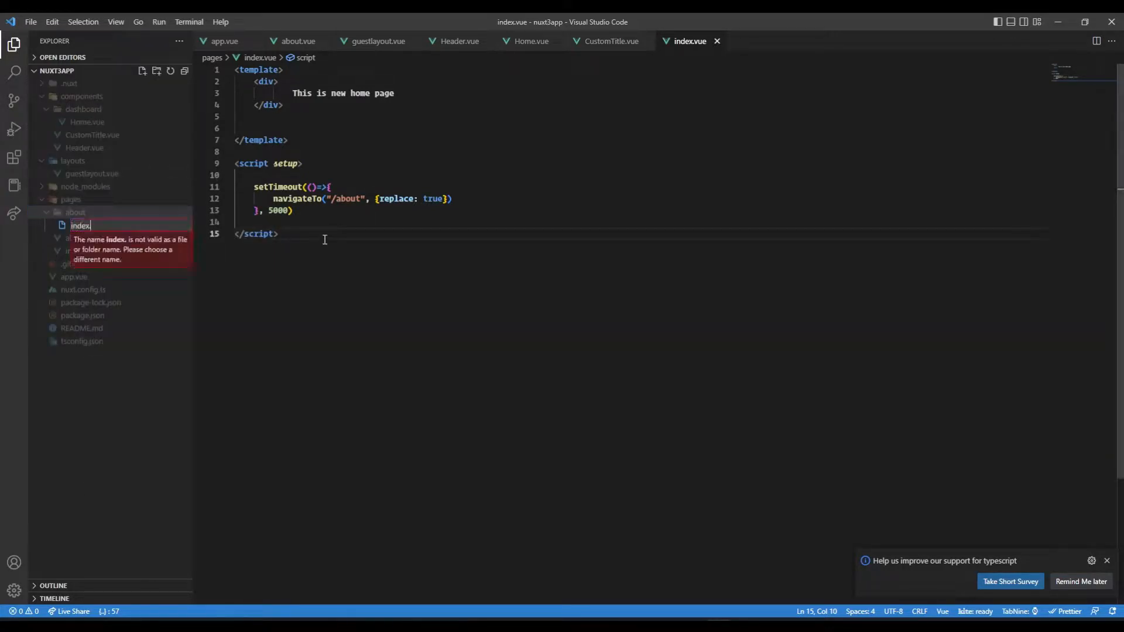
pyautogui.press('Enter')
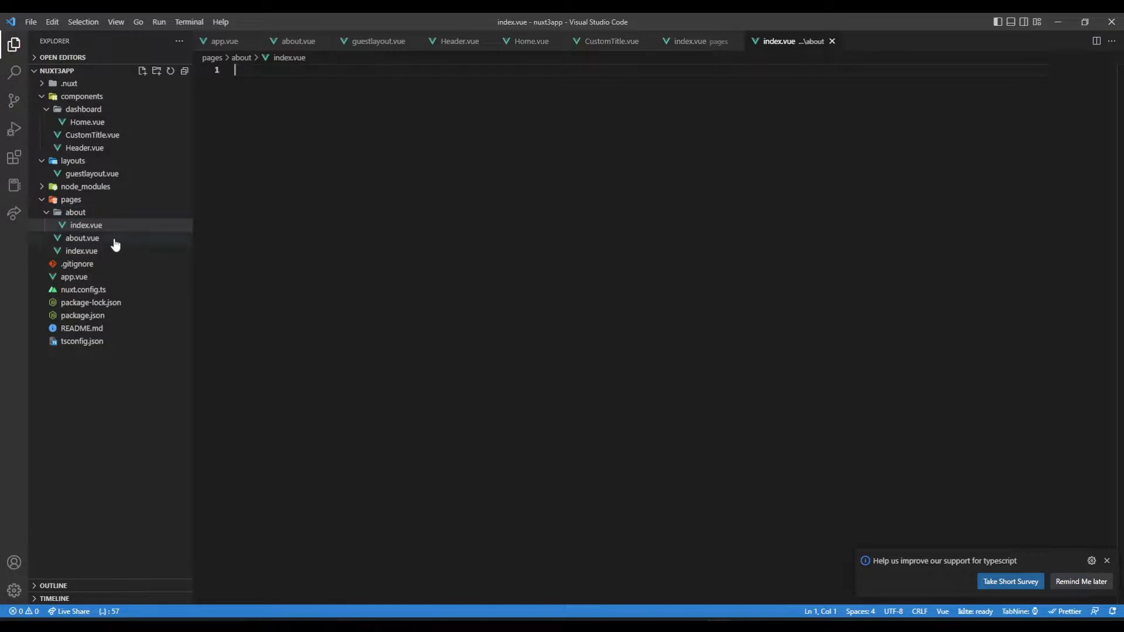
# Move about.vue's template into about/index.vue and delete the old about.vue
pyautogui.click(82, 238)
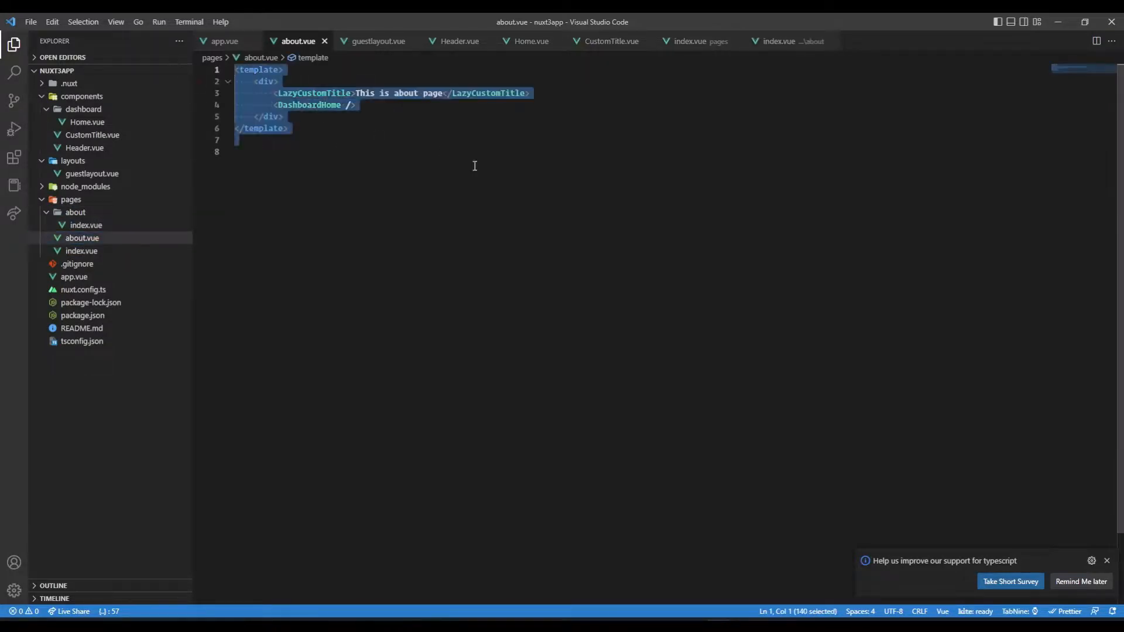
pyautogui.click(85, 224)
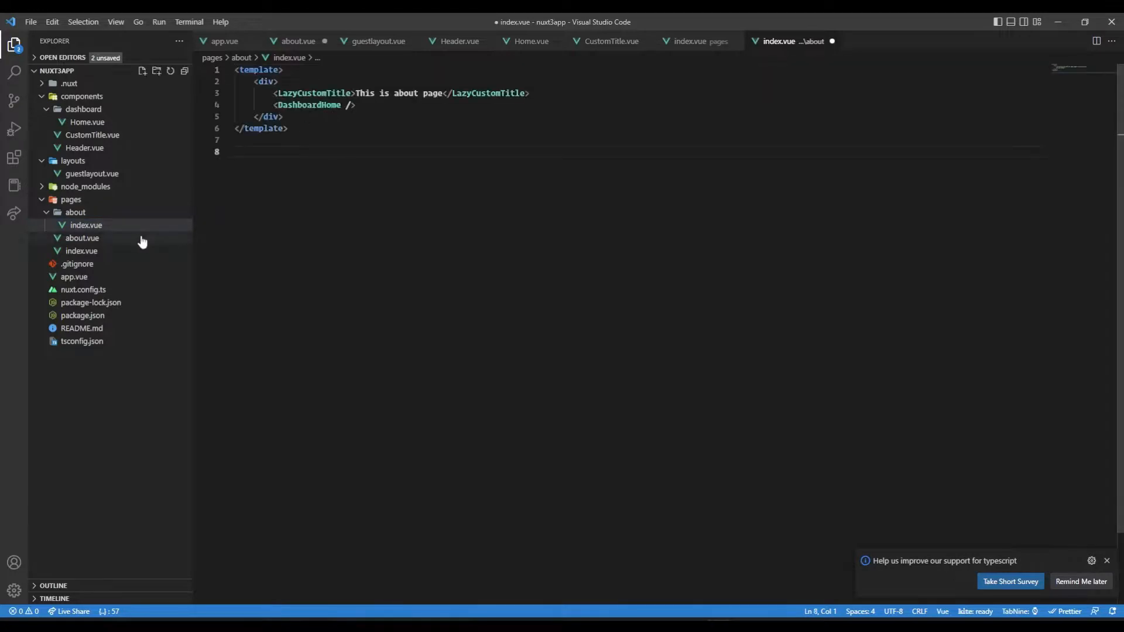
pyautogui.click(82, 238)
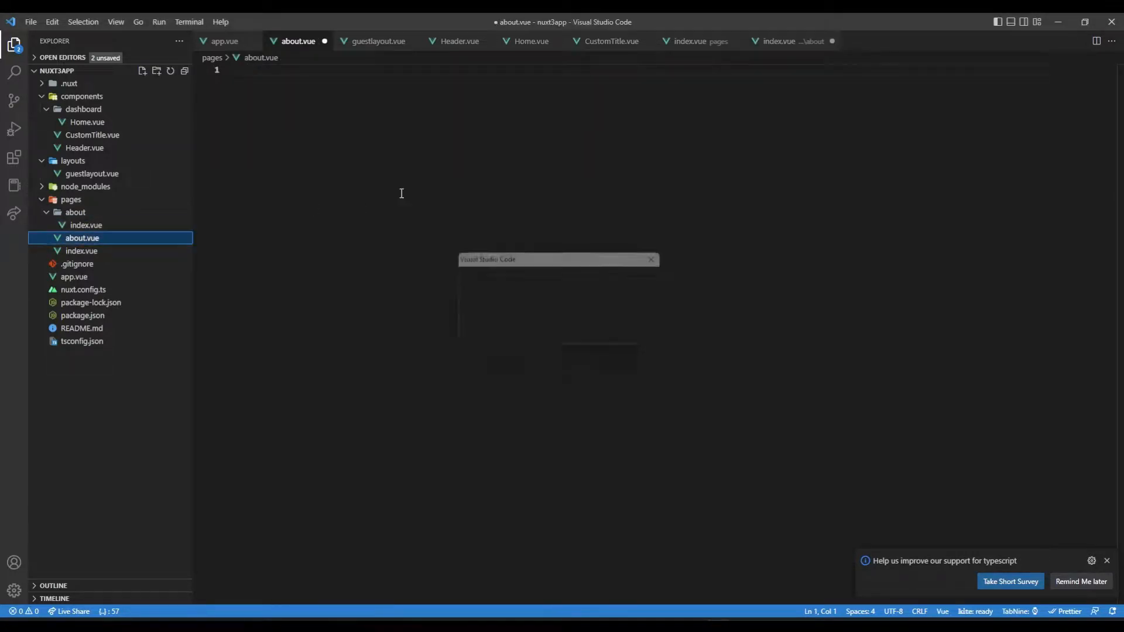
pyautogui.click(85, 225)
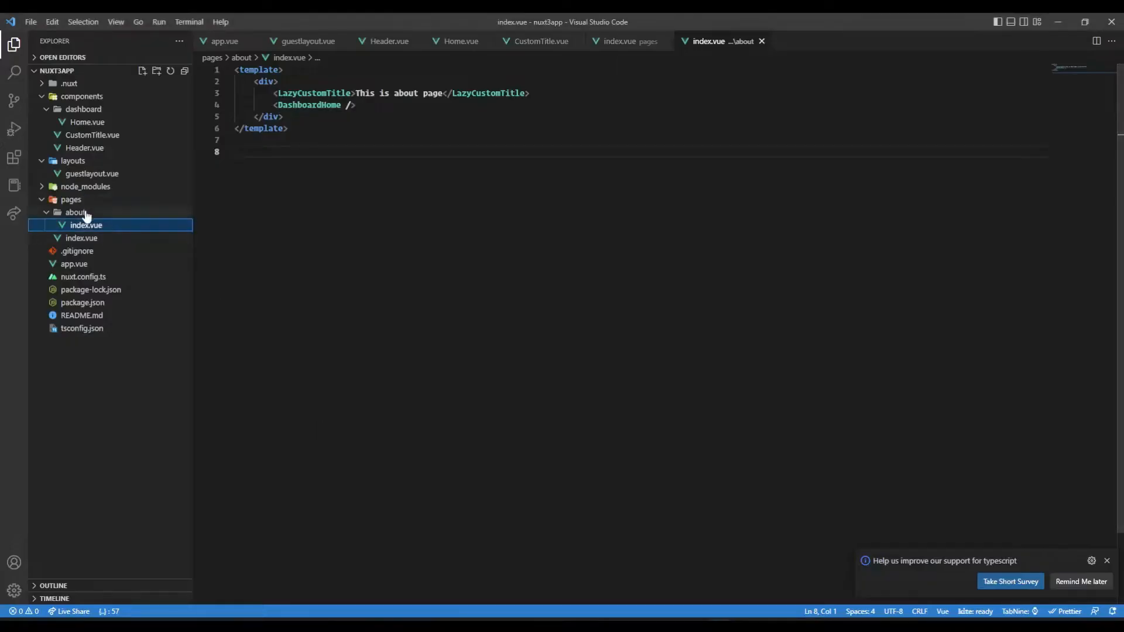
# Create pages/about/[name].vue and expand the vbase snippet into template, script setup and scoped SCSS blocks
pyautogui.rightClick(75, 212)
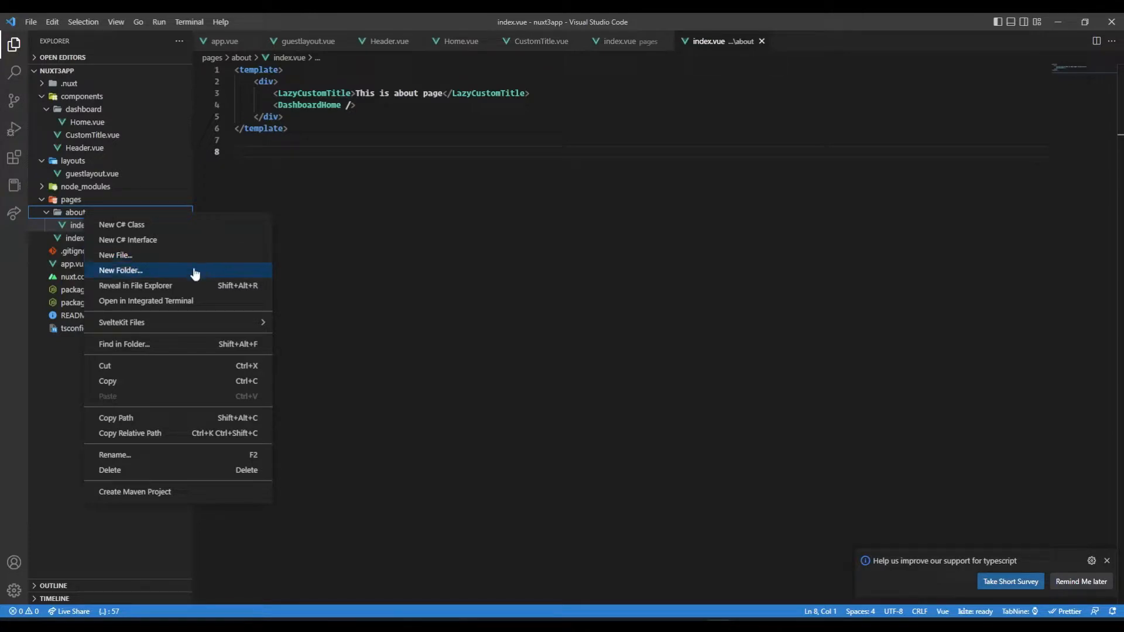
pyautogui.click(115, 255)
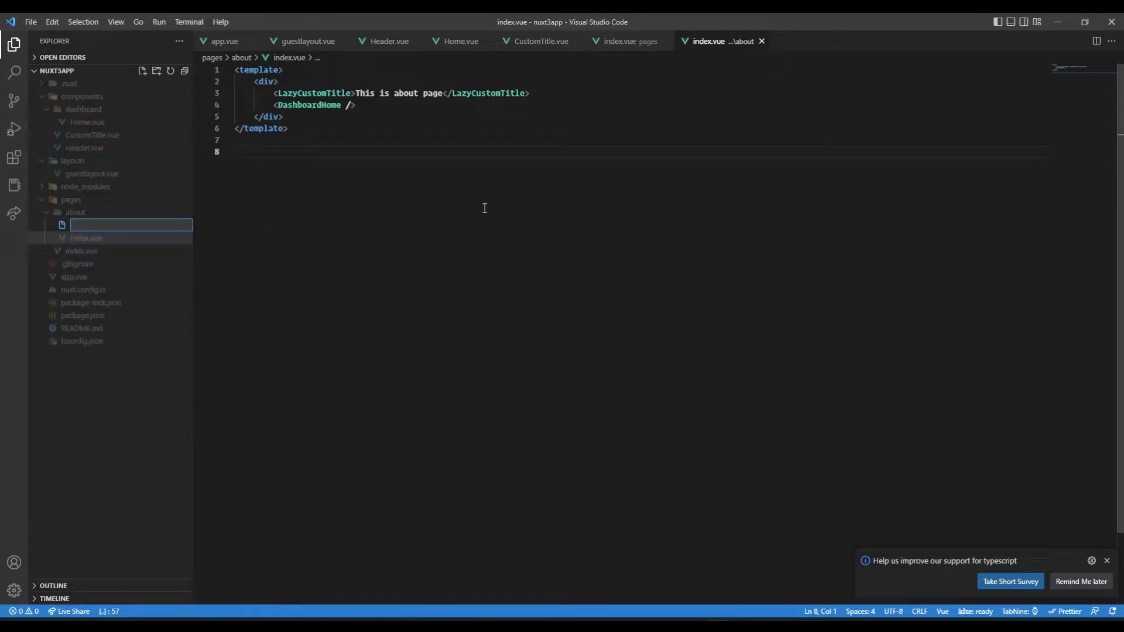
pyautogui.write('in')
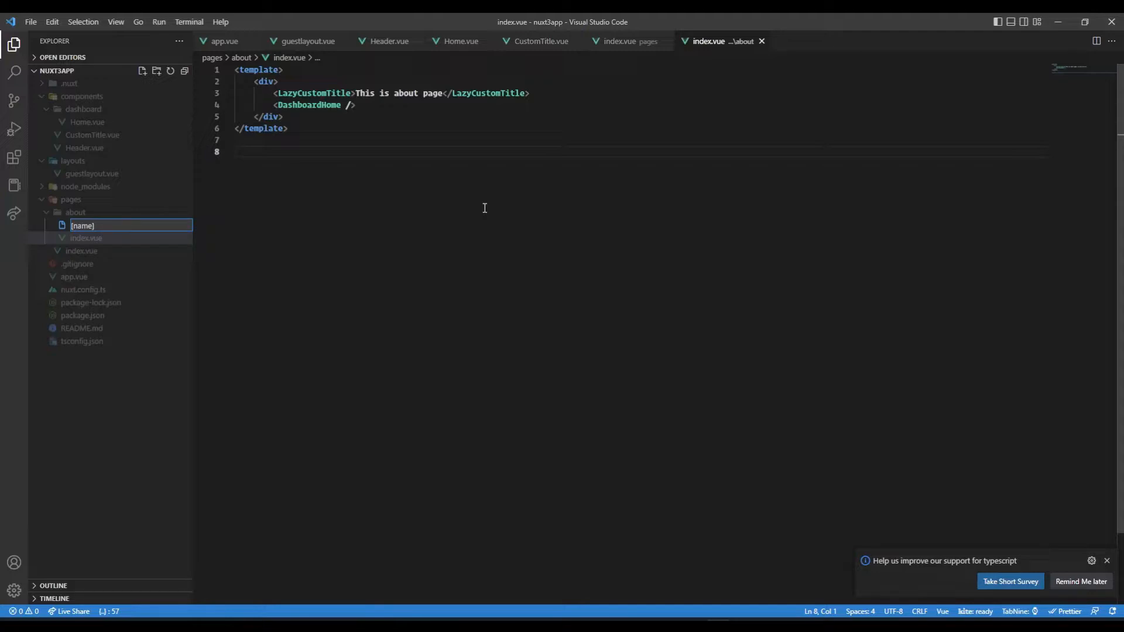
pyautogui.write('.vue')
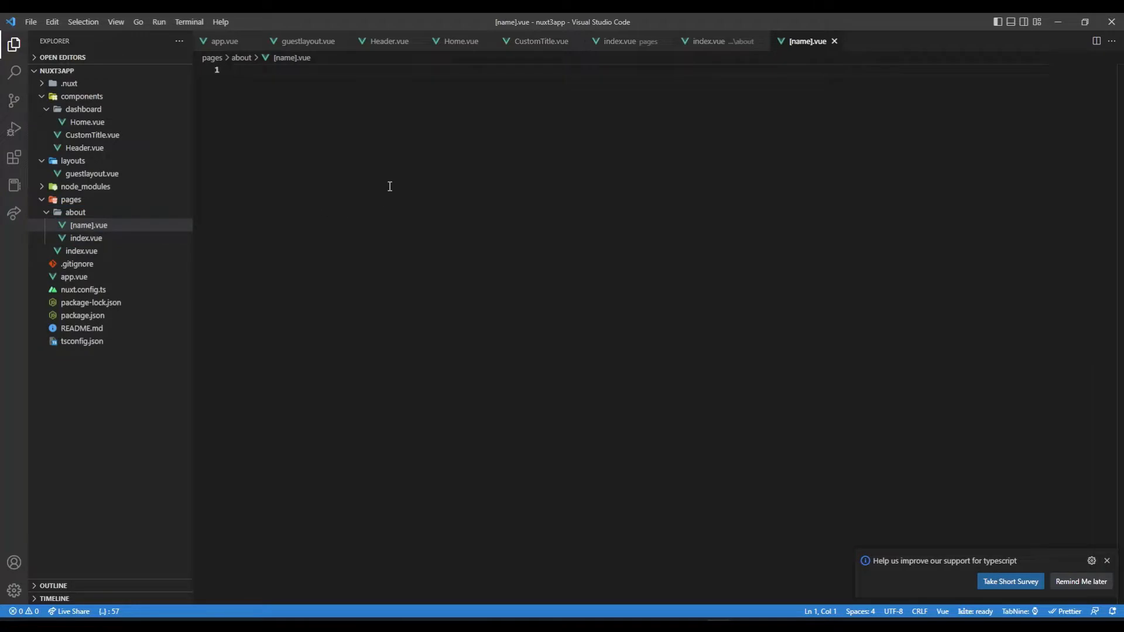
pyautogui.write('vbase')
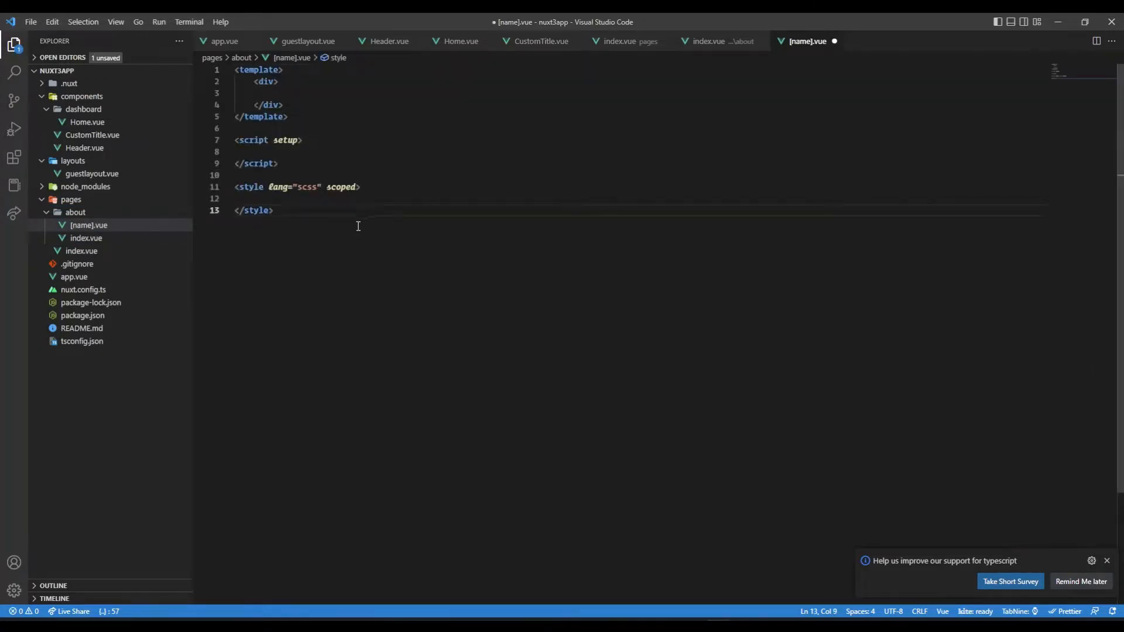
# Write the div text 'This is all about' in [name].vue's template and save
pyautogui.write('This is dynamic')
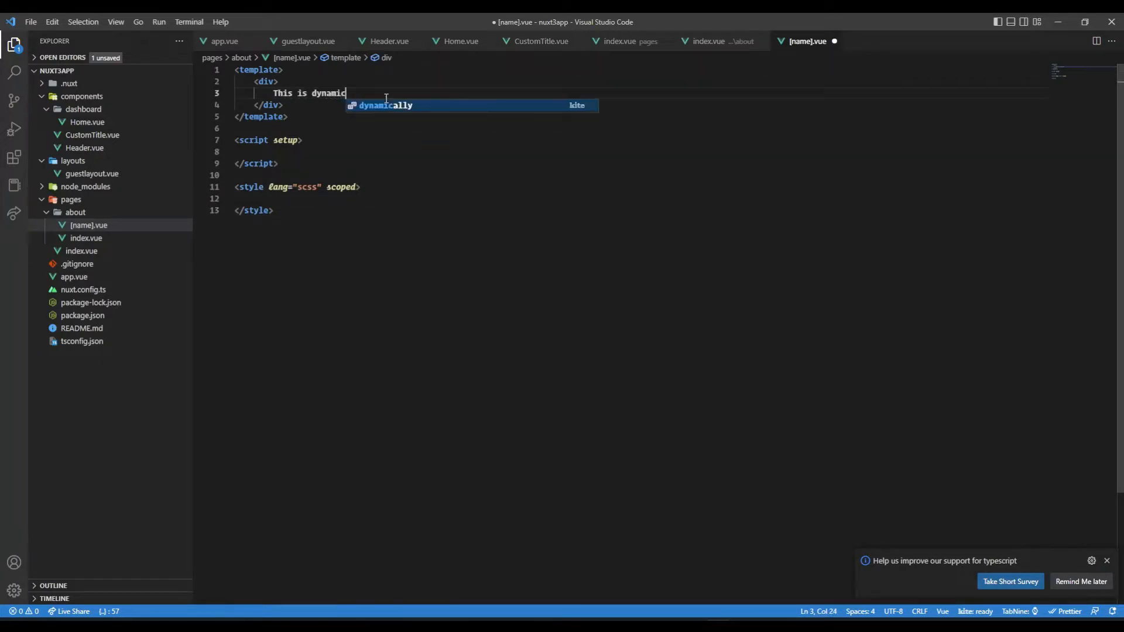
pyautogui.press('ctrl+s')
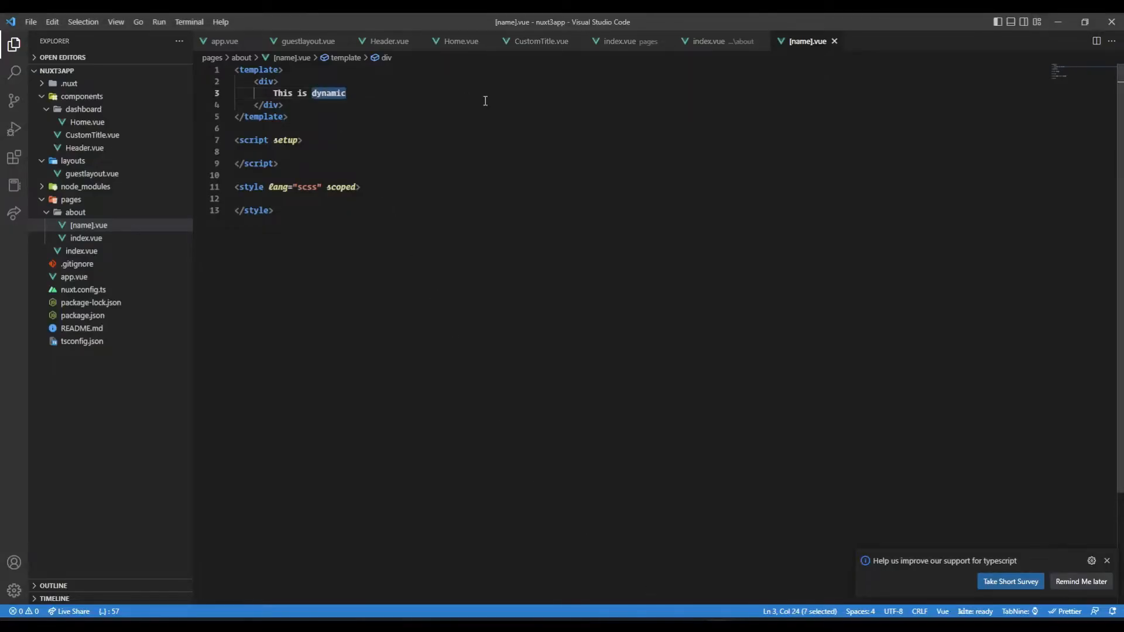
pyautogui.write('all about')
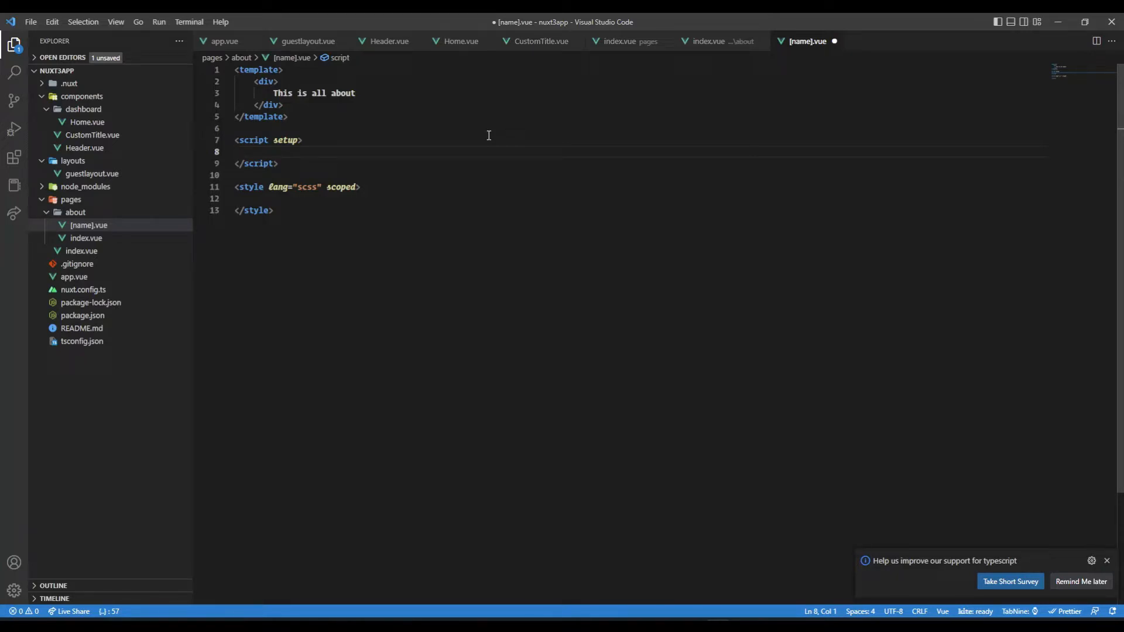
# Define const route = useRoute() and interpolate {{route.params.name}} after the text
pyautogui.write('const route =')
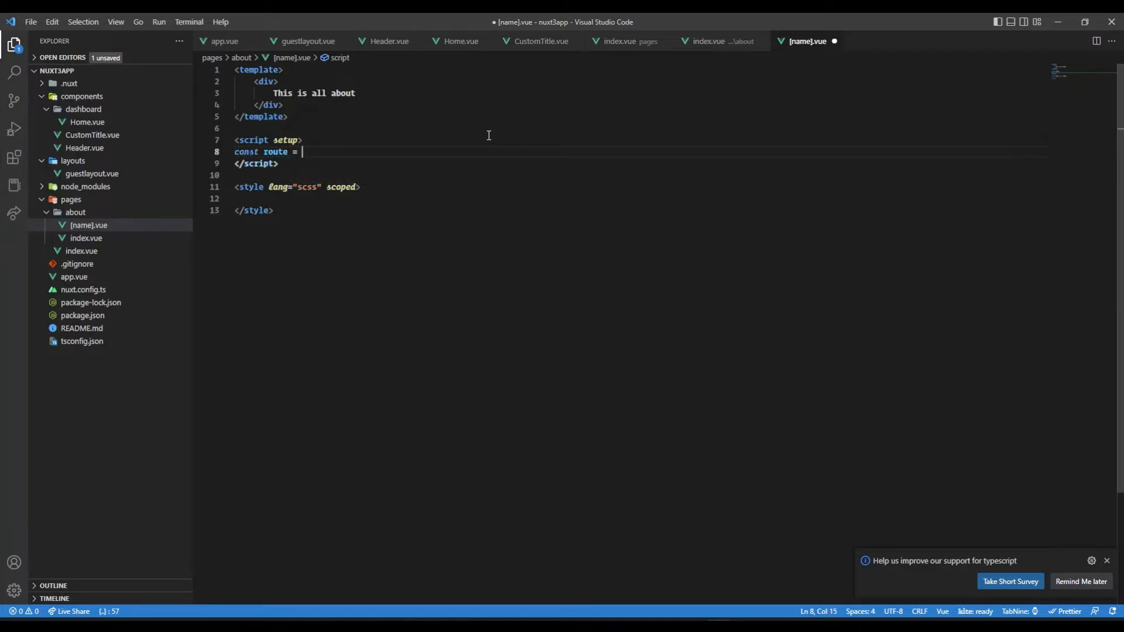
pyautogui.write('useRoute()')
pyautogui.click(641, 92)
pyautogui.write(' {{route.params}}')
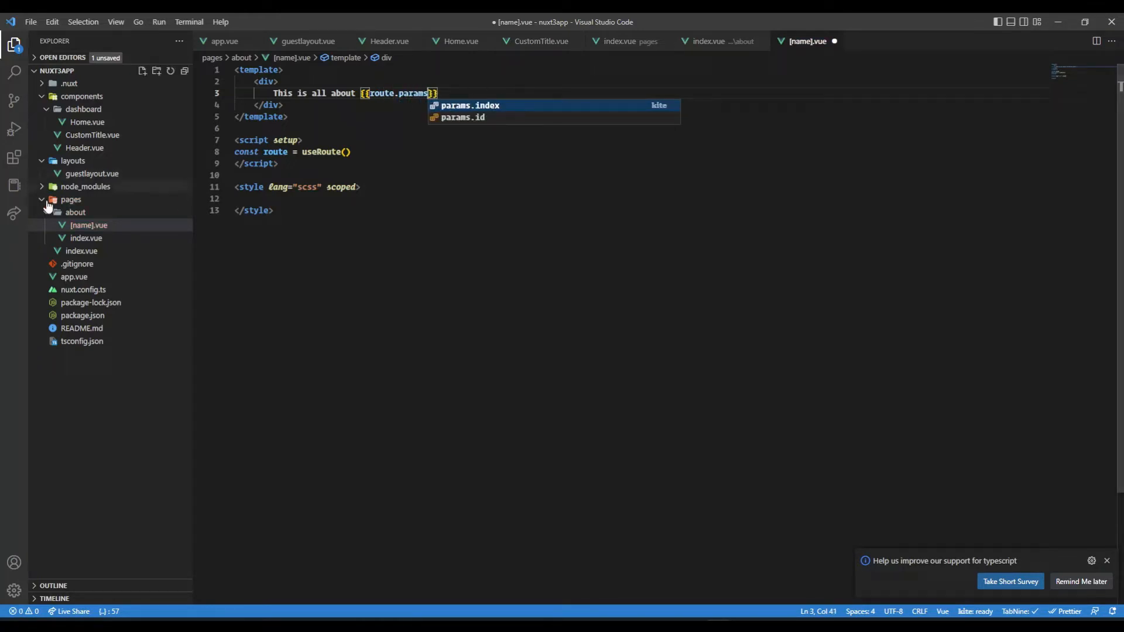
pyautogui.moveTo(78, 233)
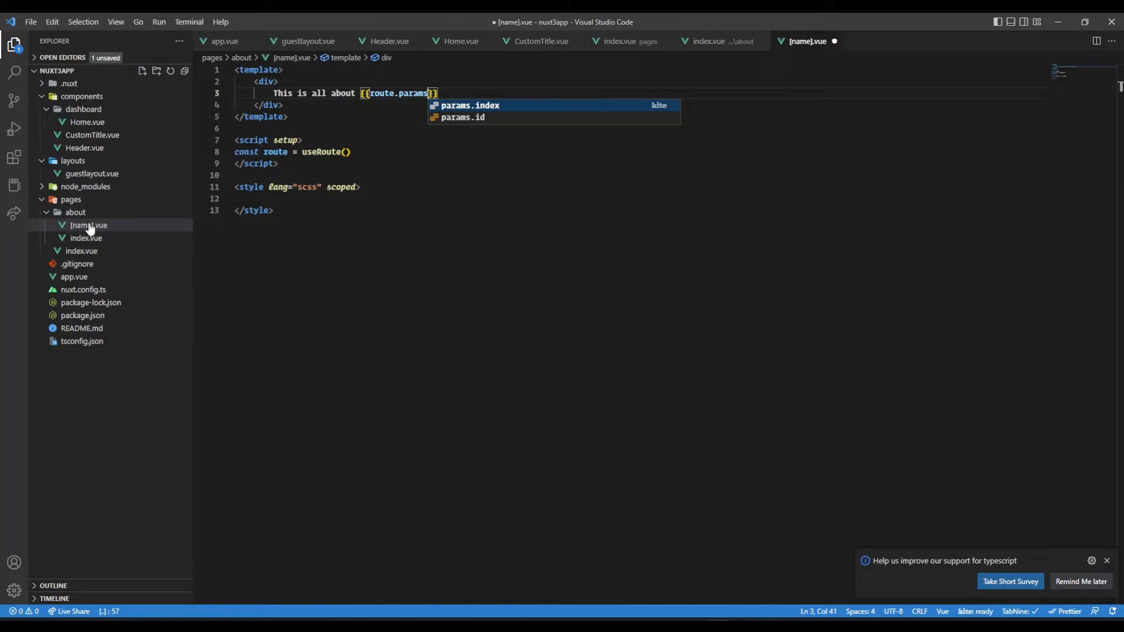
pyautogui.write('.')
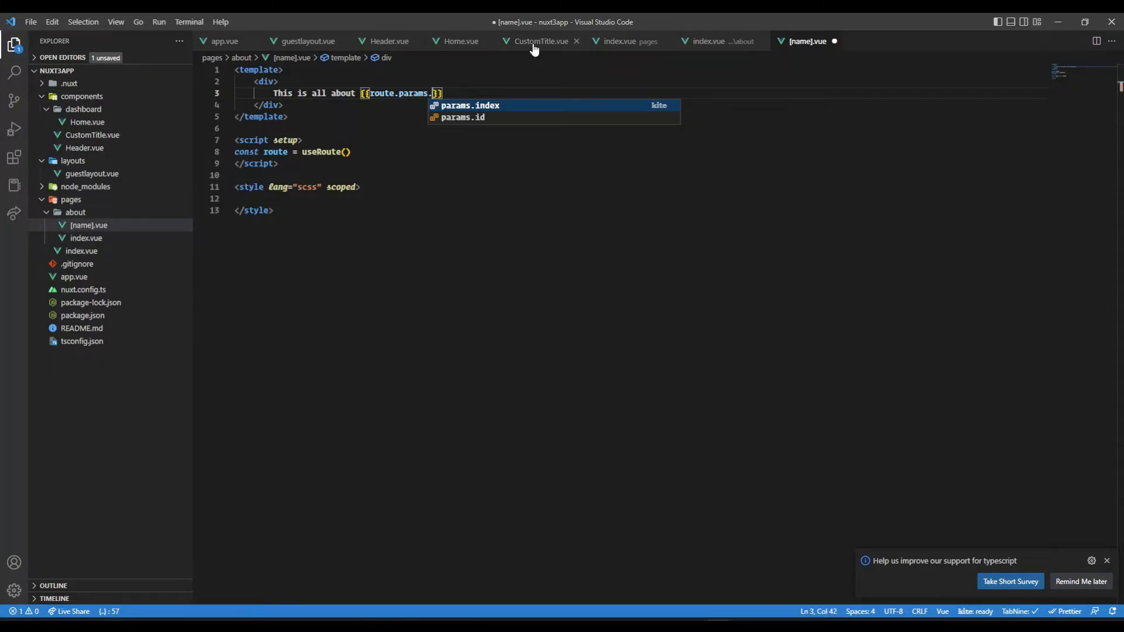
pyautogui.write('name')
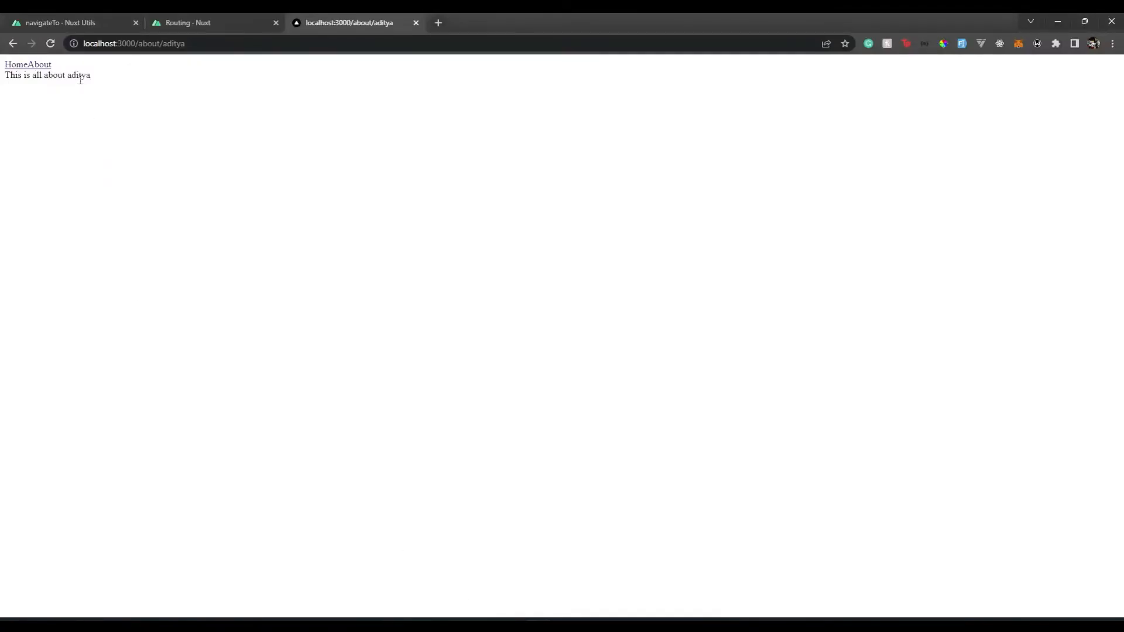
# Navigate Chrome to localhost:3000/about/john doe to see 'This is all about john doe'
pyautogui.click(172, 44)
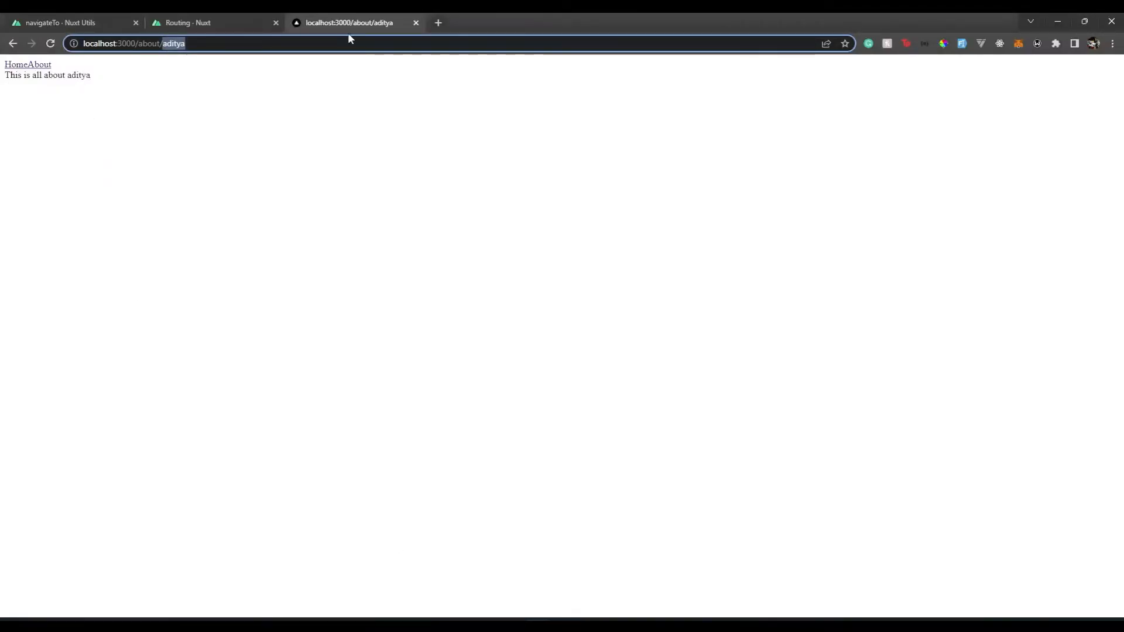
pyautogui.click(136, 44)
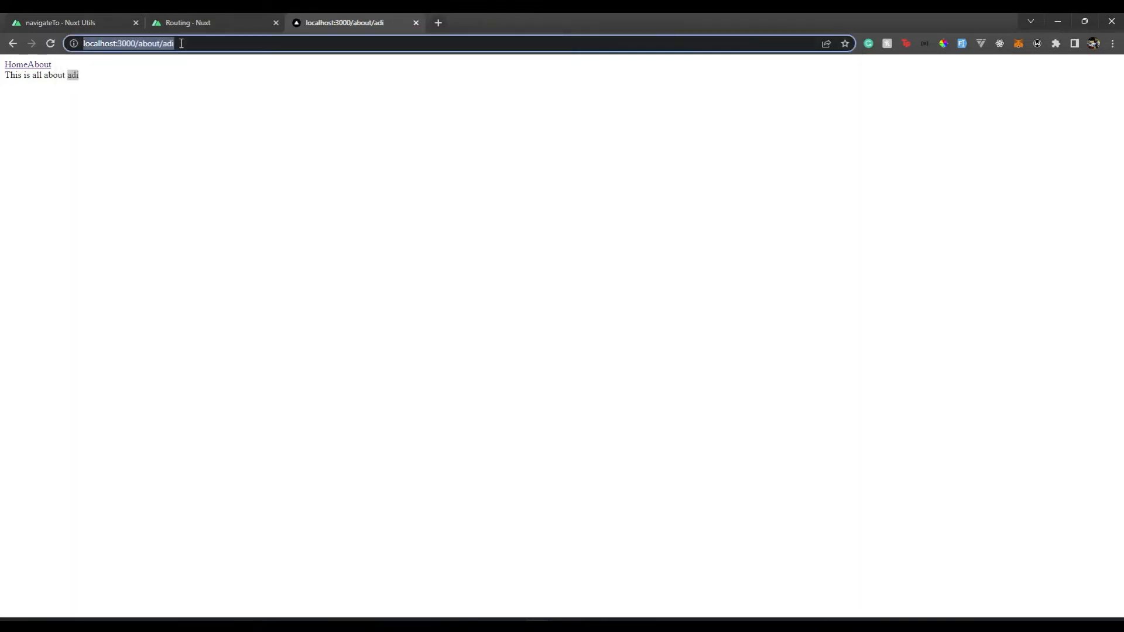
pyautogui.write('localhost:3000/about/')
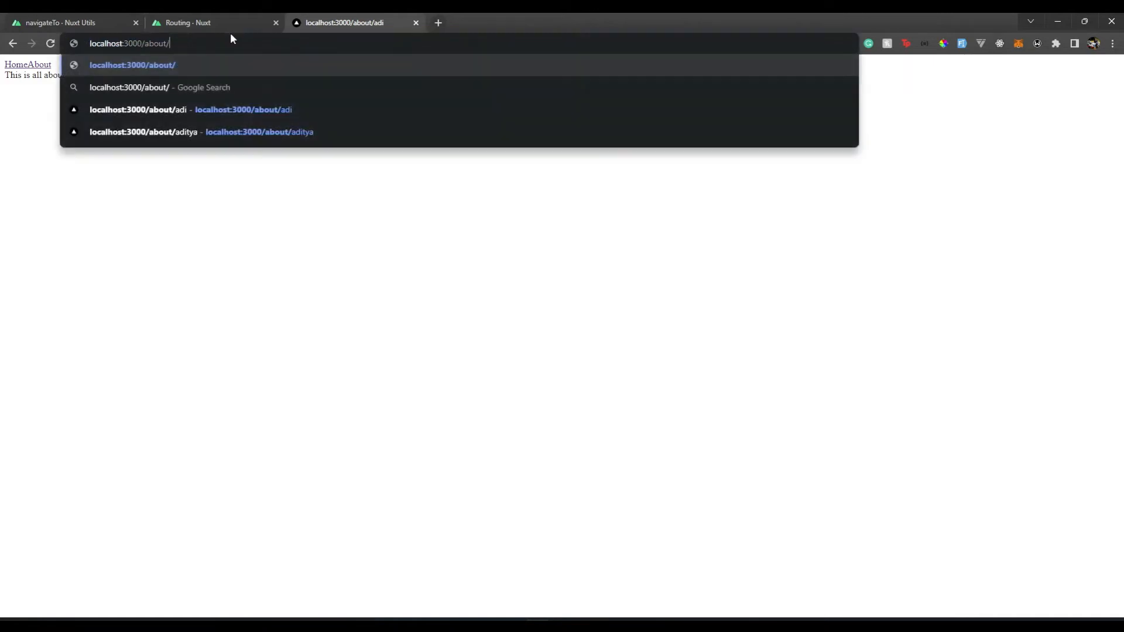
pyautogui.write('john does')
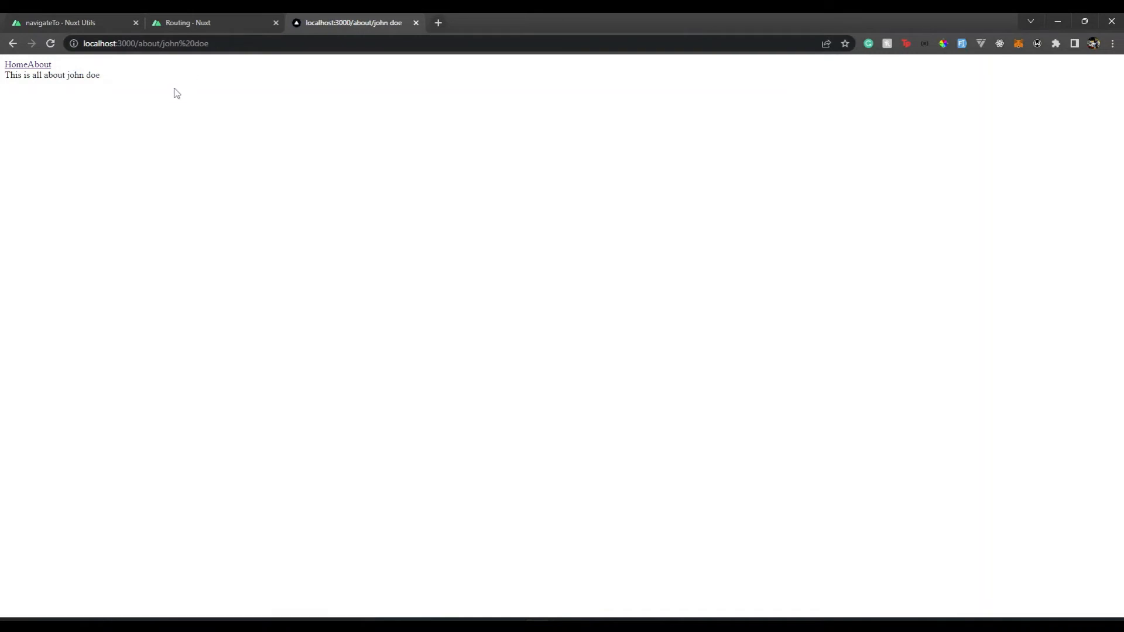
pyautogui.doubleClick(82, 75)
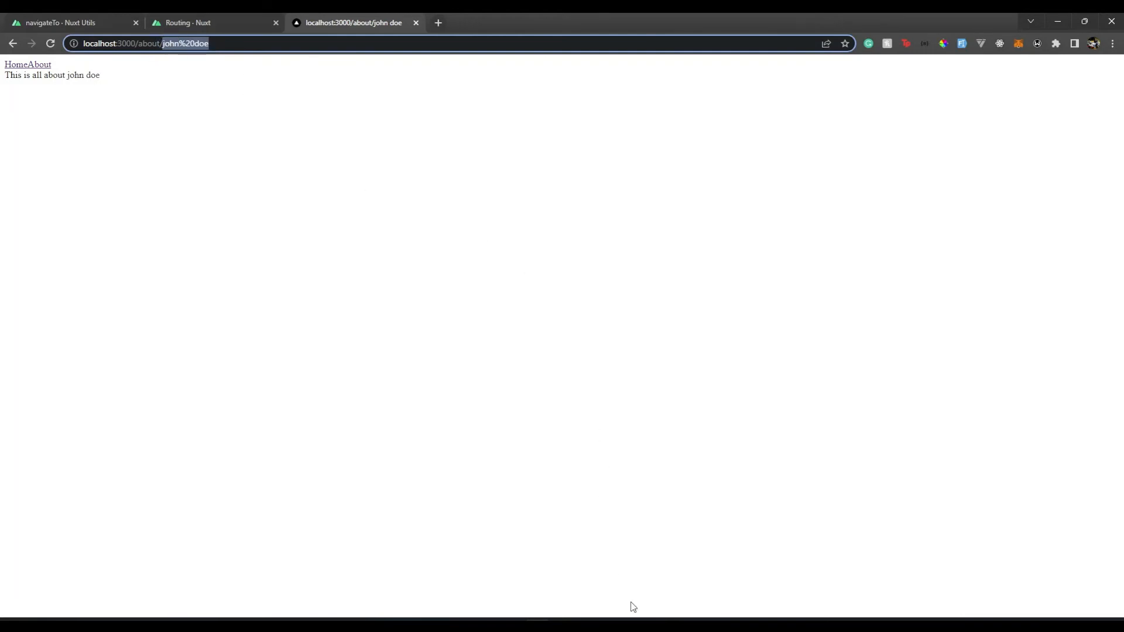
pyautogui.click(455, 273)
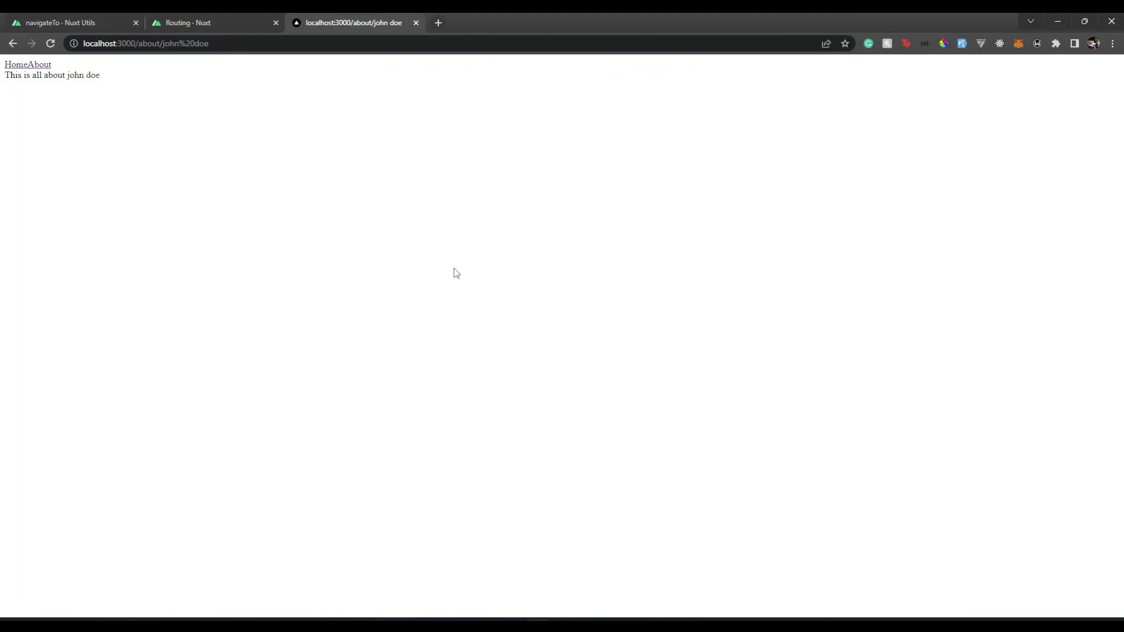
pyautogui.moveTo(663, 611)
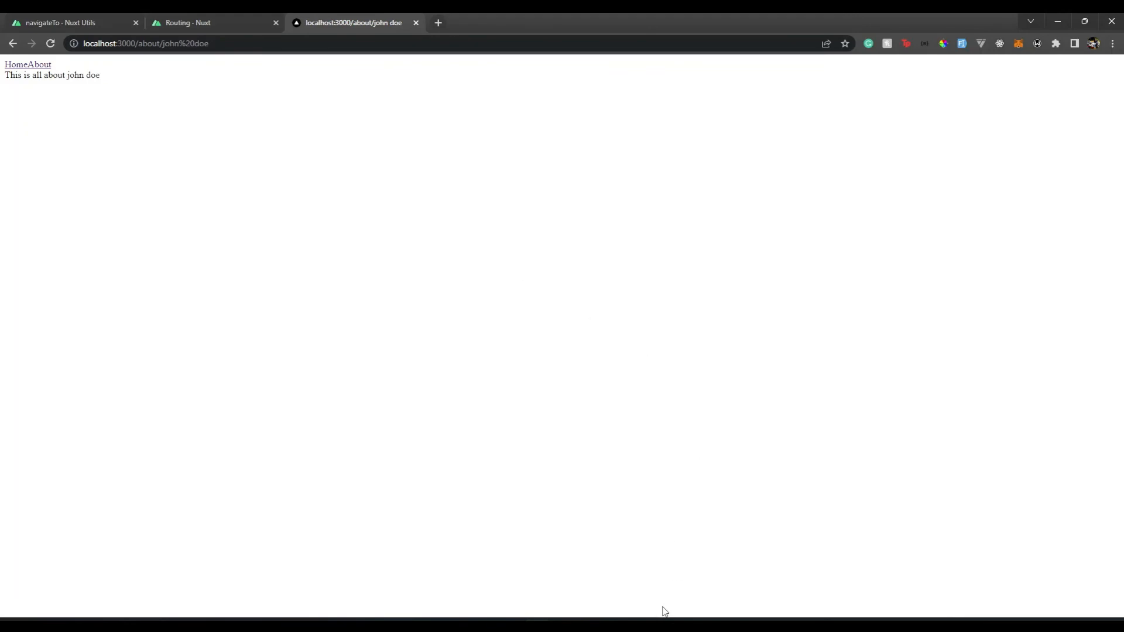